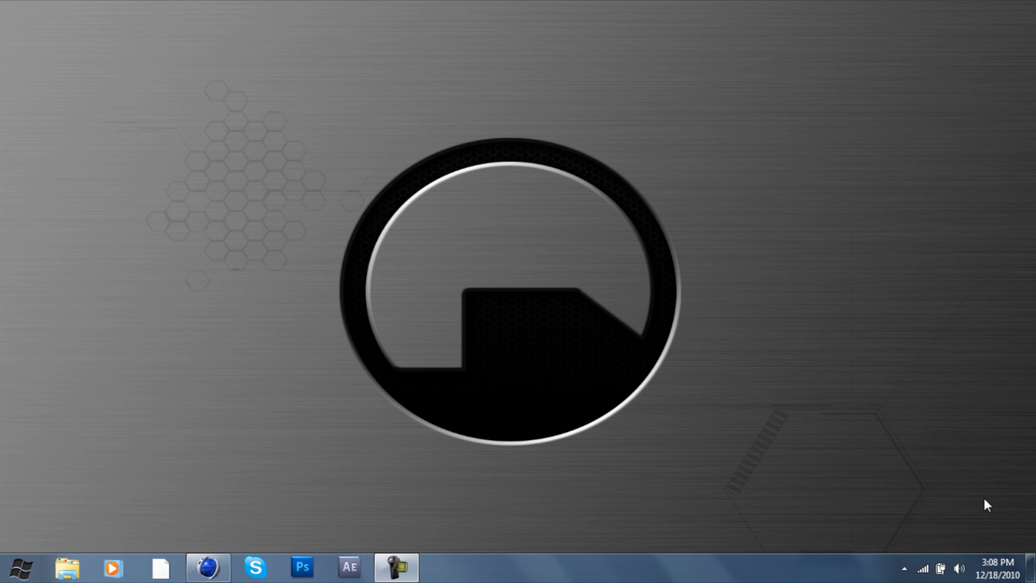
mouse_move(198, 529)
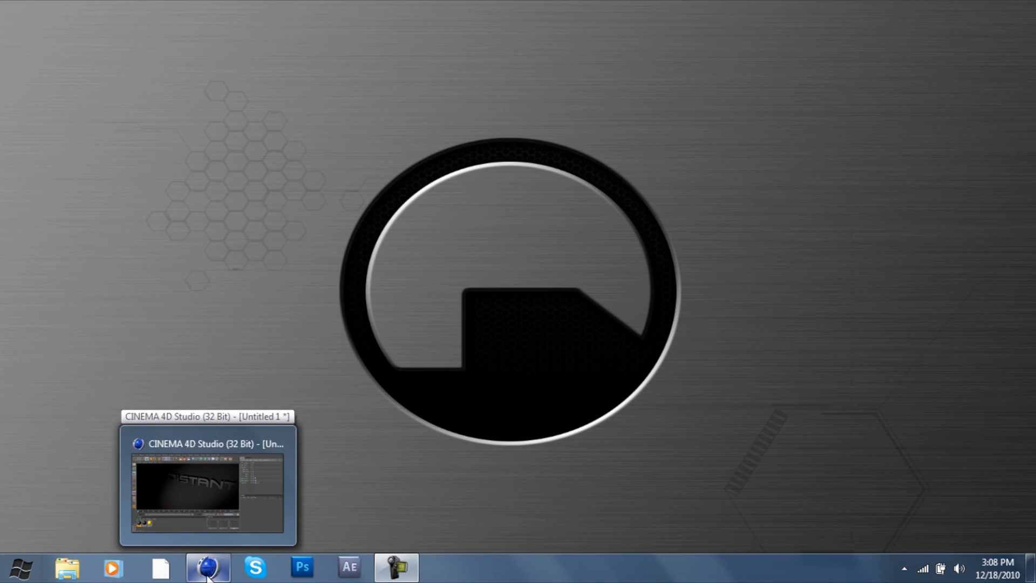
Restore the CINEMA 4D Studio window showing the fractured DISTANT text scene
click(207, 566)
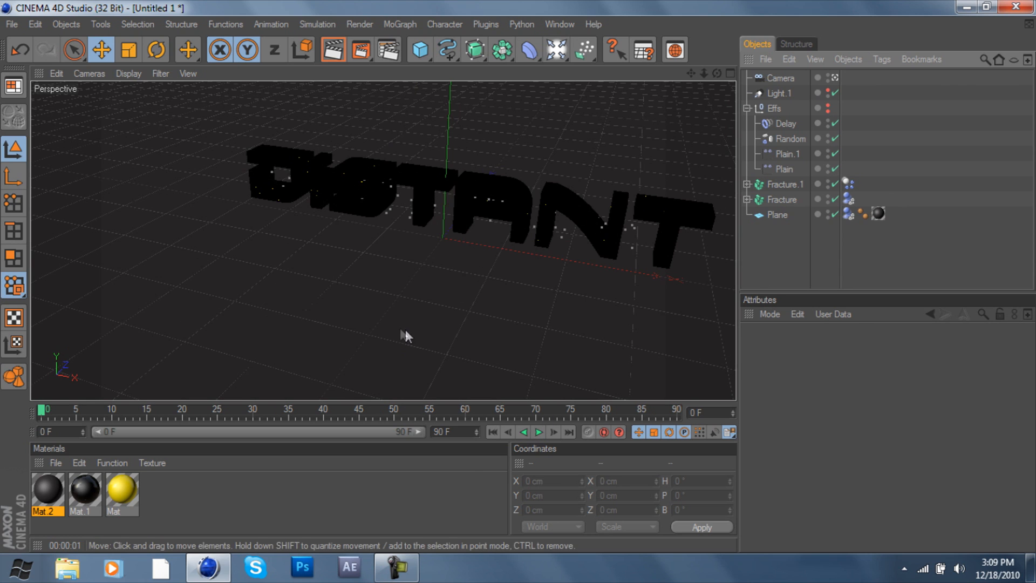
mouse_move(510, 449)
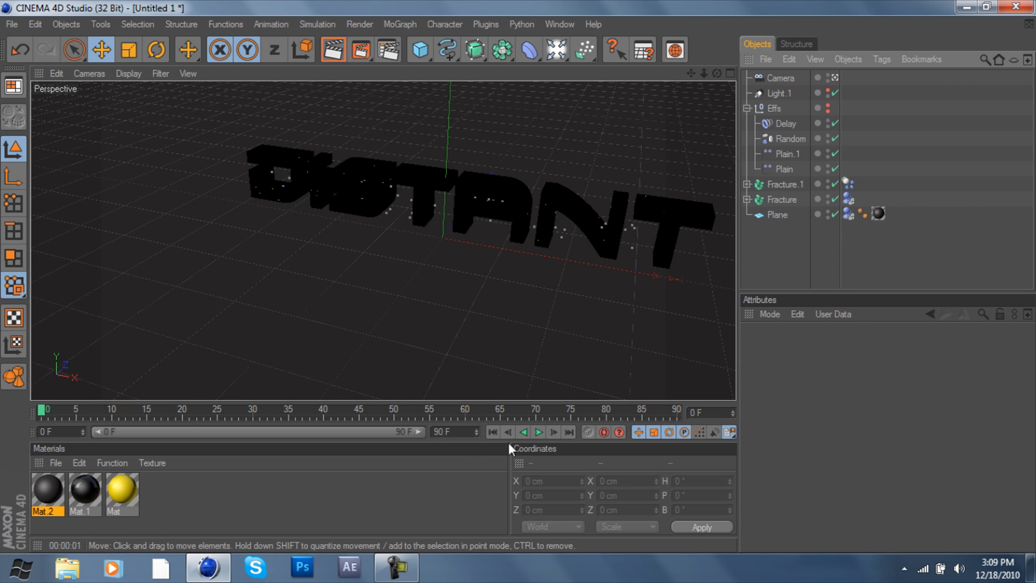
click(537, 431)
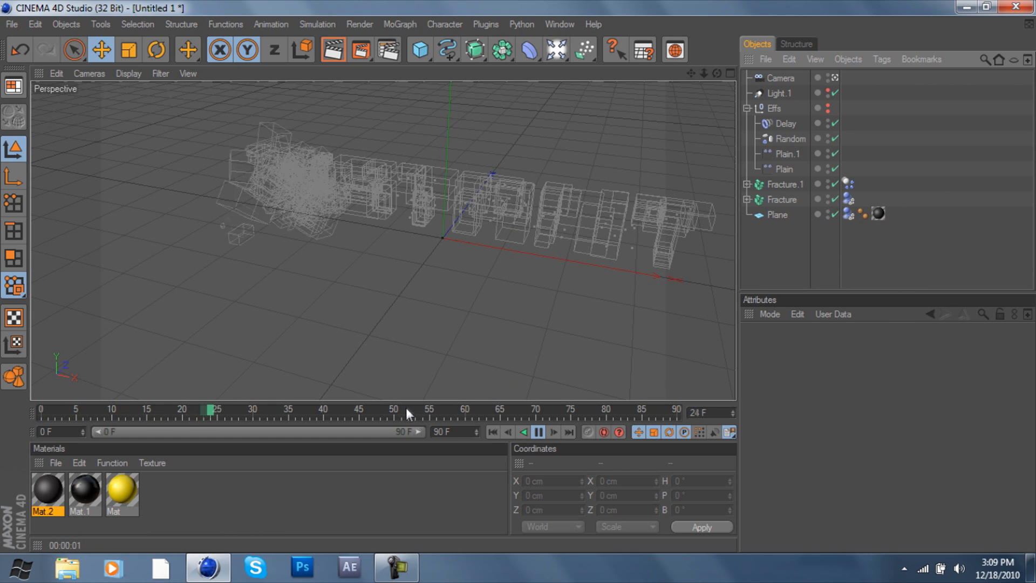
click(537, 432)
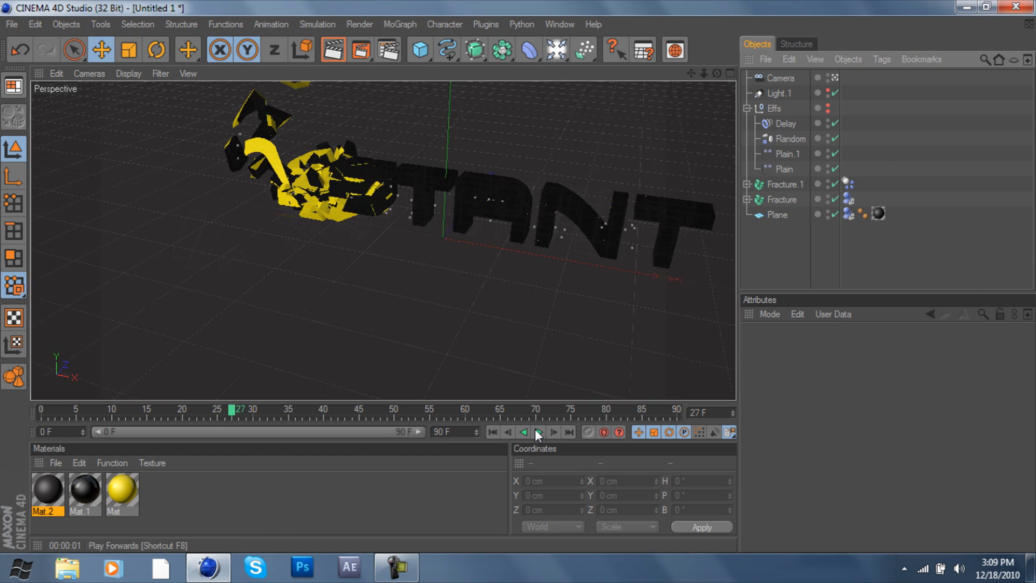
click(538, 432)
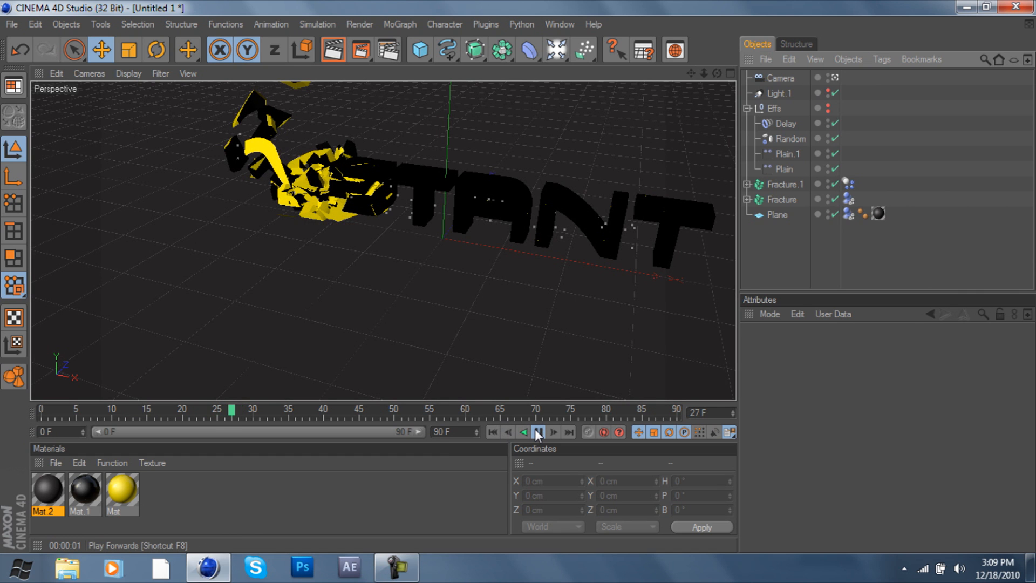
click(553, 432)
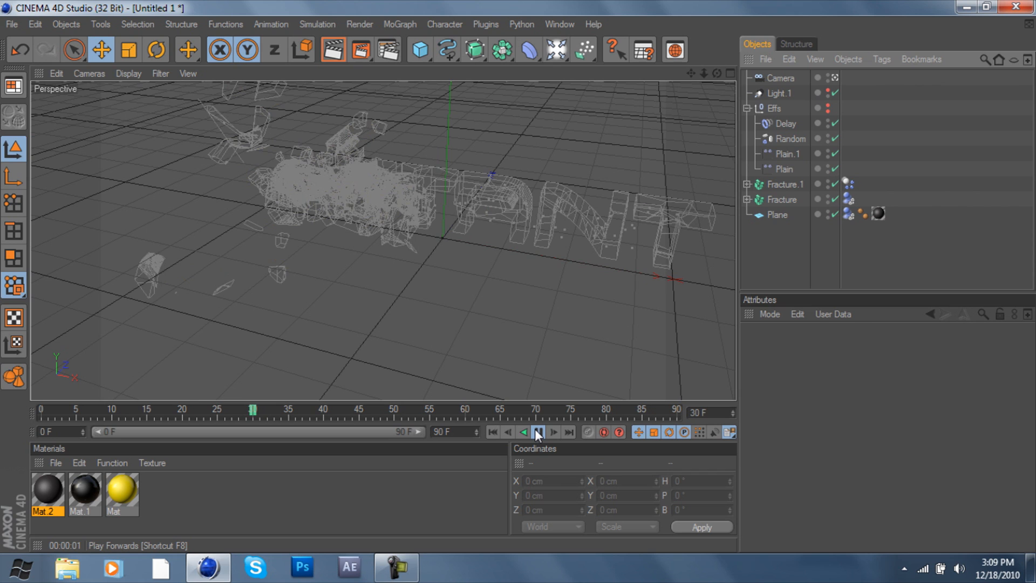
click(537, 432)
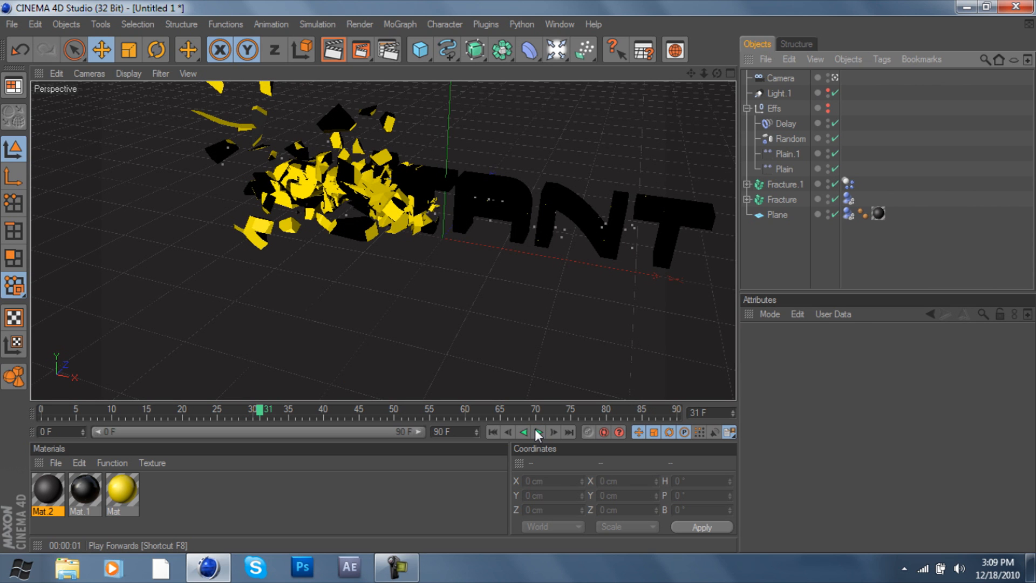
click(538, 431)
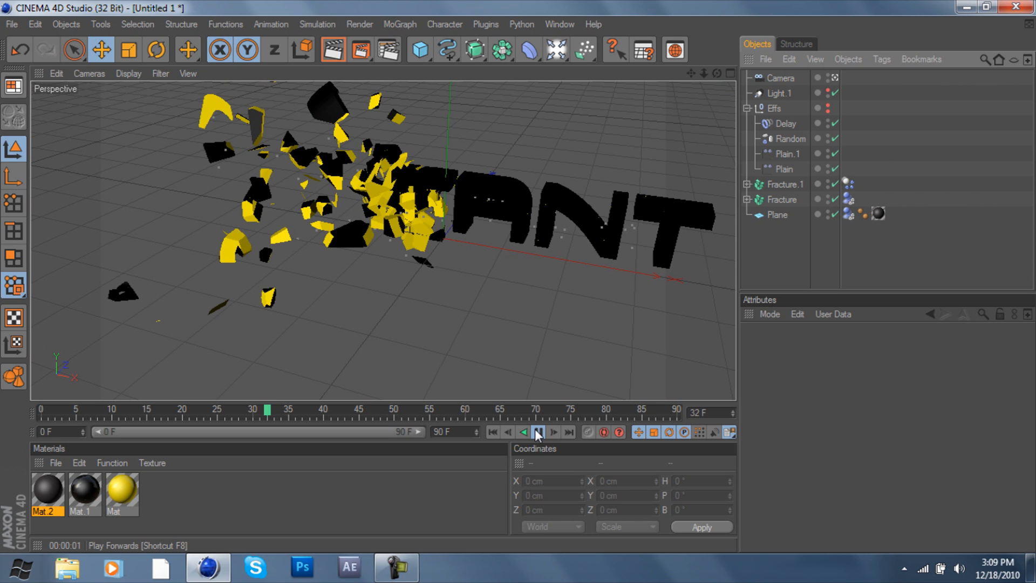
click(535, 433)
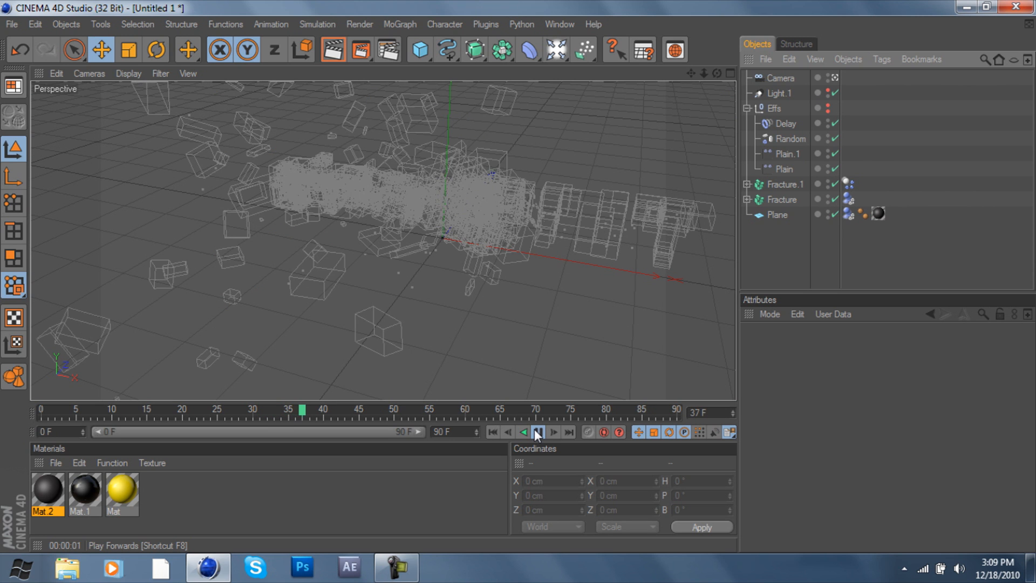
click(554, 432)
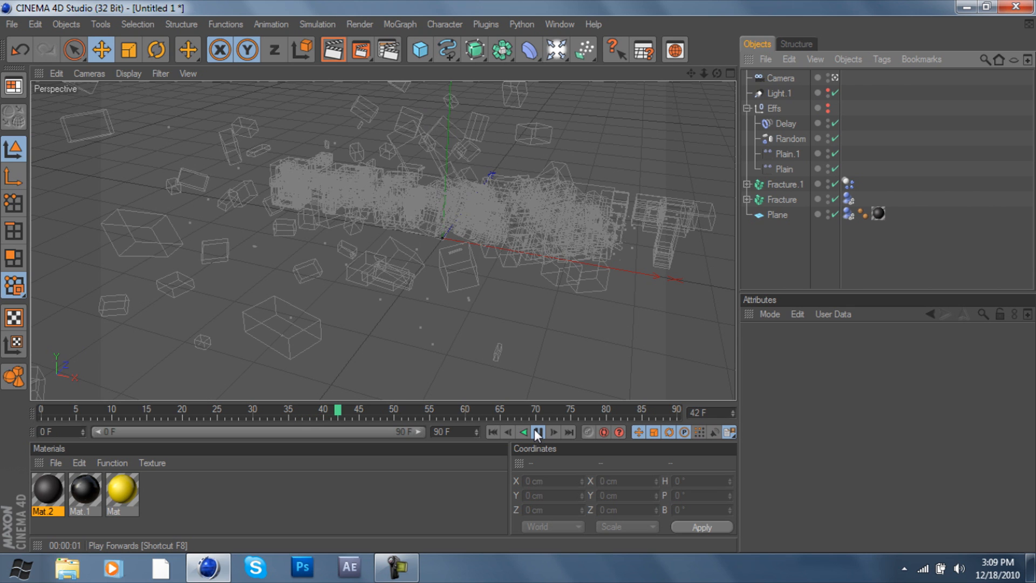
click(540, 431)
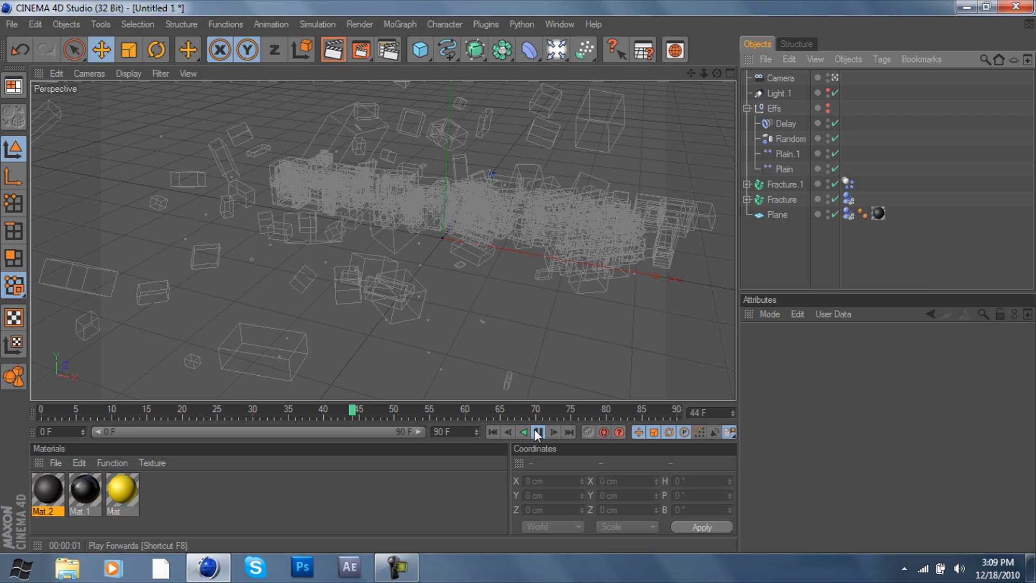
click(553, 432)
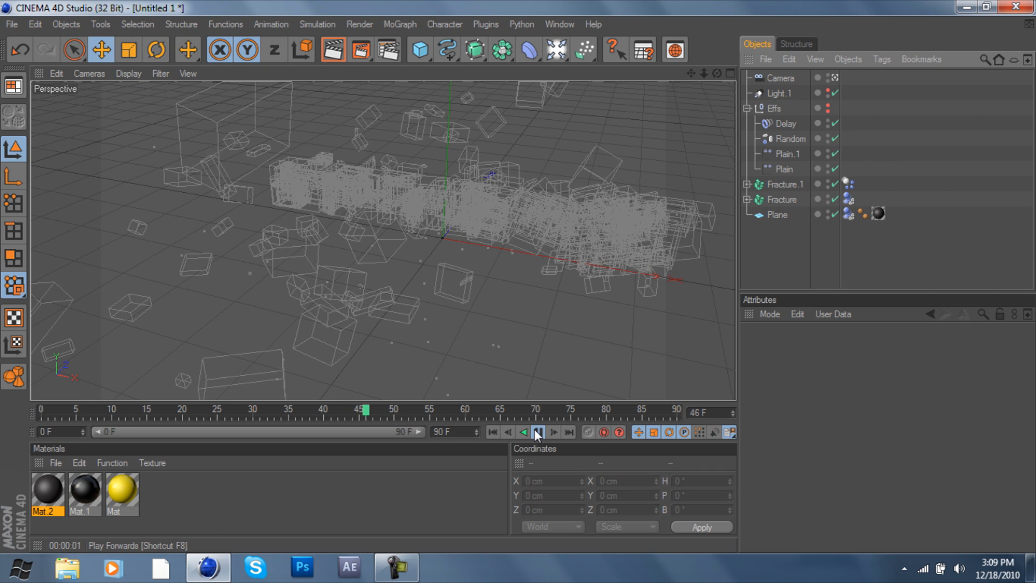
click(536, 434)
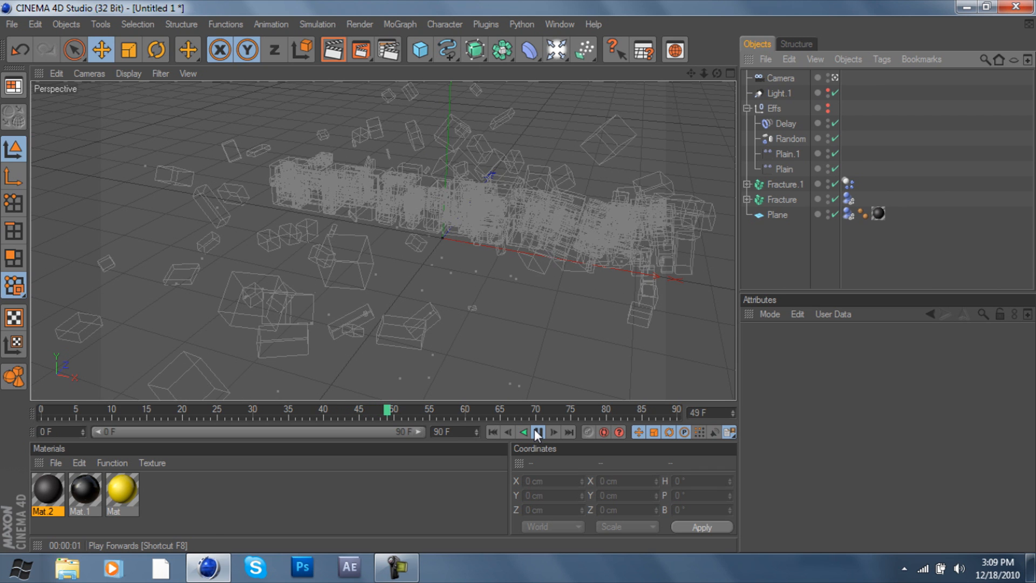
click(537, 432)
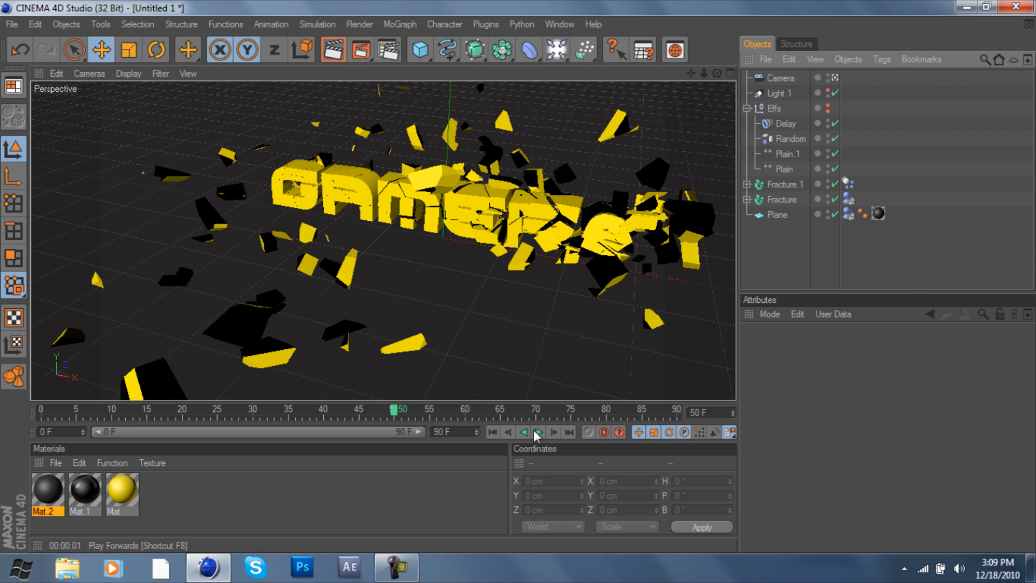
click(538, 431)
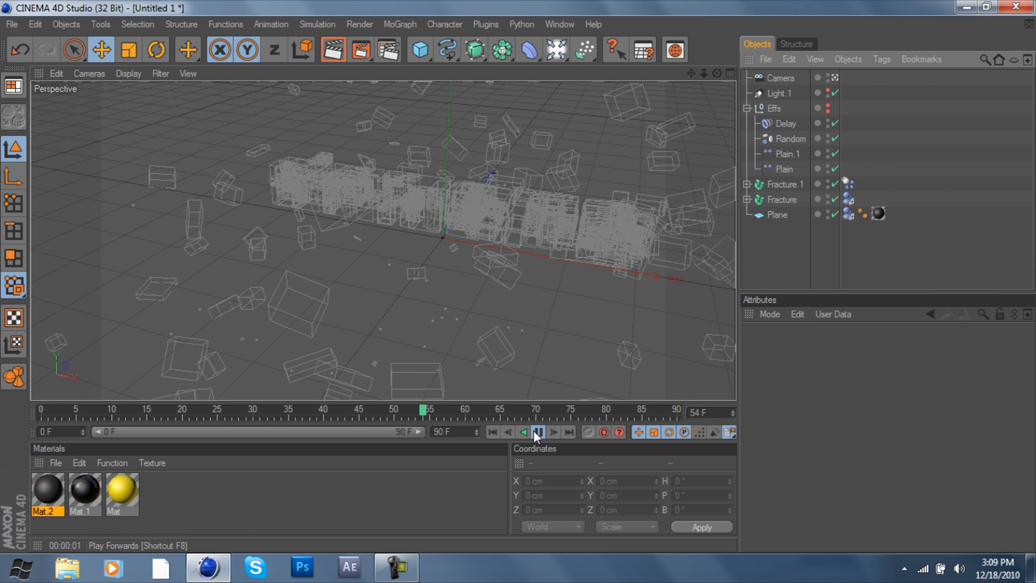
click(536, 431)
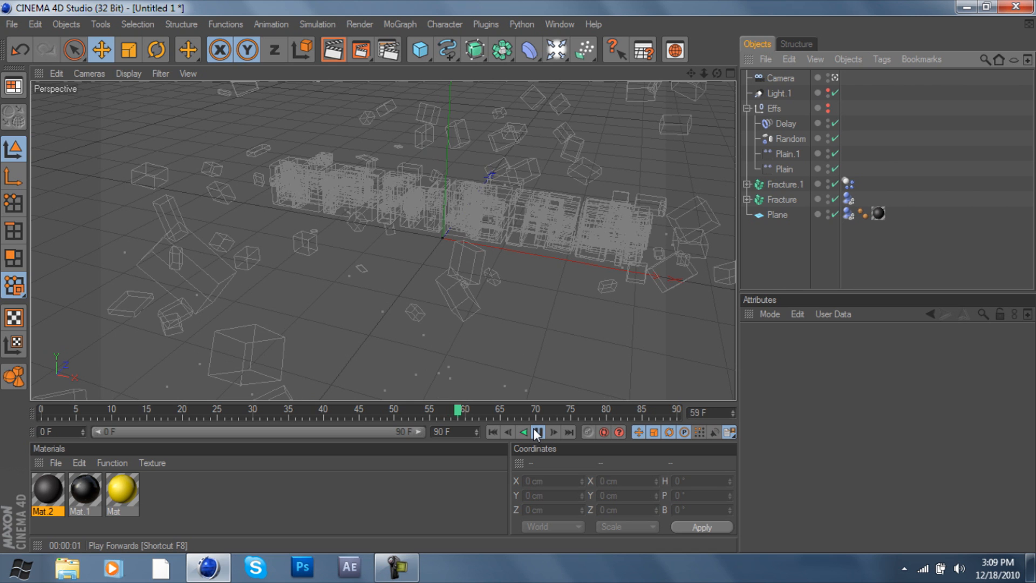
click(536, 434)
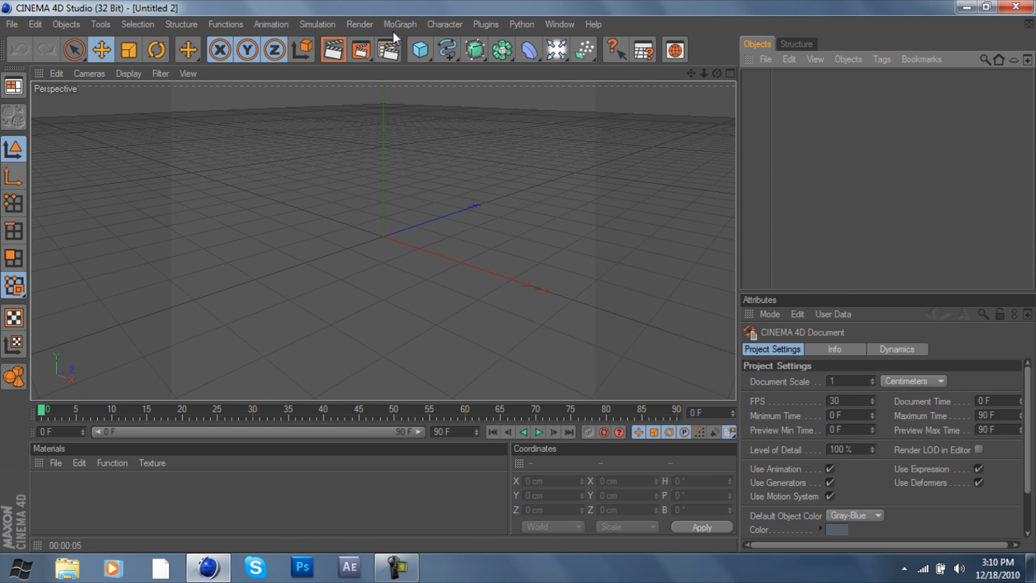
mouse_move(4, 426)
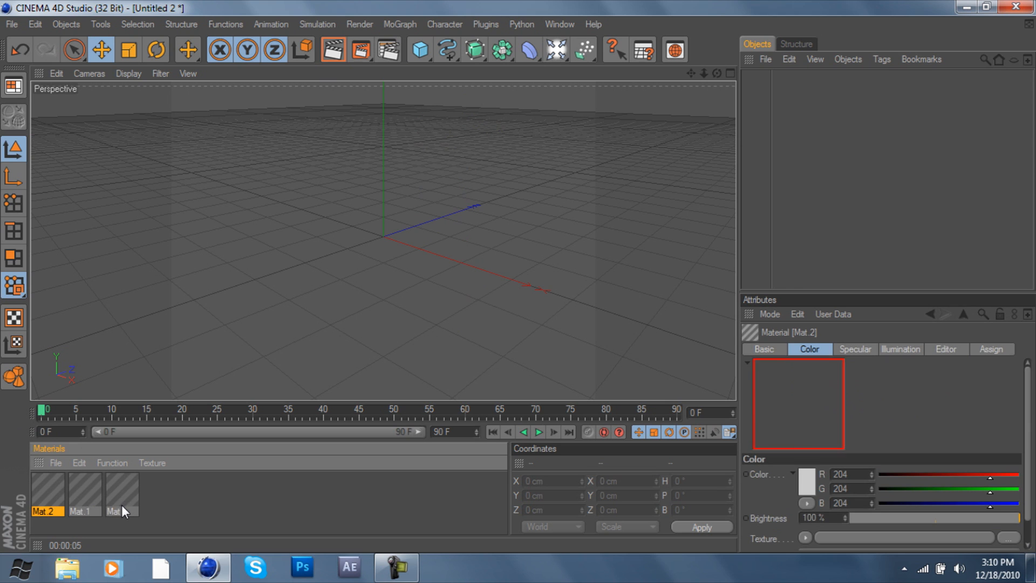
Set Mat 2's colour to near-black (41, 39, 39) in the Color Picker
double_click(46, 491)
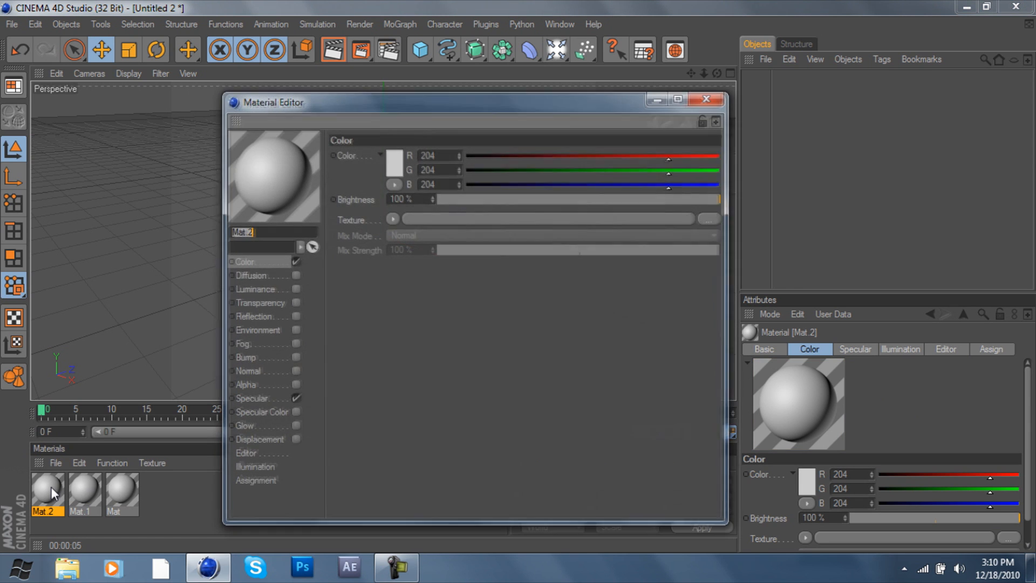
click(394, 163)
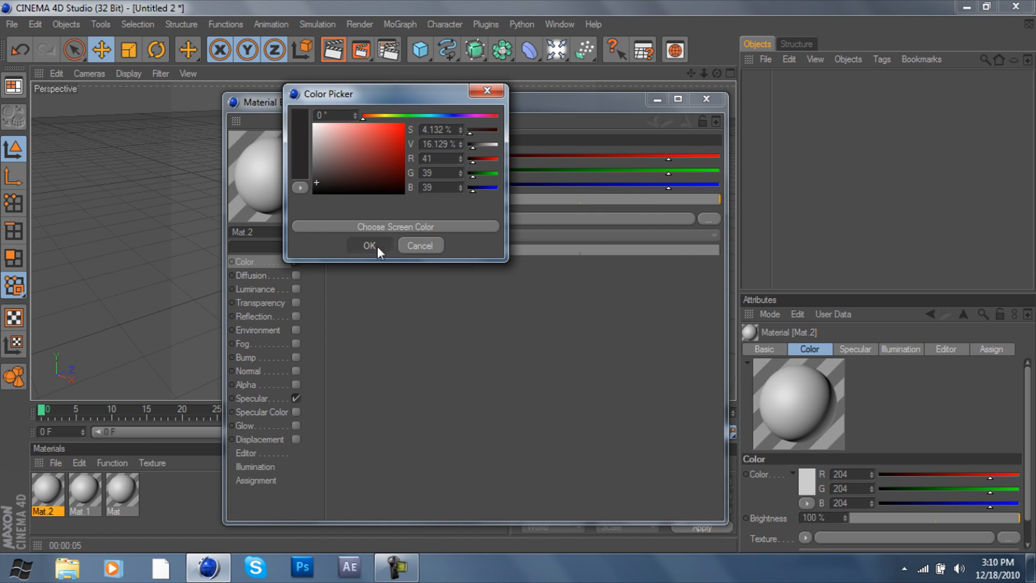
click(369, 245)
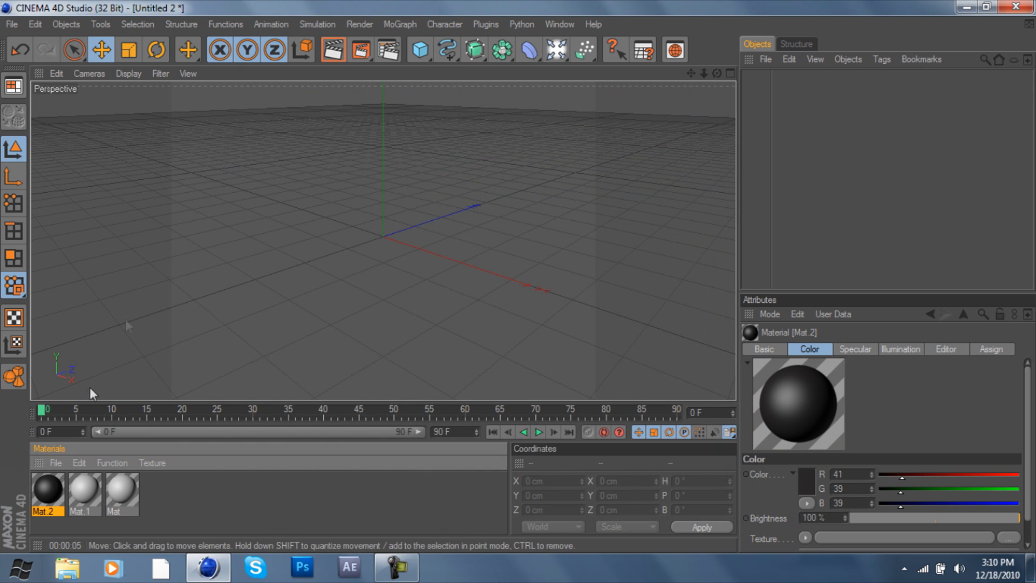
Make Mat 1 black with a Fresnel reflection at 20% mix strength and Luminance enabled
double_click(79, 489)
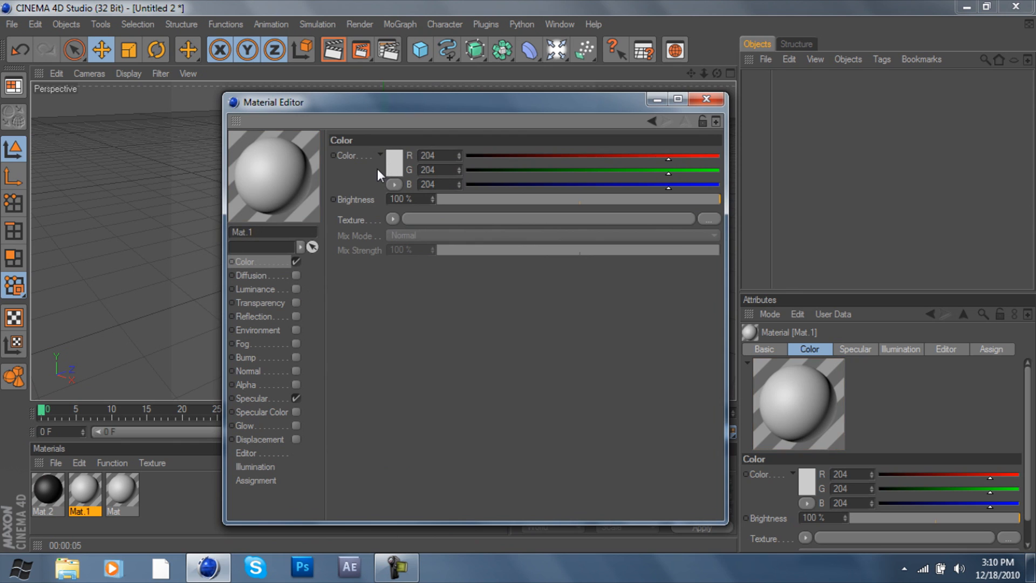
click(392, 162)
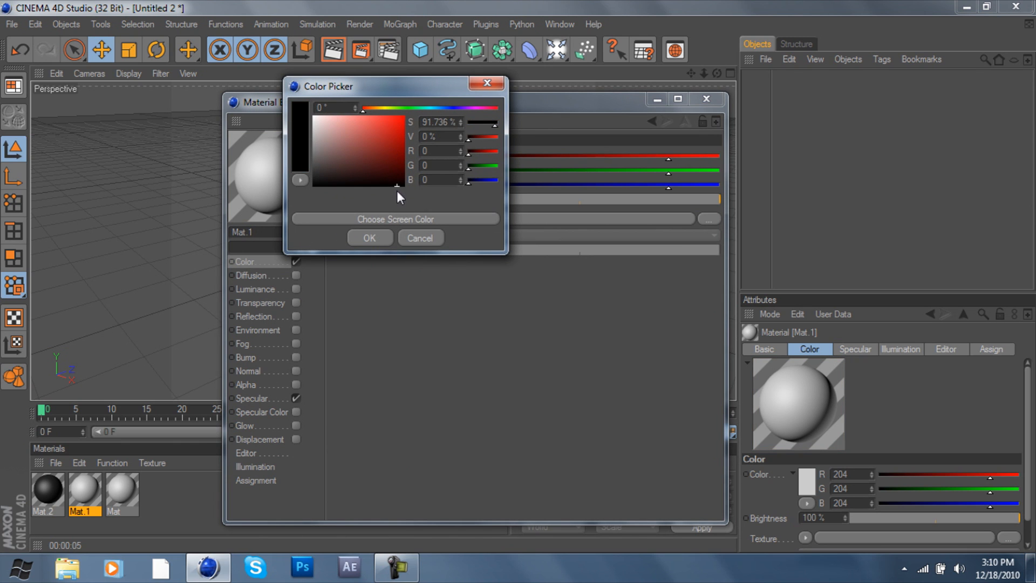
click(369, 237)
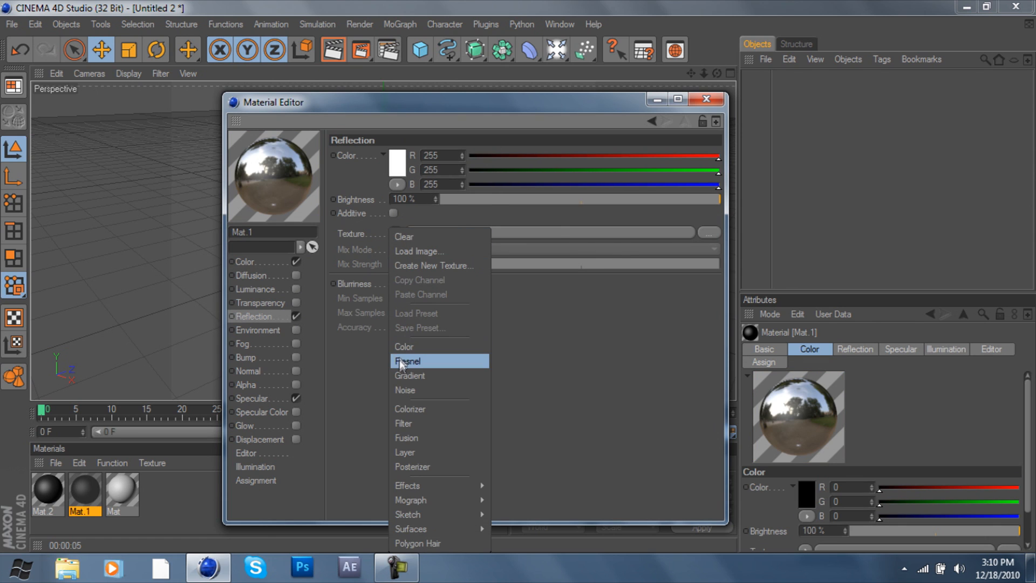
click(408, 362)
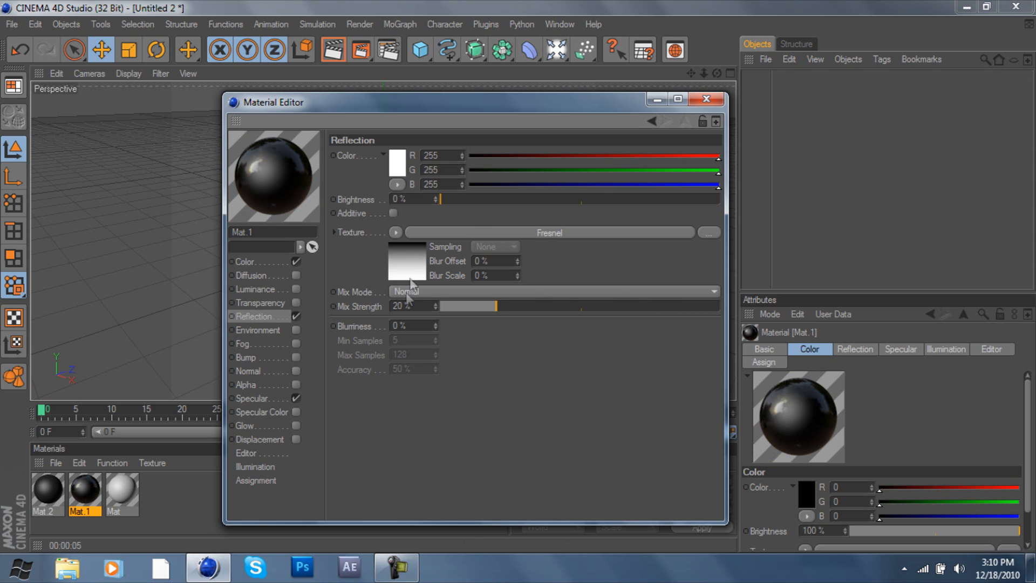
mouse_move(238, 364)
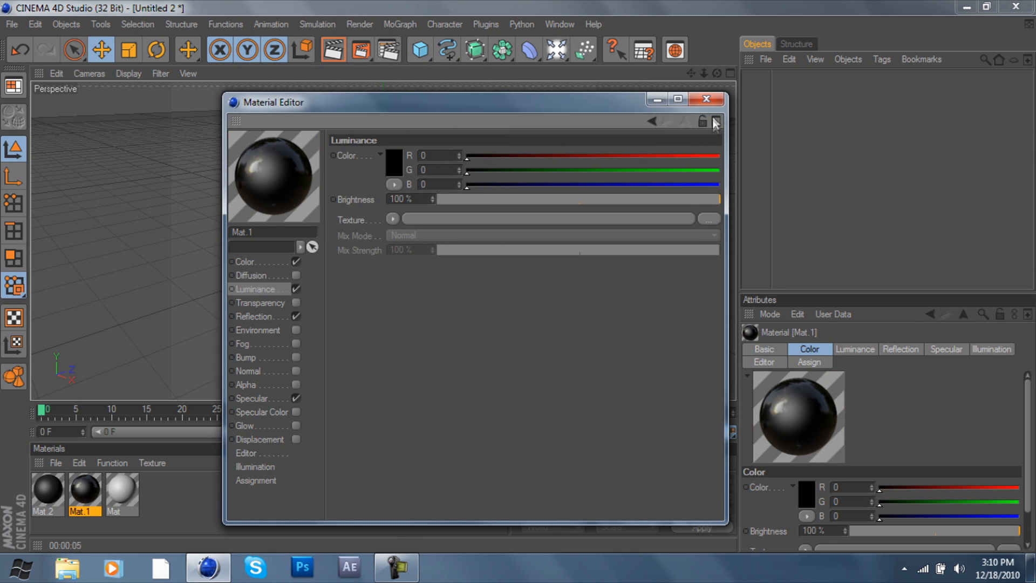
click(112, 463)
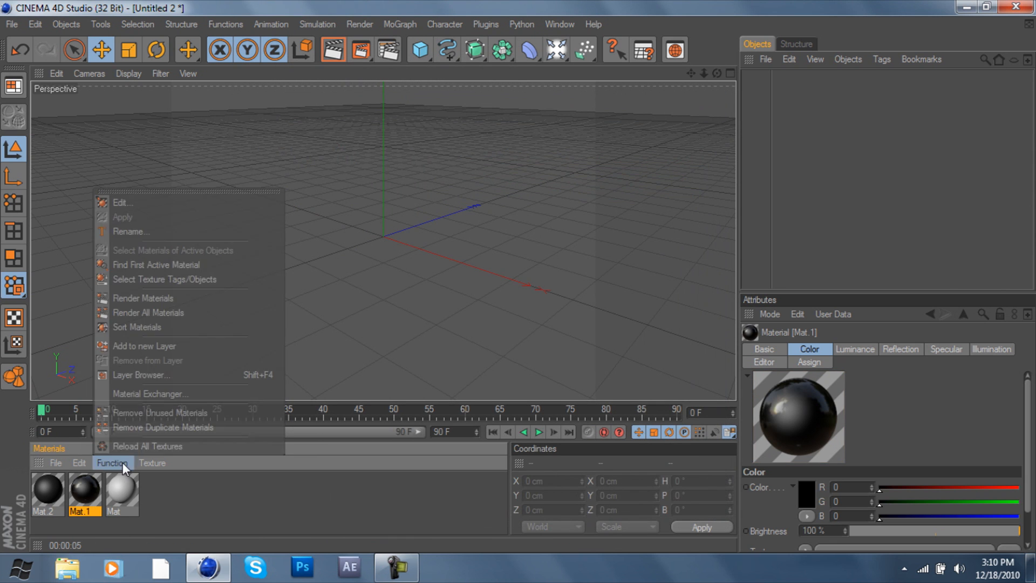
Keep Mat yellow and give it a Fresnel reflection at 20% mix strength
double_click(121, 489)
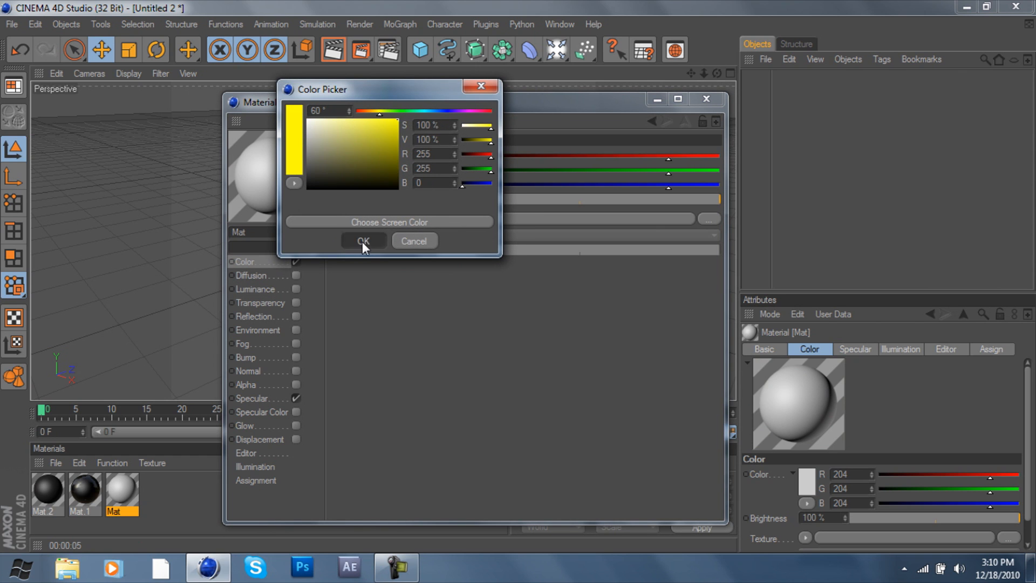
click(363, 241)
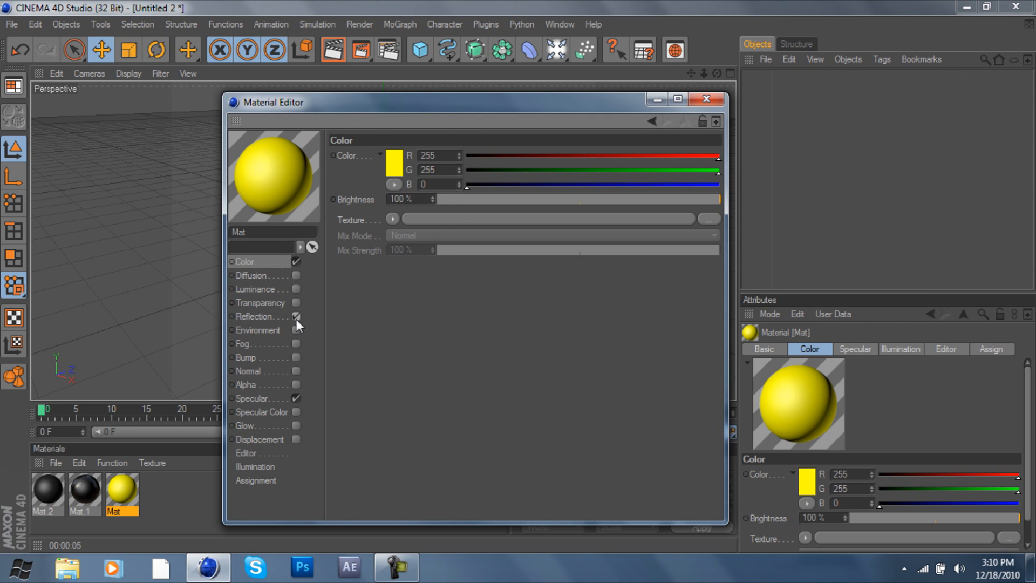
click(297, 316)
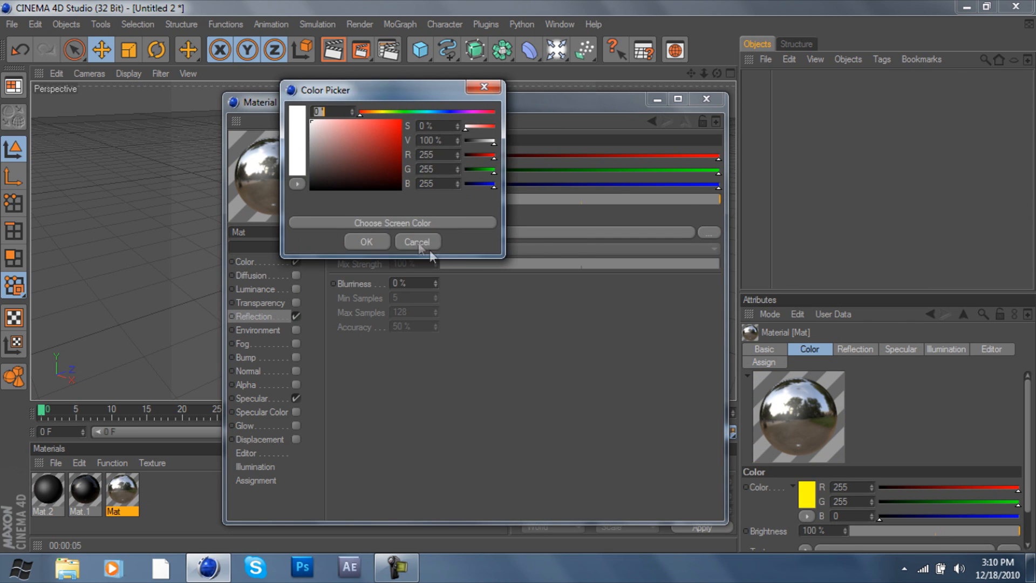
click(417, 241)
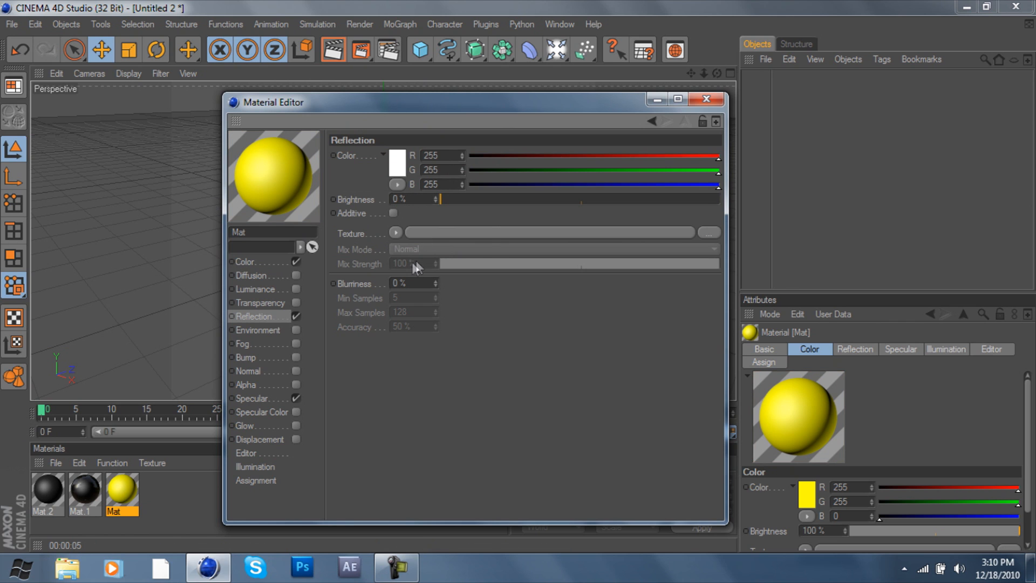
click(396, 233)
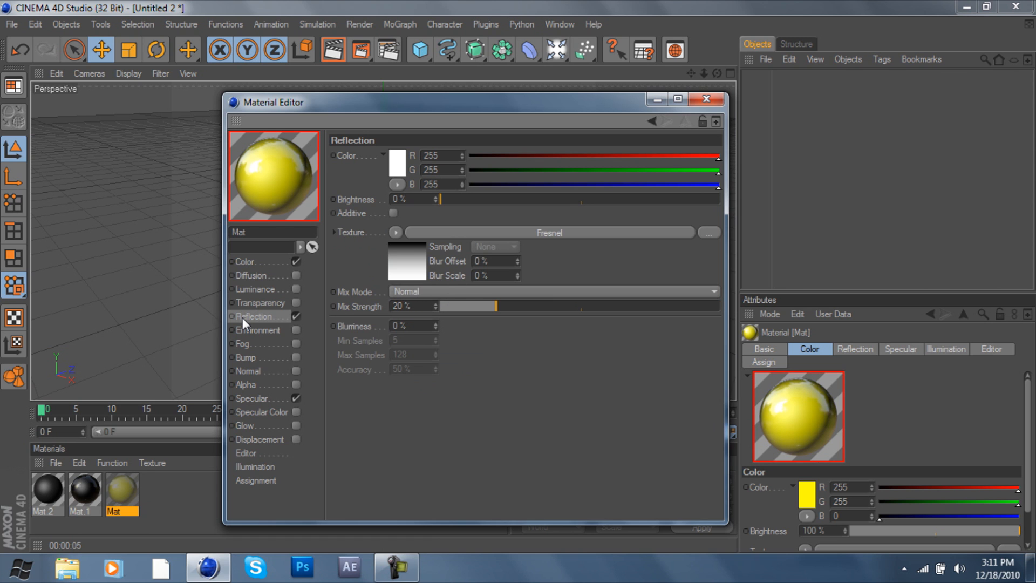
click(706, 100)
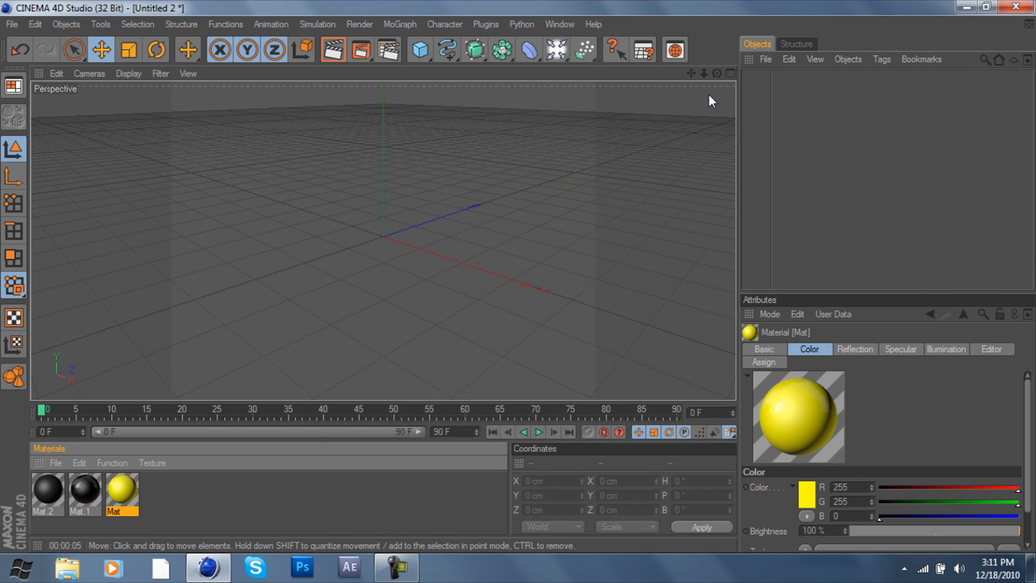
Add a MoText object and set its text to Distant
click(399, 24)
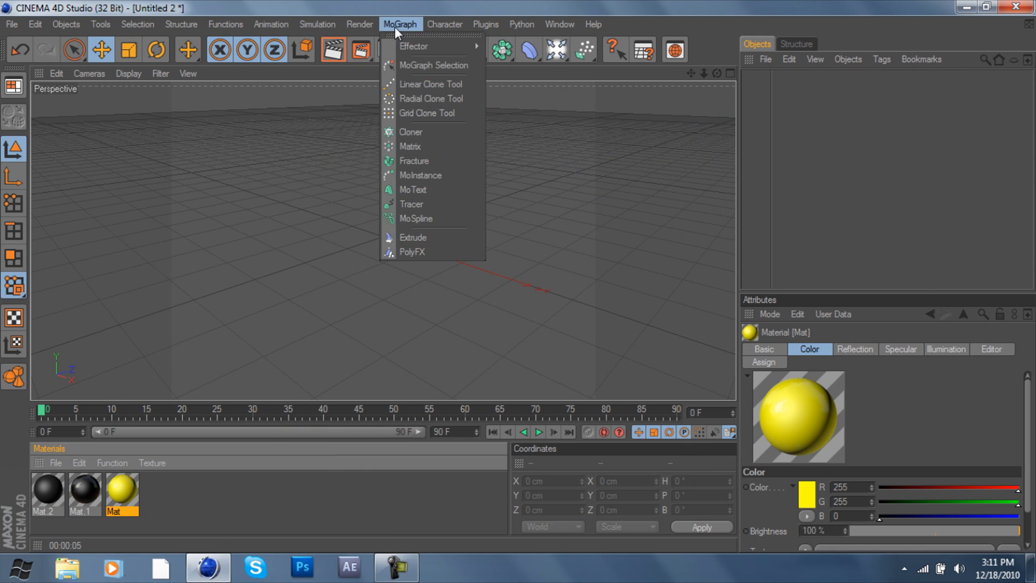
click(413, 190)
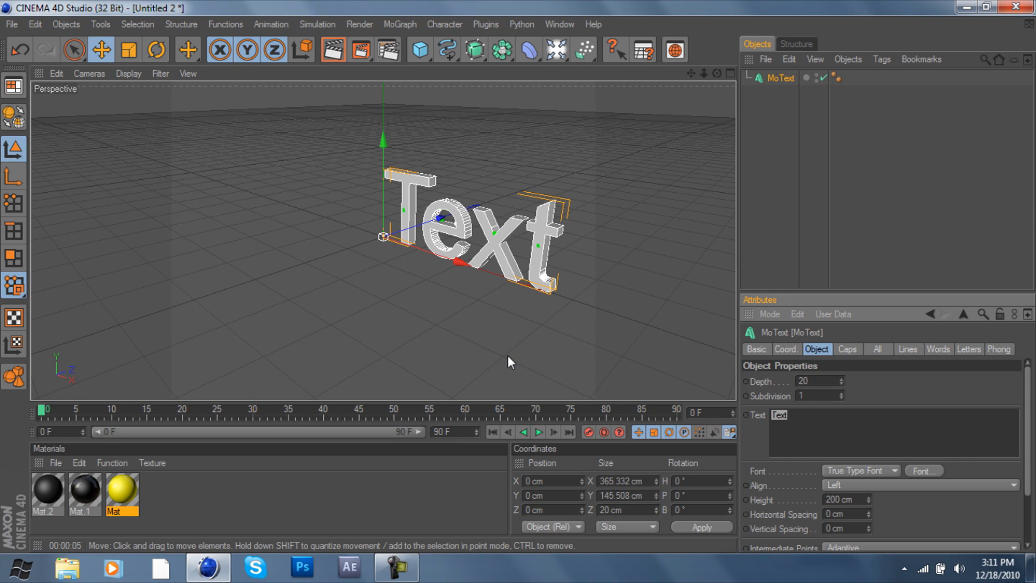
text(Tut)
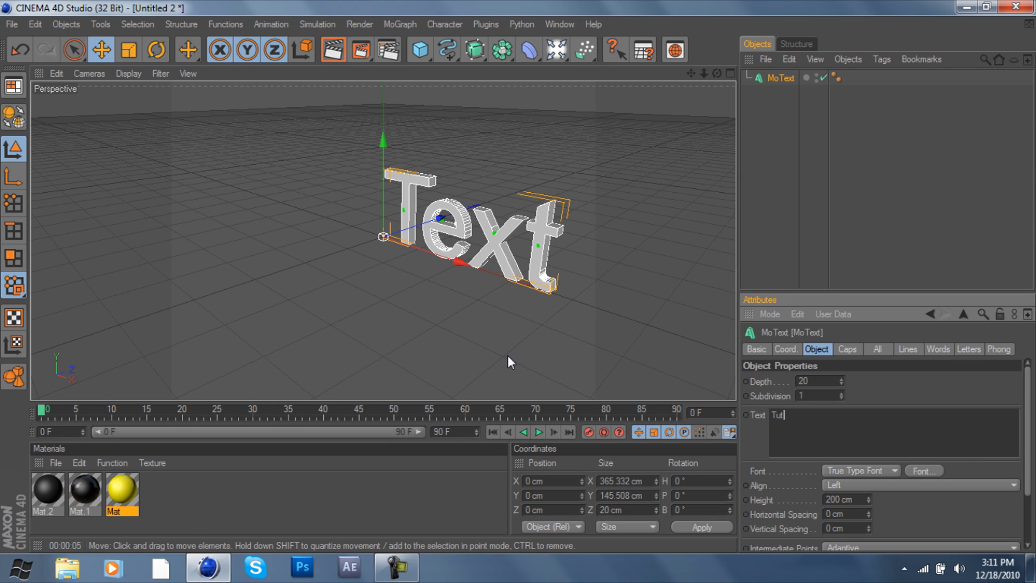
text(D)
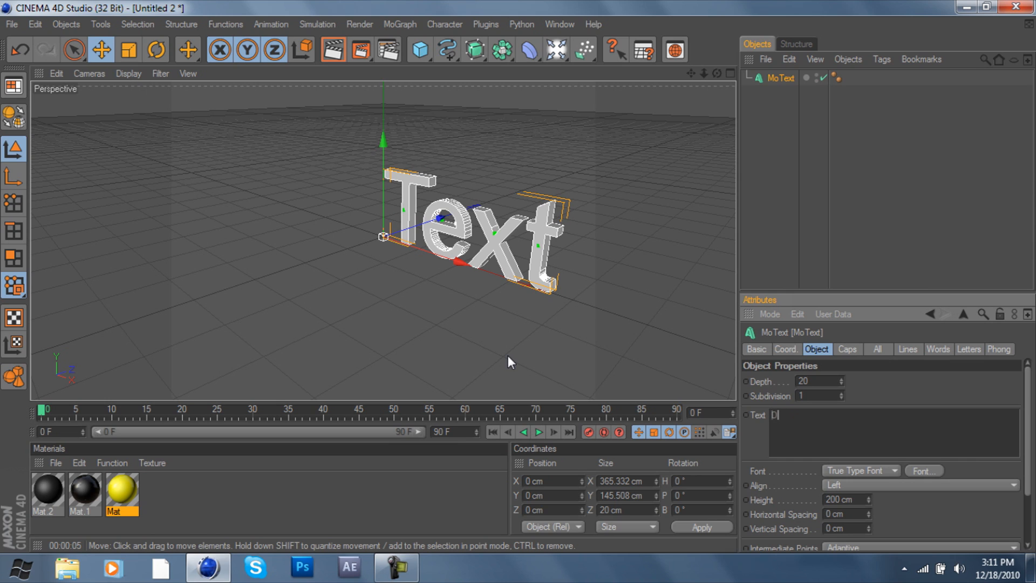
text(istant)
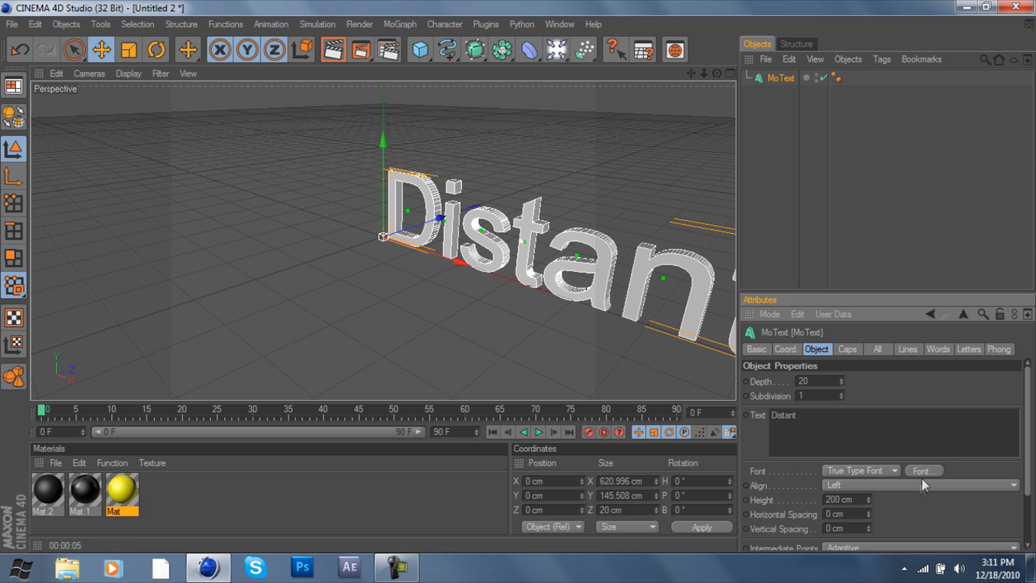
Give the Distant MoText the Xirod font, depth 50 and middle alignment
click(923, 471)
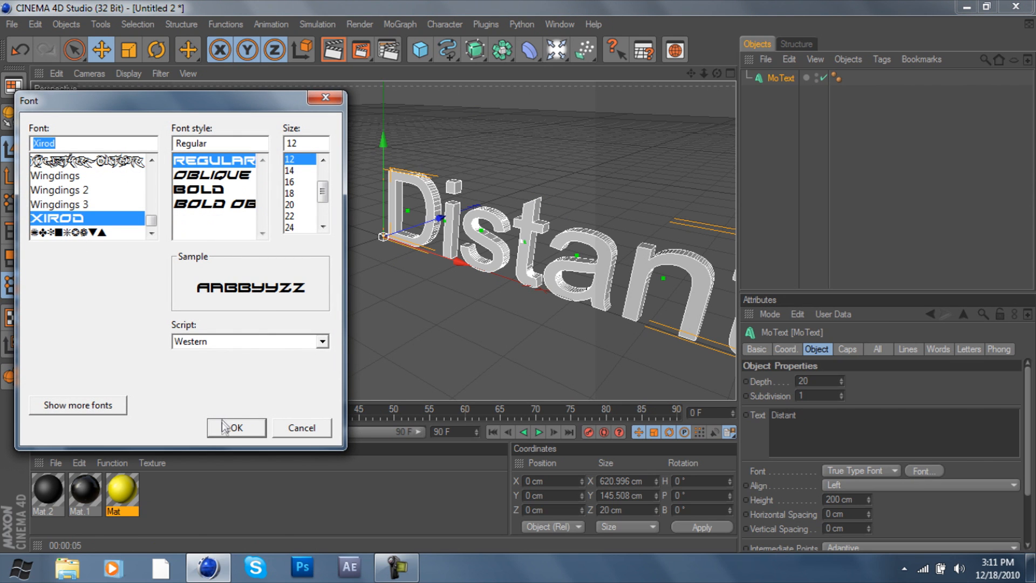
click(235, 427)
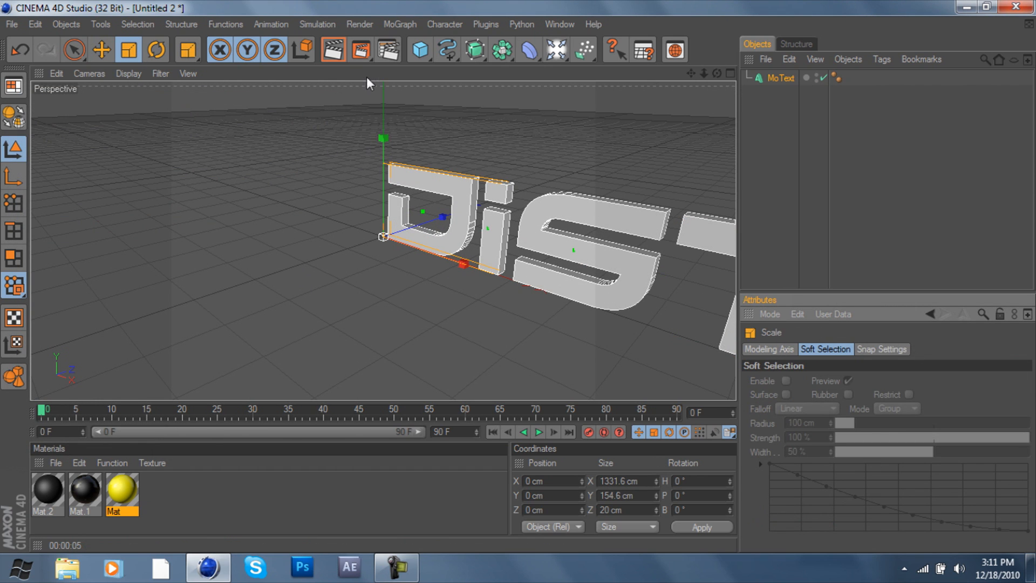
click(781, 77)
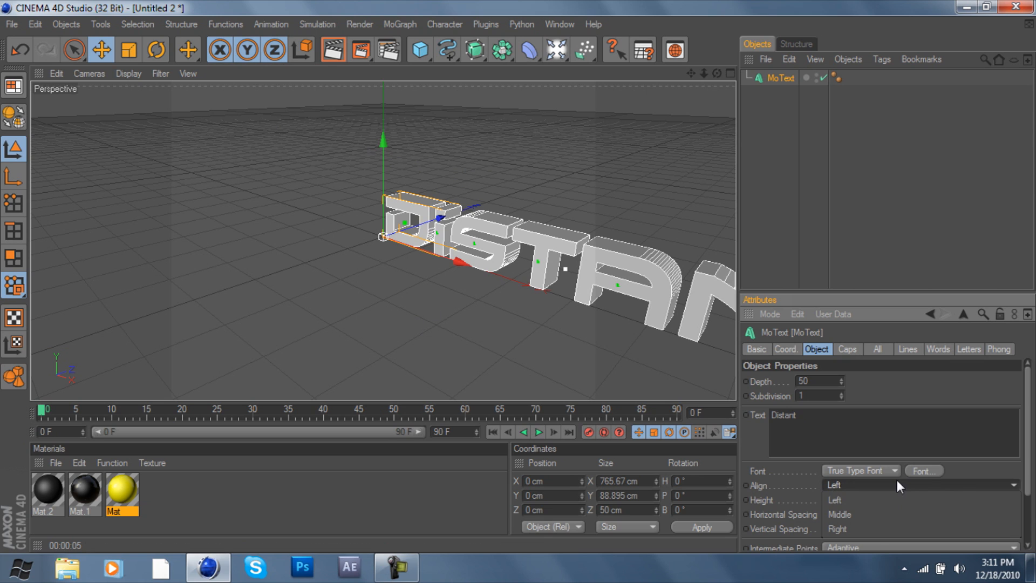
click(837, 485)
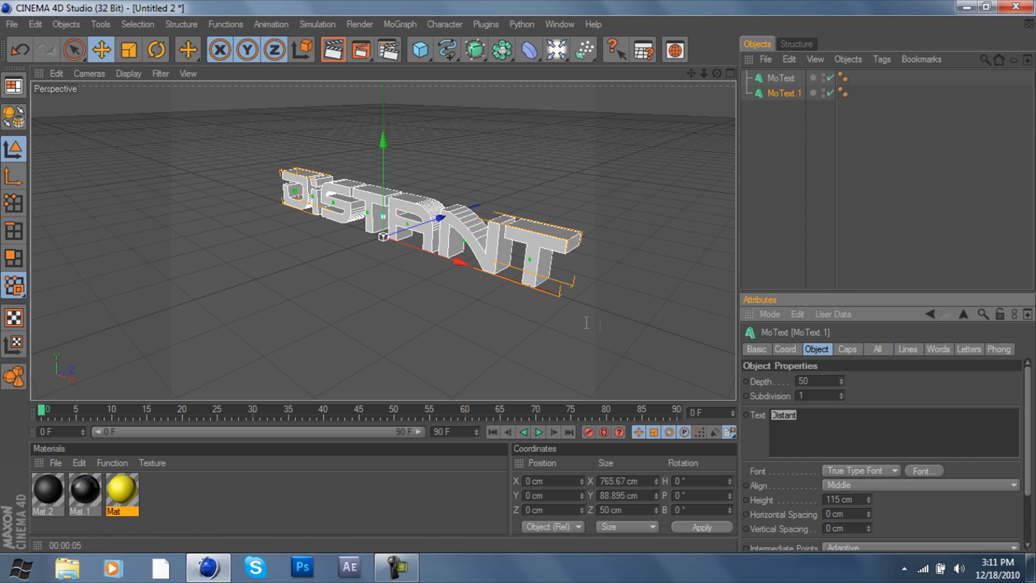
Duplicate the centred MoText and change the copy's text to Gamers
text(Gamers)
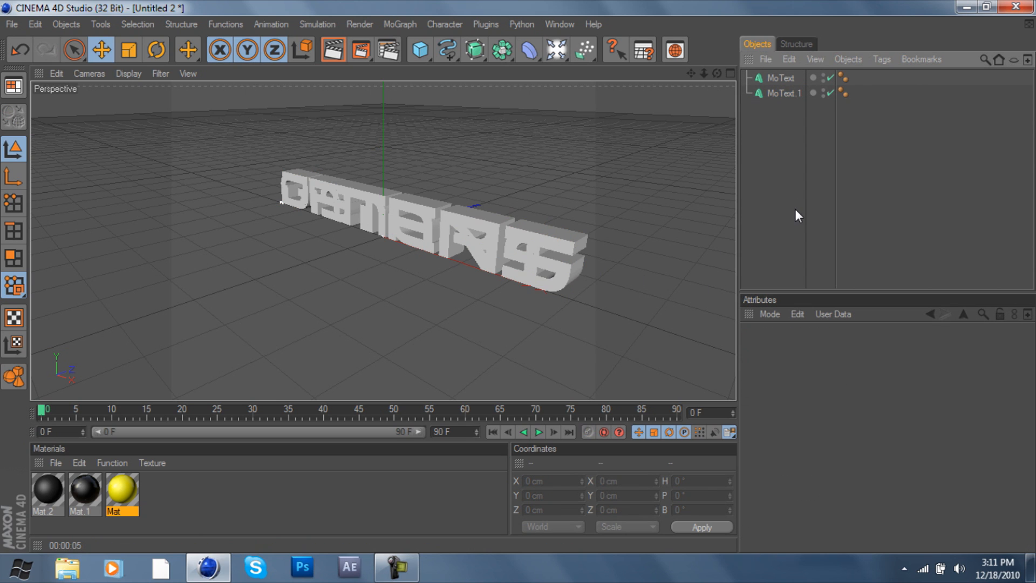
click(783, 93)
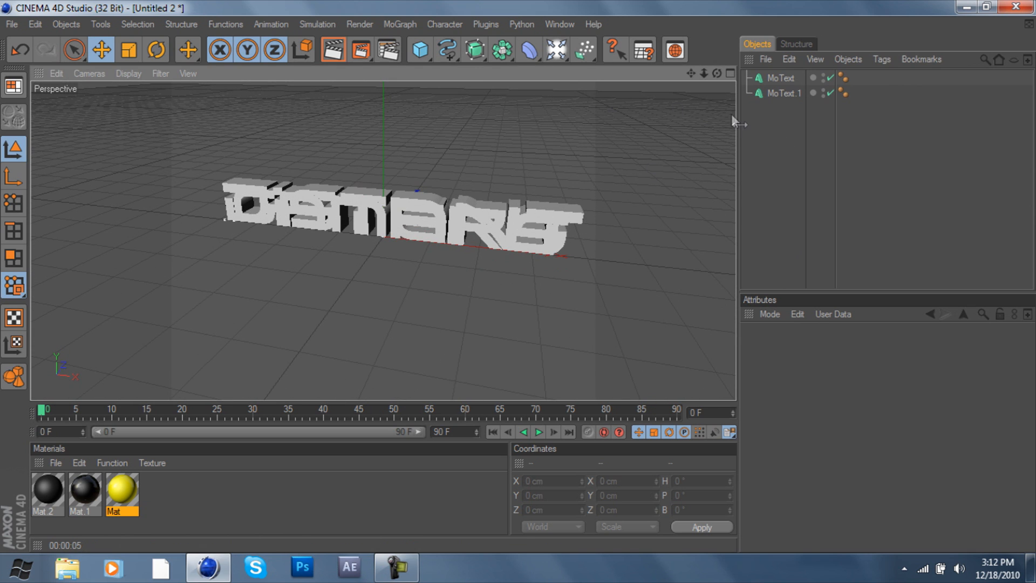
click(780, 78)
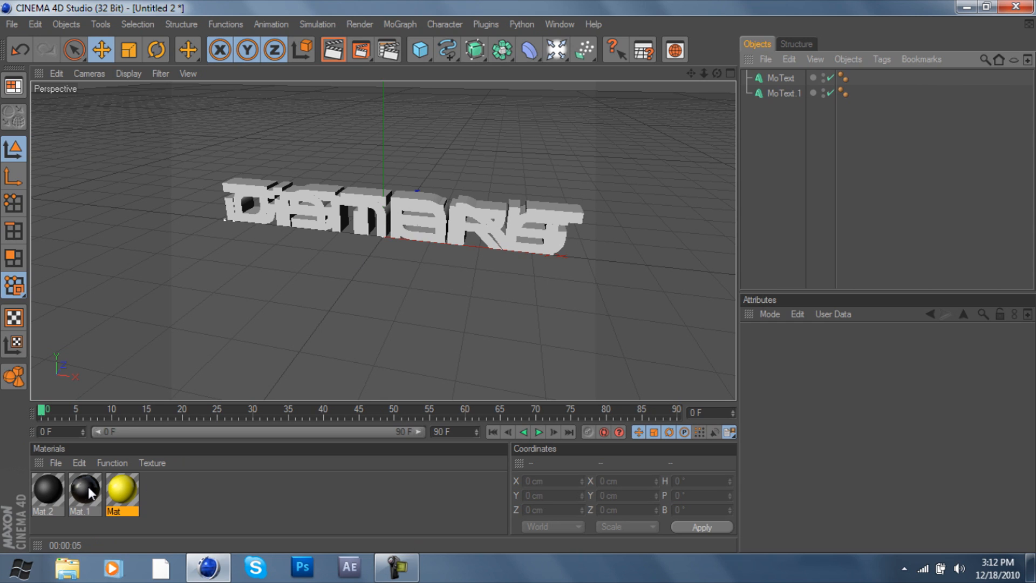
mouse_move(94, 490)
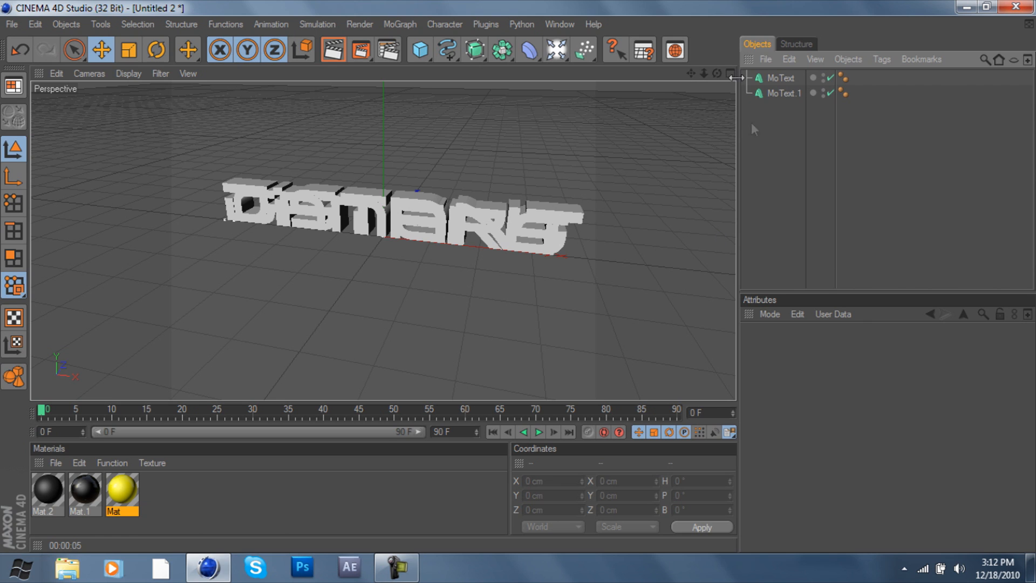
Rename the texts Distant and Gamers, apply the black and yellow materials, and test-render
click(781, 78)
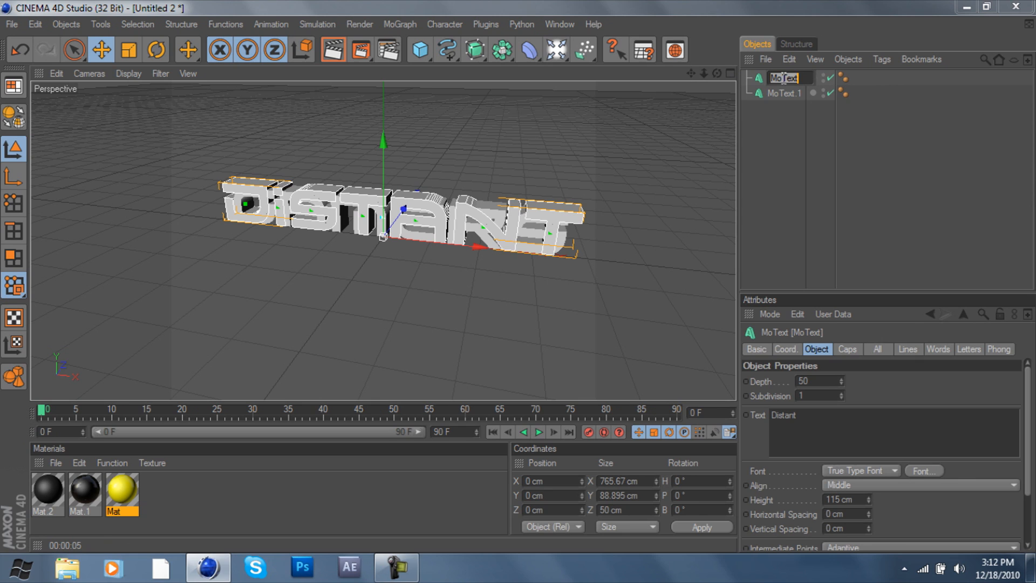
text(Distant)
click(786, 93)
text(Games)
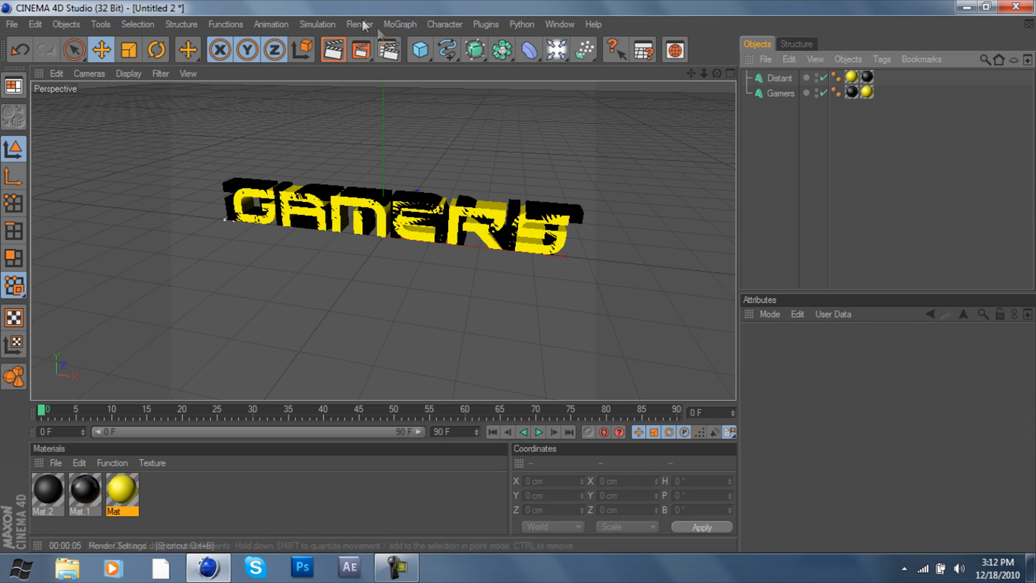
click(334, 51)
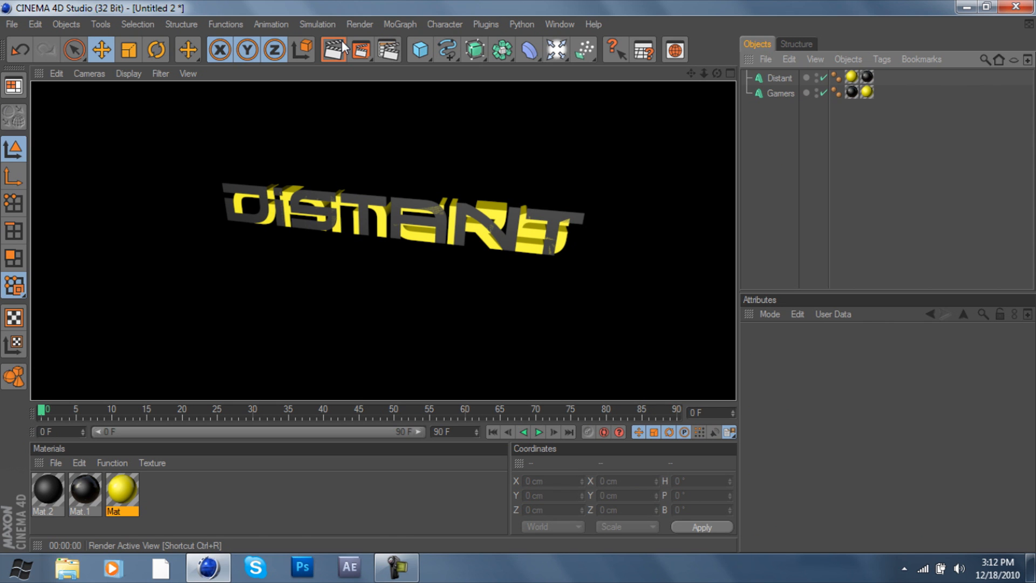
click(334, 50)
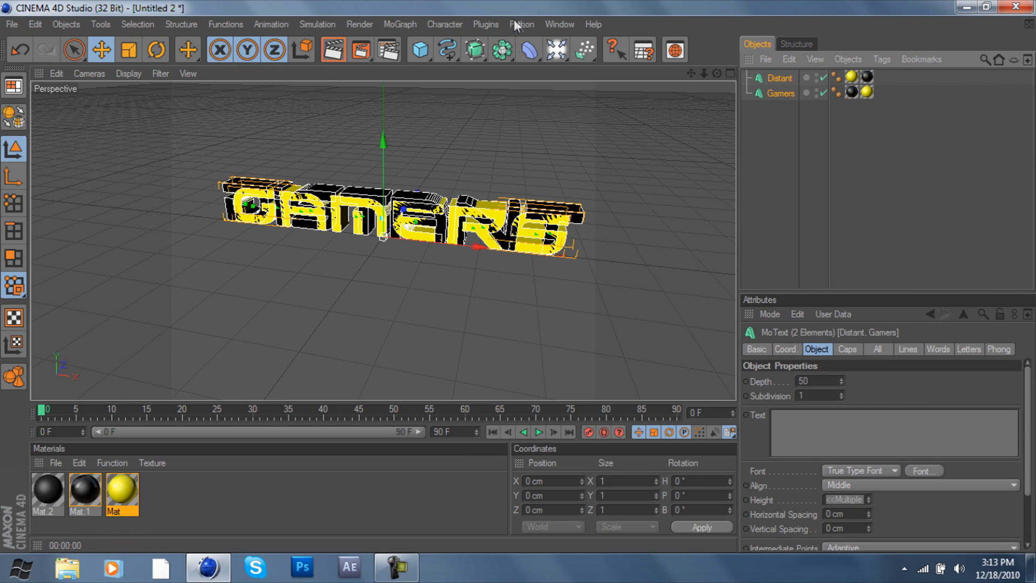
click(486, 25)
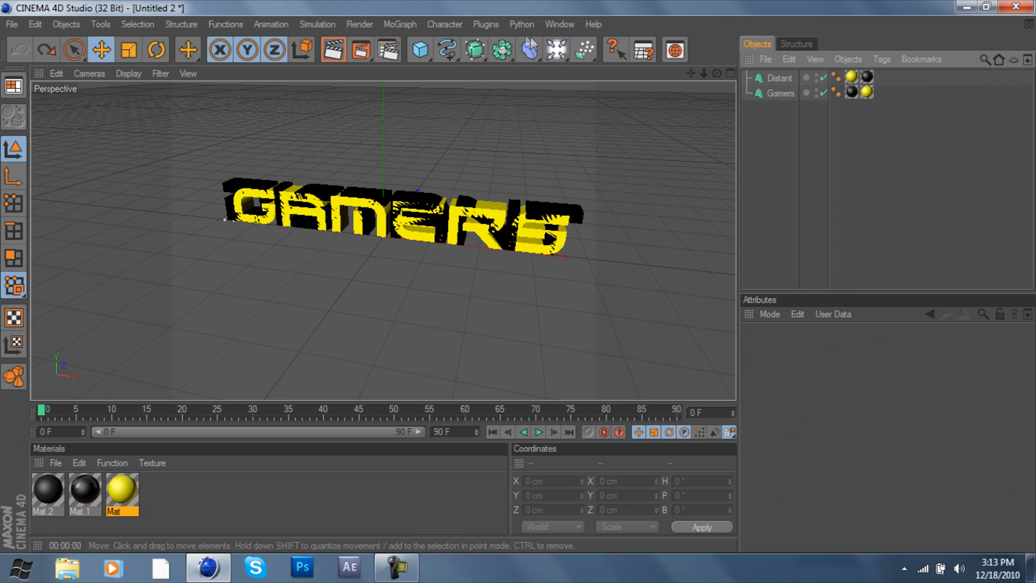
With Thrausi, break both selected texts into 10 randomized Voronoi pieces
click(484, 24)
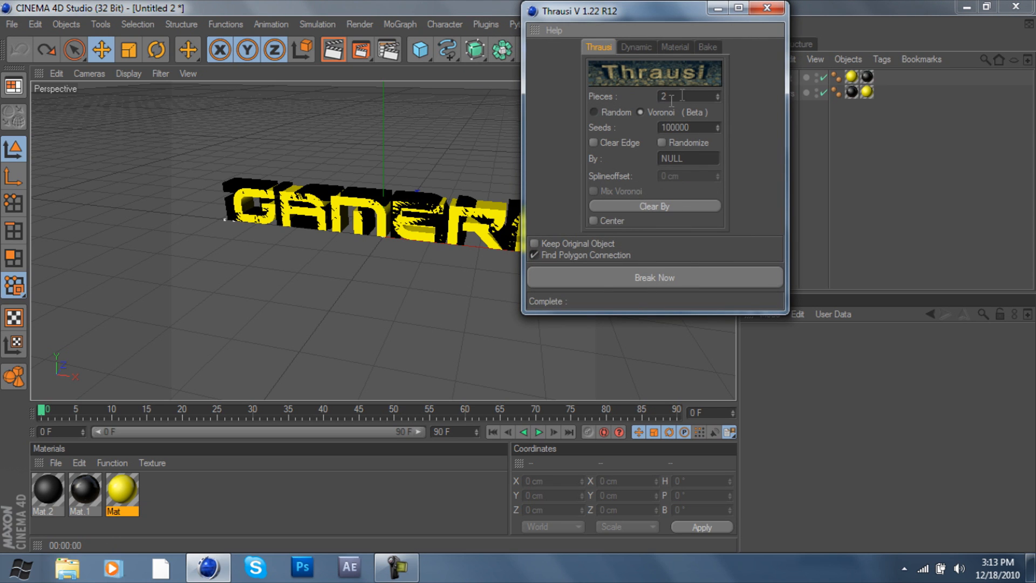
text(10)
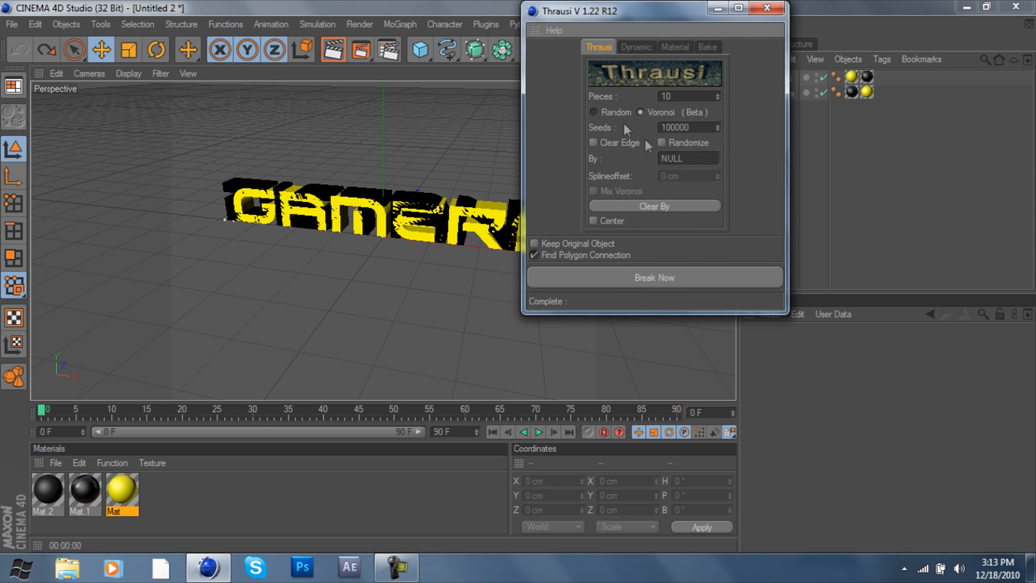
click(654, 278)
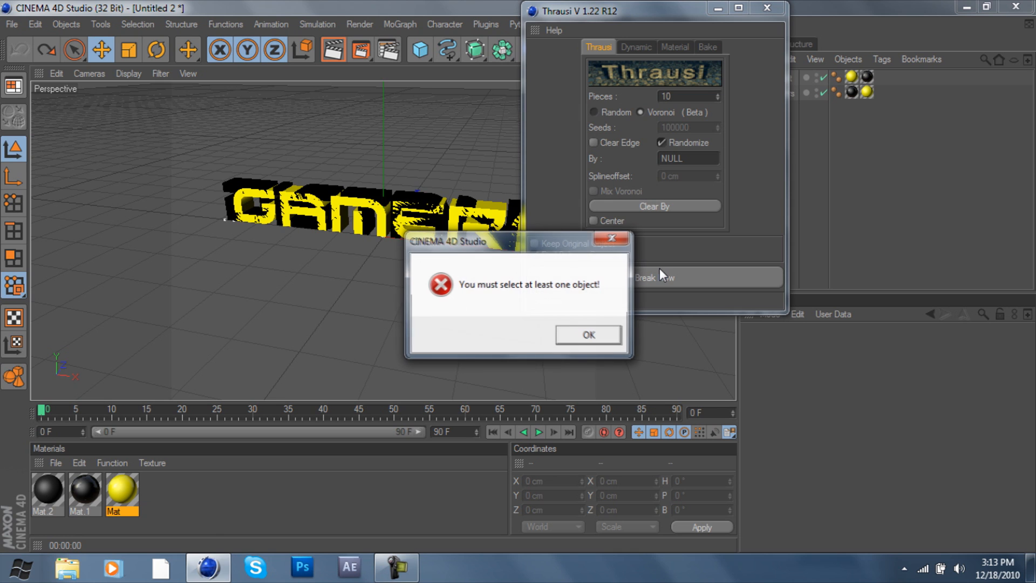
click(587, 335)
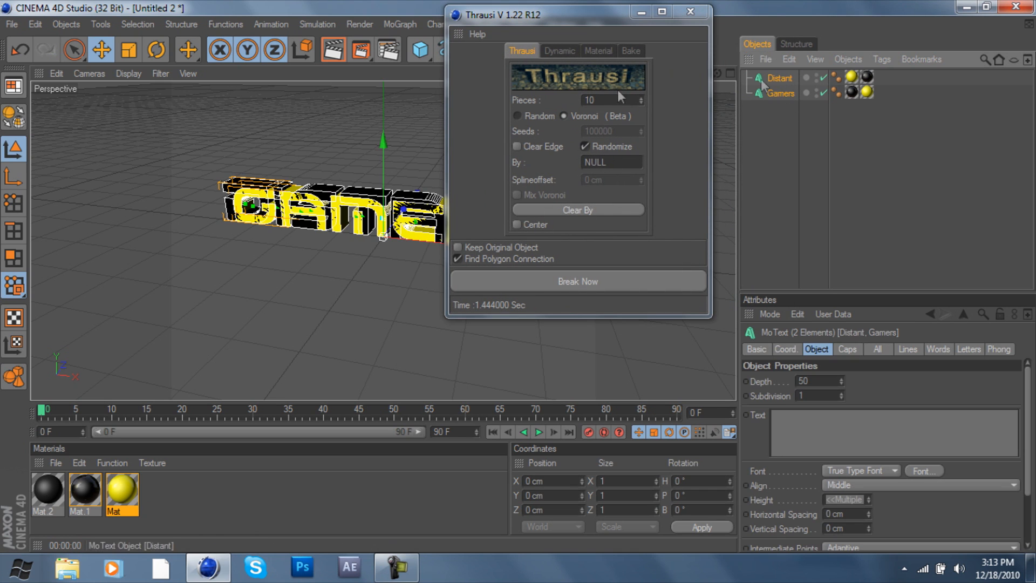
click(576, 280)
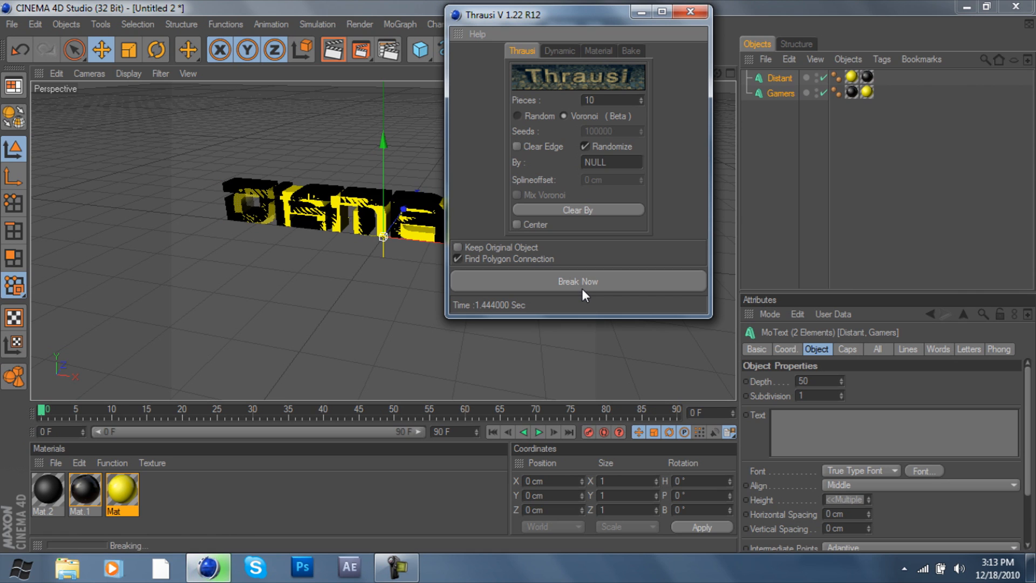
click(576, 280)
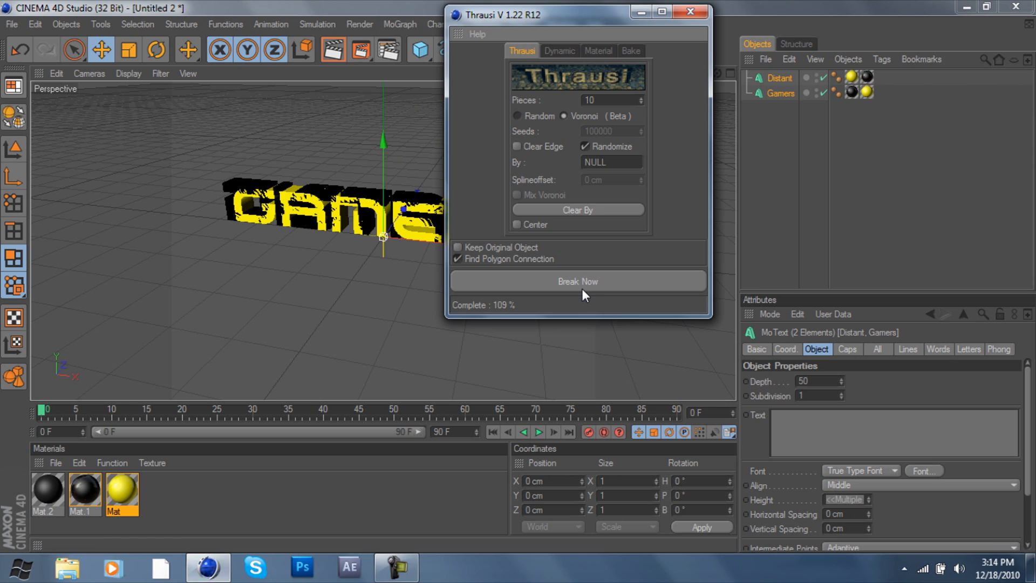
click(577, 281)
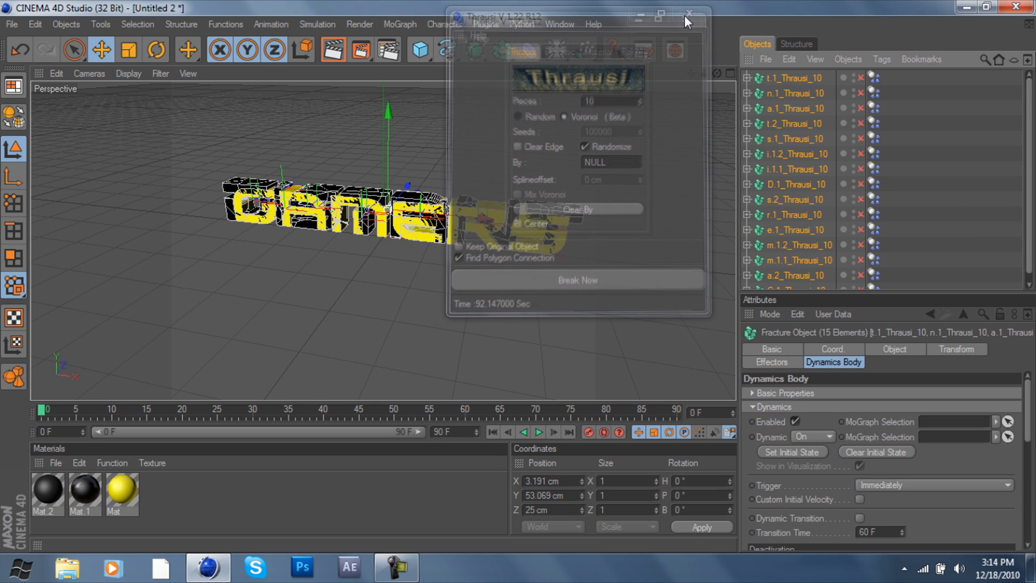
Add a second Fracture object and move the DISTANT letter pieces under Fracture.1D
click(690, 13)
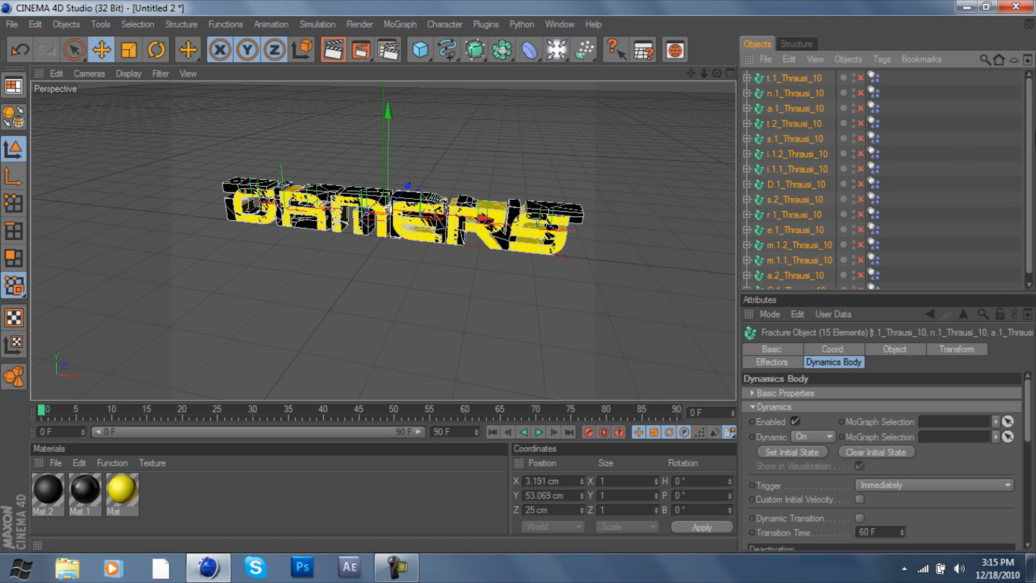
scroll(down, 3)
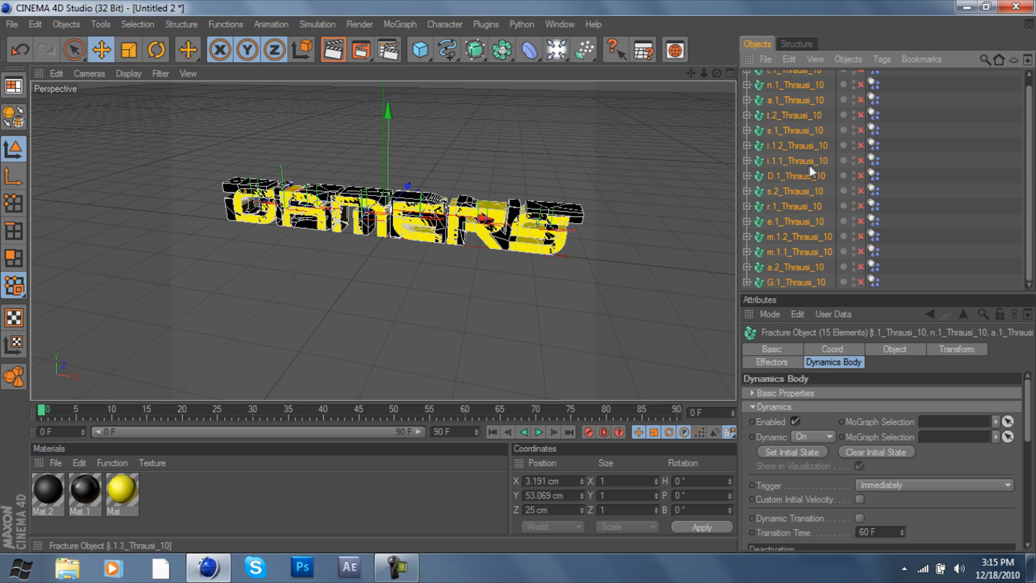
click(797, 145)
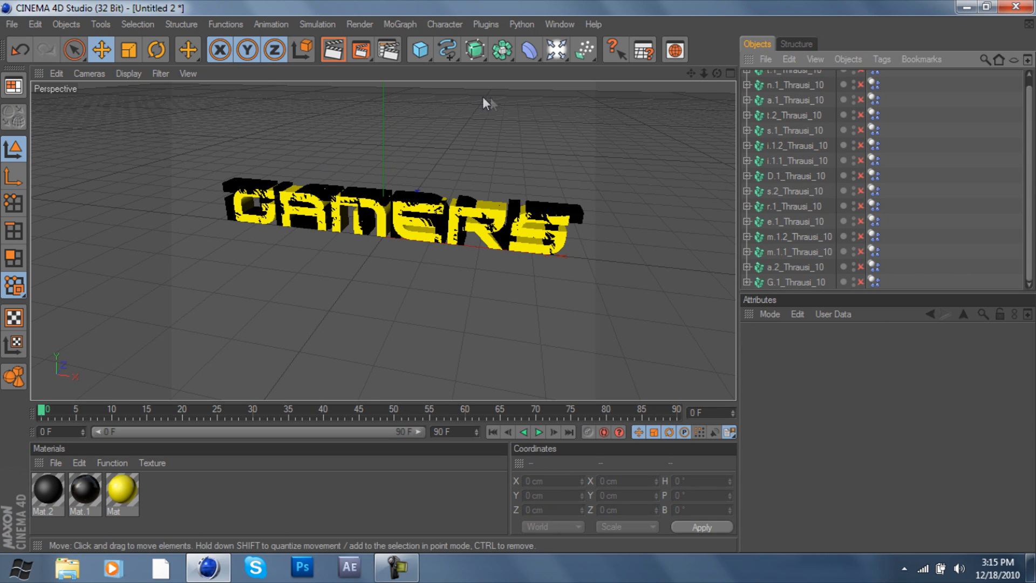
click(443, 24)
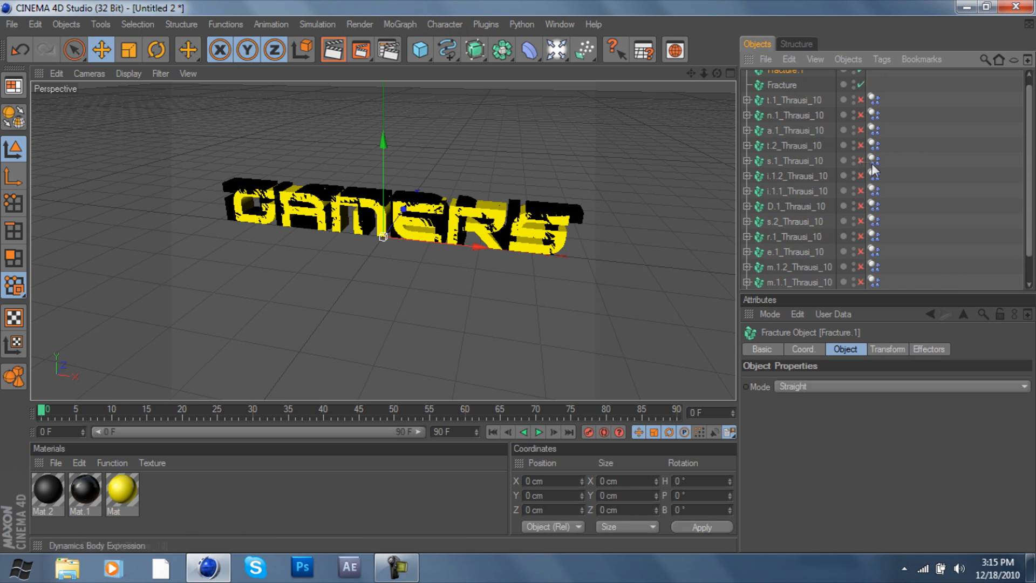
click(790, 100)
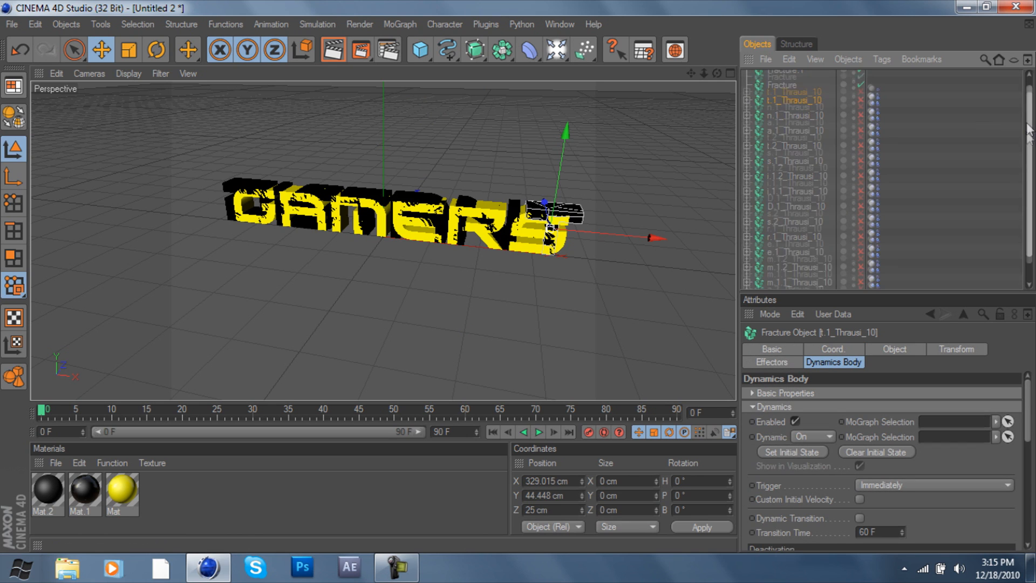
scroll(down, 3)
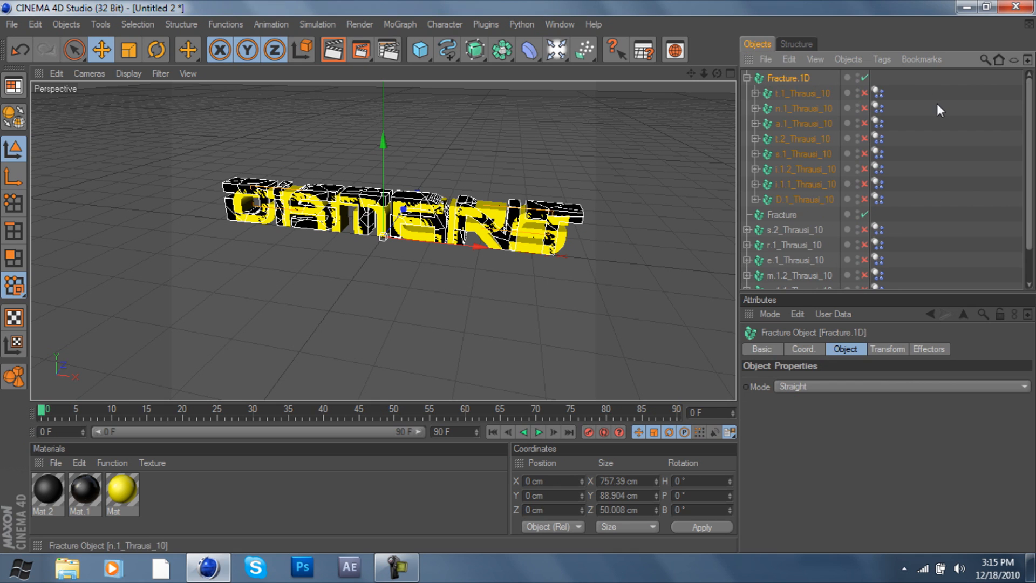
Select the GAMERS letter pieces and place them under FractureG
click(747, 77)
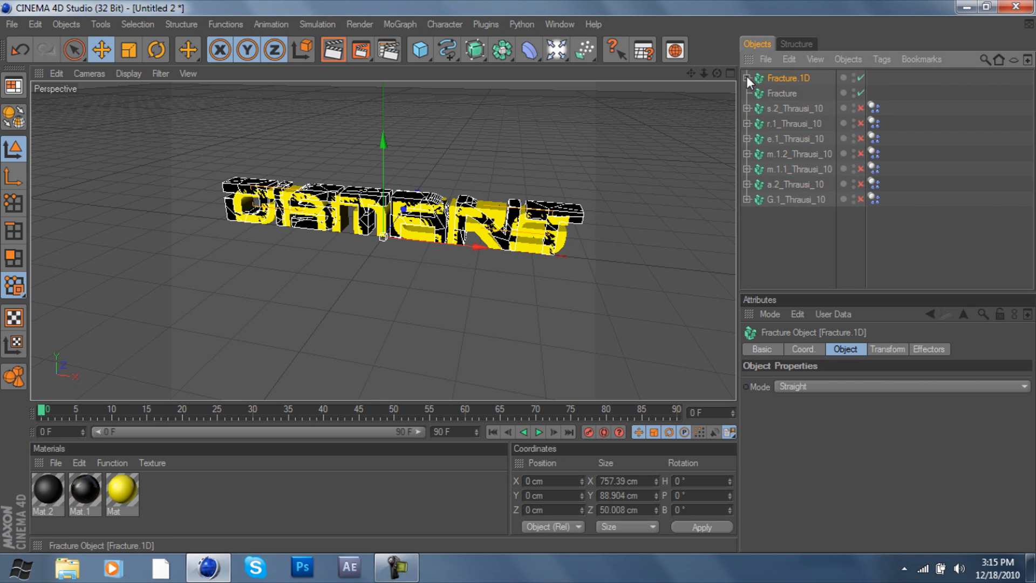
click(792, 198)
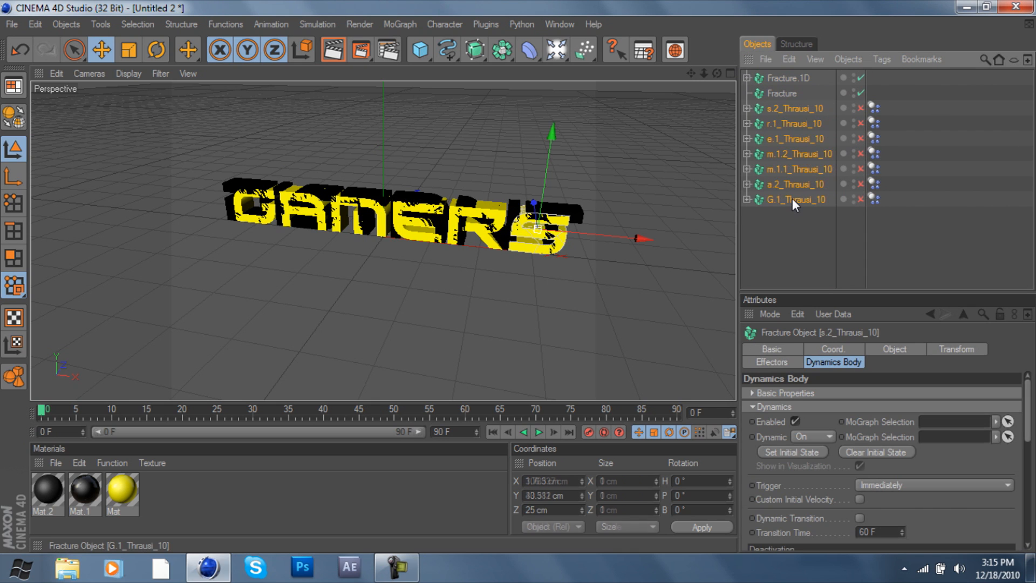
click(782, 93)
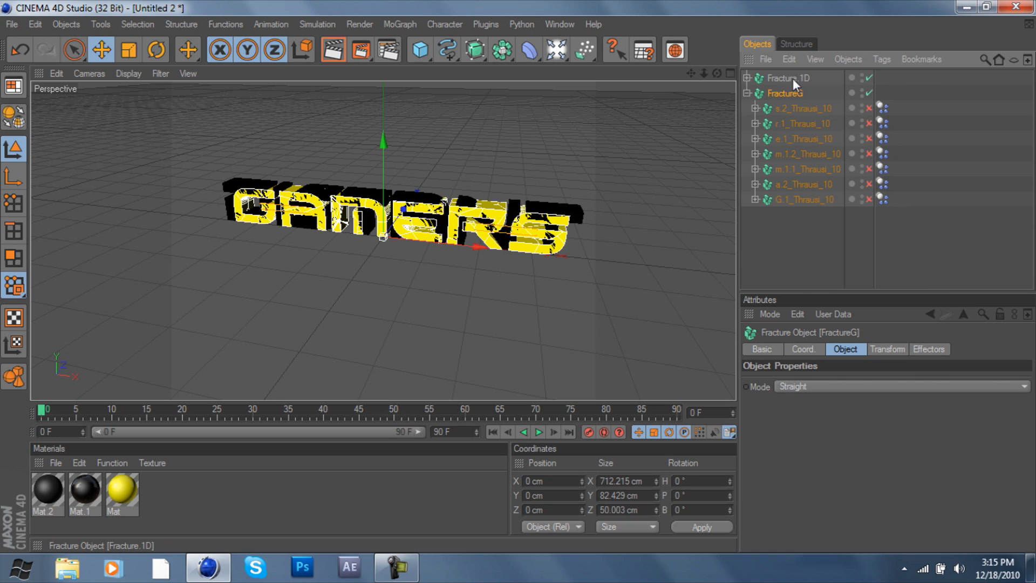
mouse_move(839, 262)
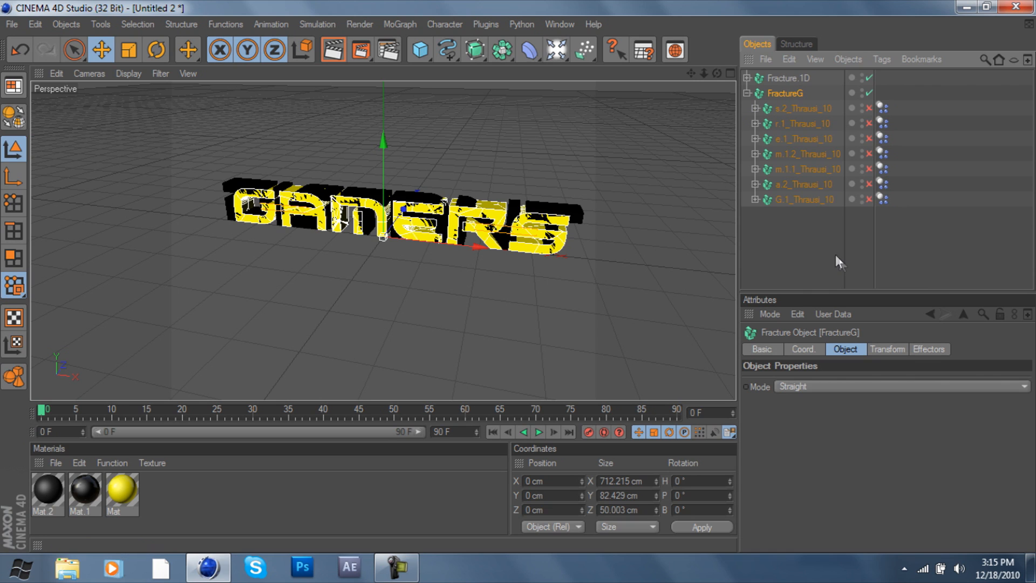
Expand the DISTANT Thrausi groups in Fracture.1D into individual pieces via Expand Object Group
click(750, 77)
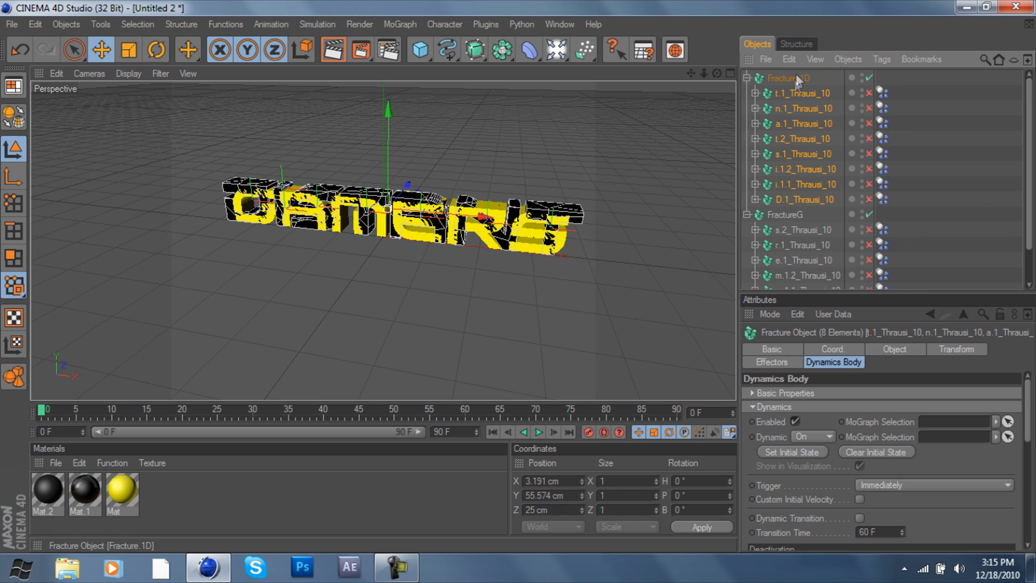
click(848, 58)
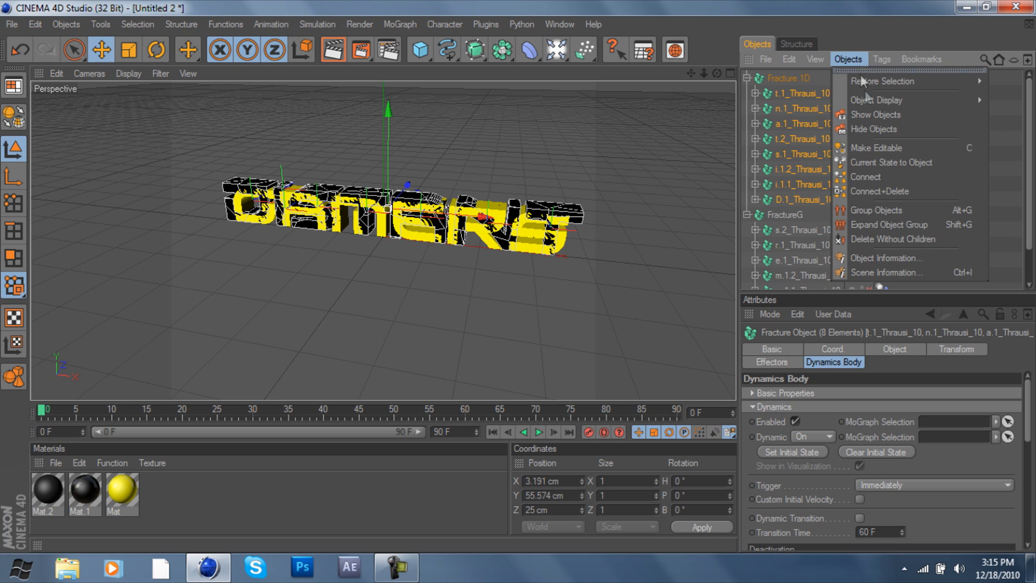
mouse_move(885, 225)
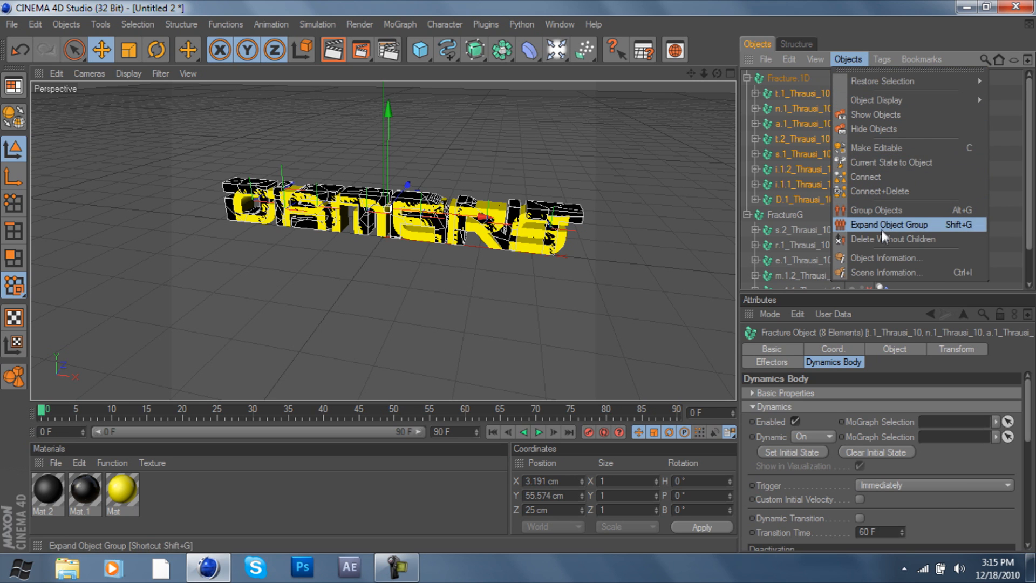
click(888, 225)
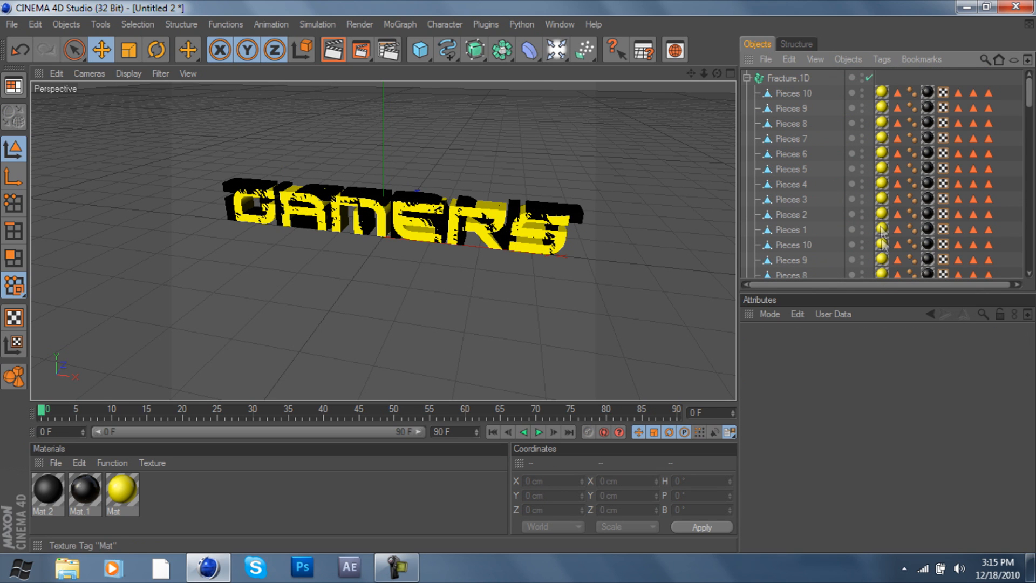
scroll(down, 3)
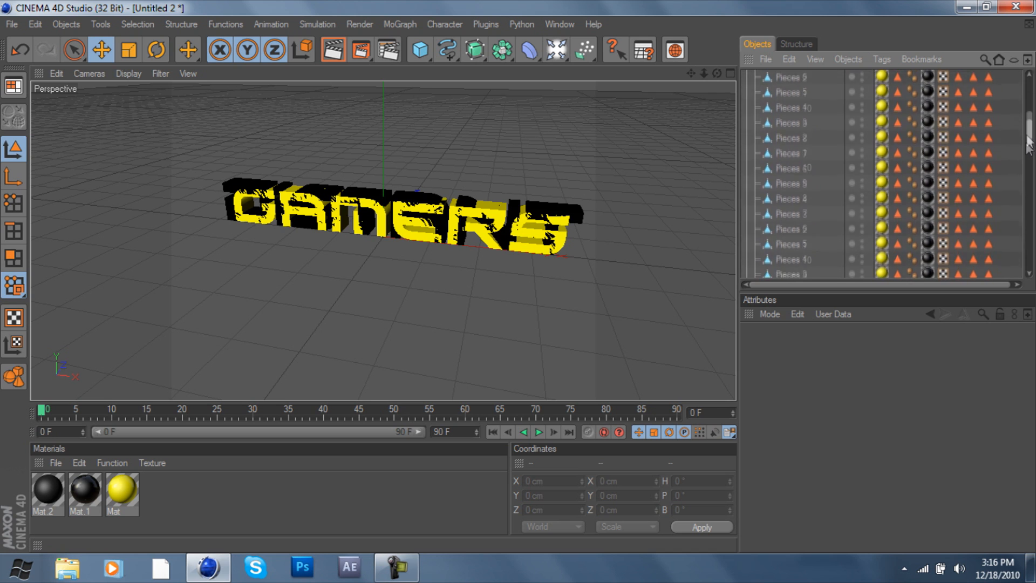
scroll(down, 3)
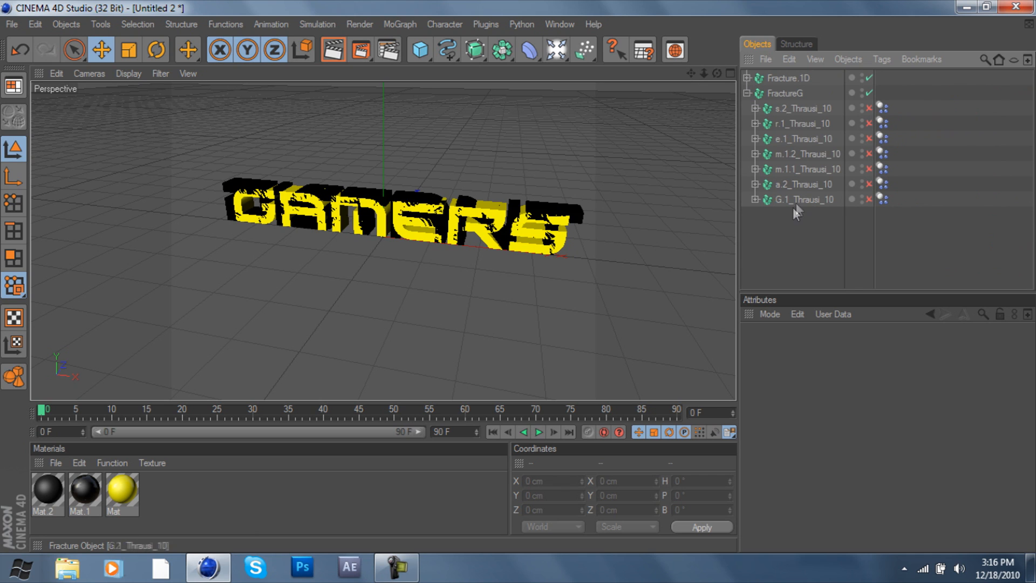
Expand the GAMERS groups in FractureG into individual pieces and collapse its hierarchy
click(787, 78)
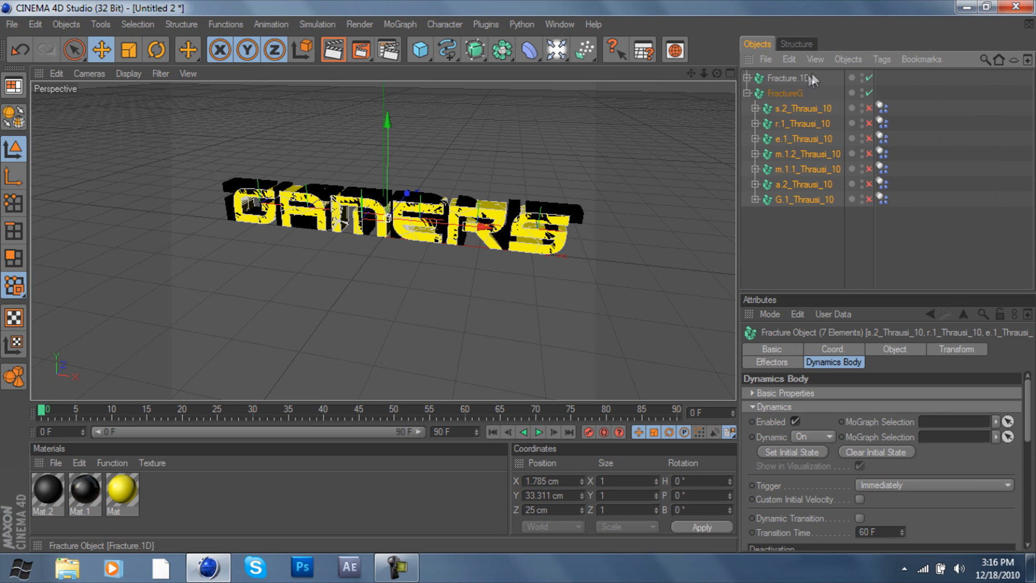
click(850, 59)
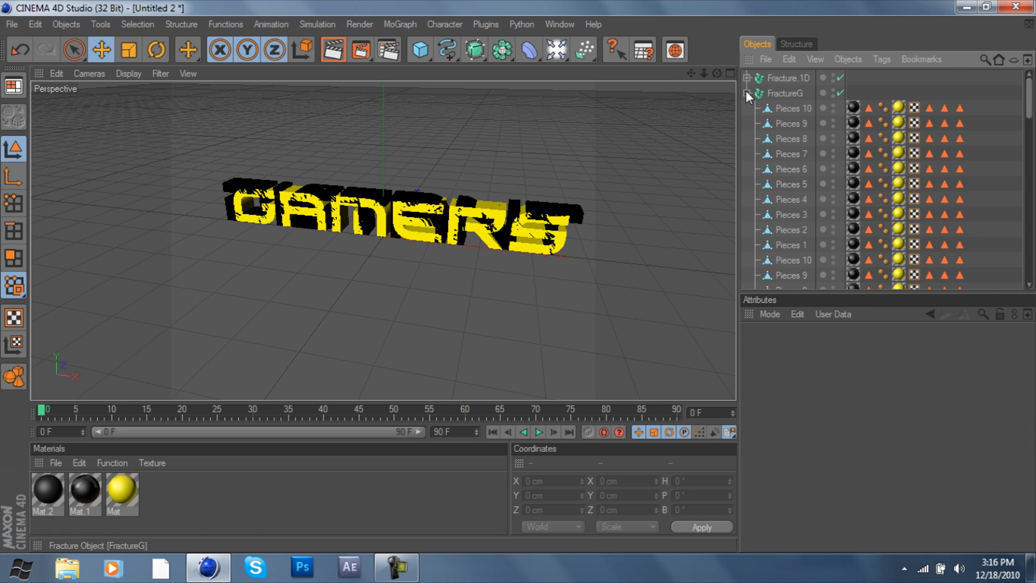
click(787, 78)
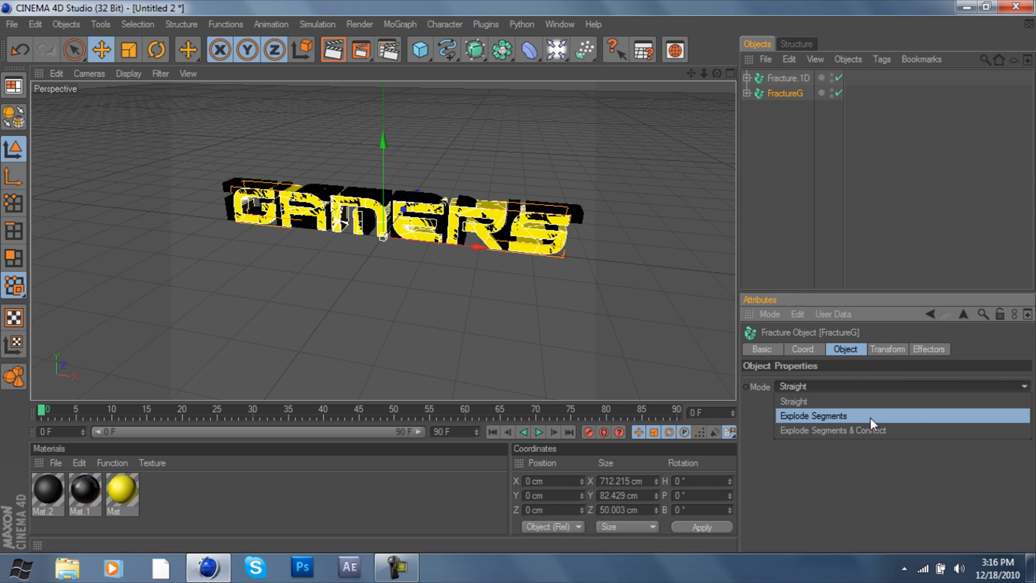
Switch FractureG to Explode Segments mode, then move on to Fracture.1D
click(814, 415)
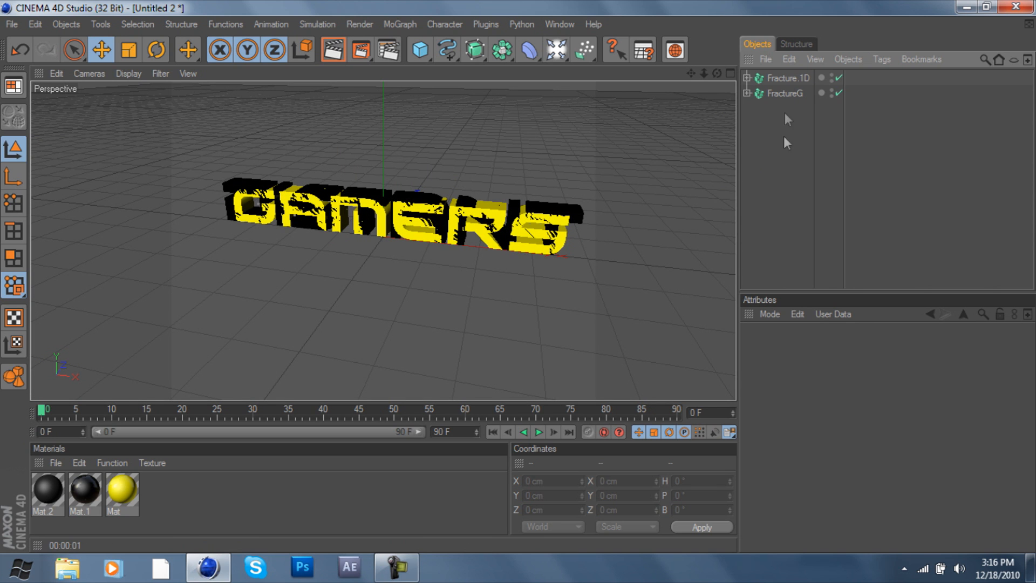
click(787, 77)
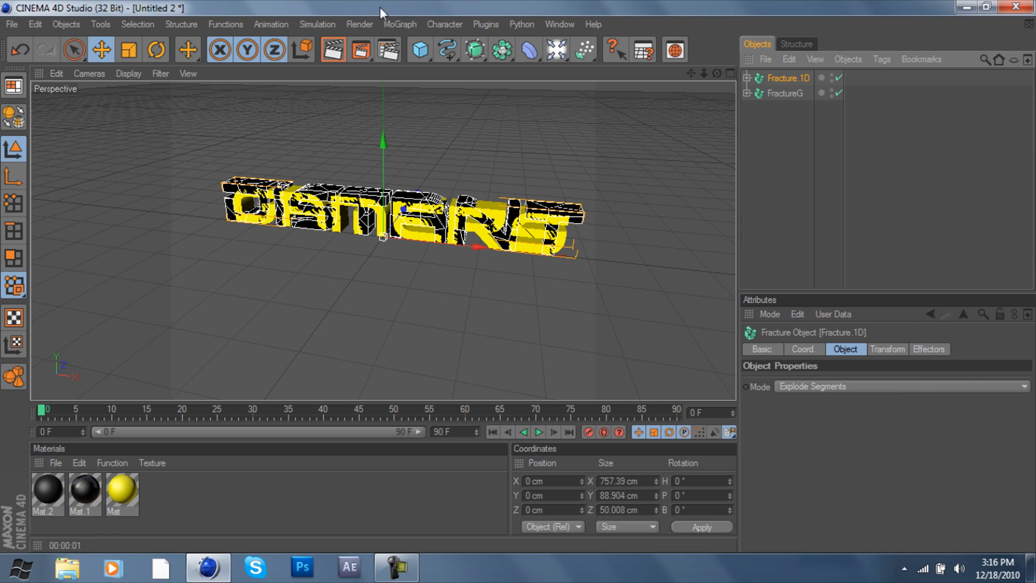
Add two Plain effectors, Plain and Plain.1, from the MoGraph Effector menu
click(400, 25)
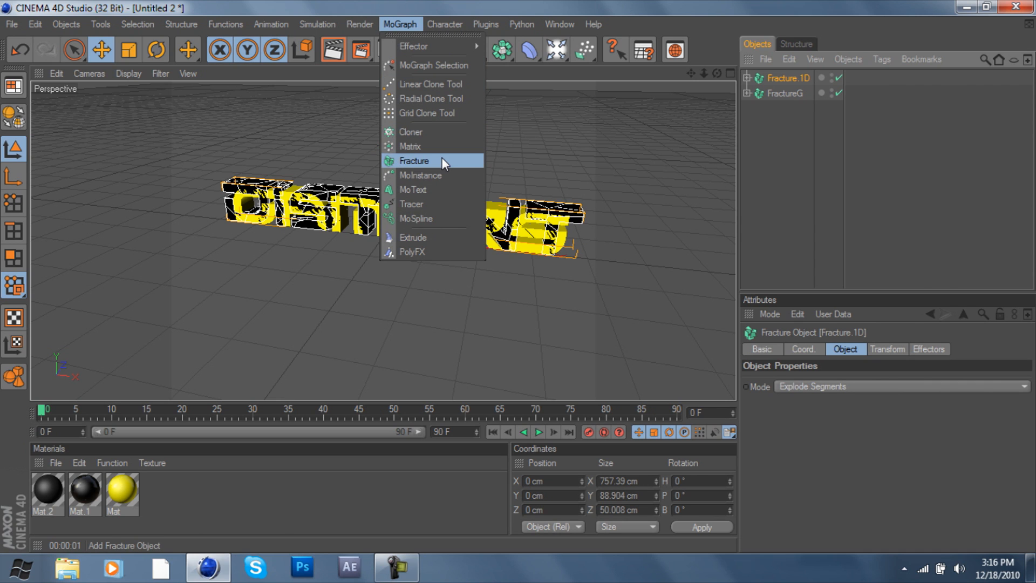
mouse_move(413, 47)
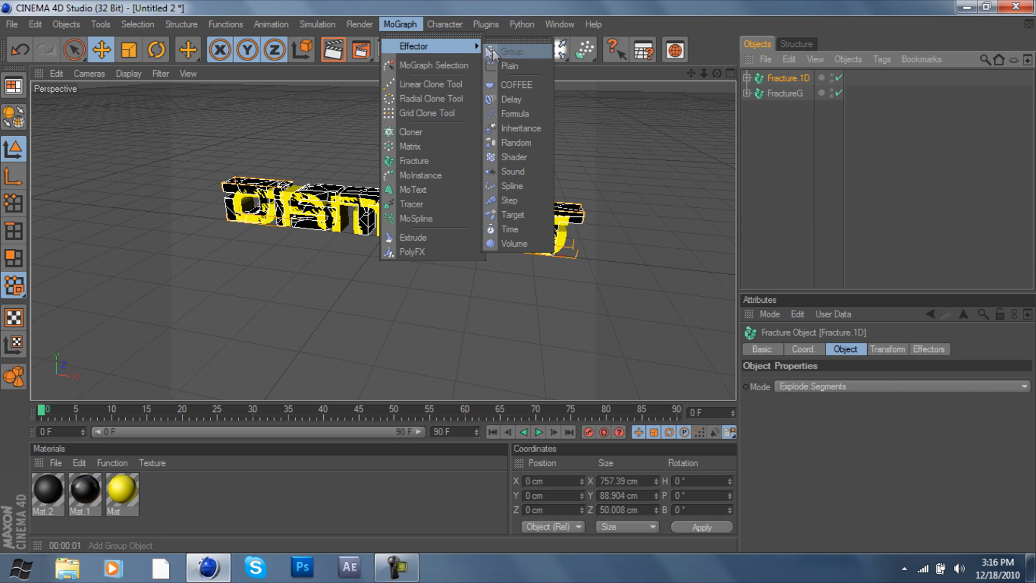
click(509, 66)
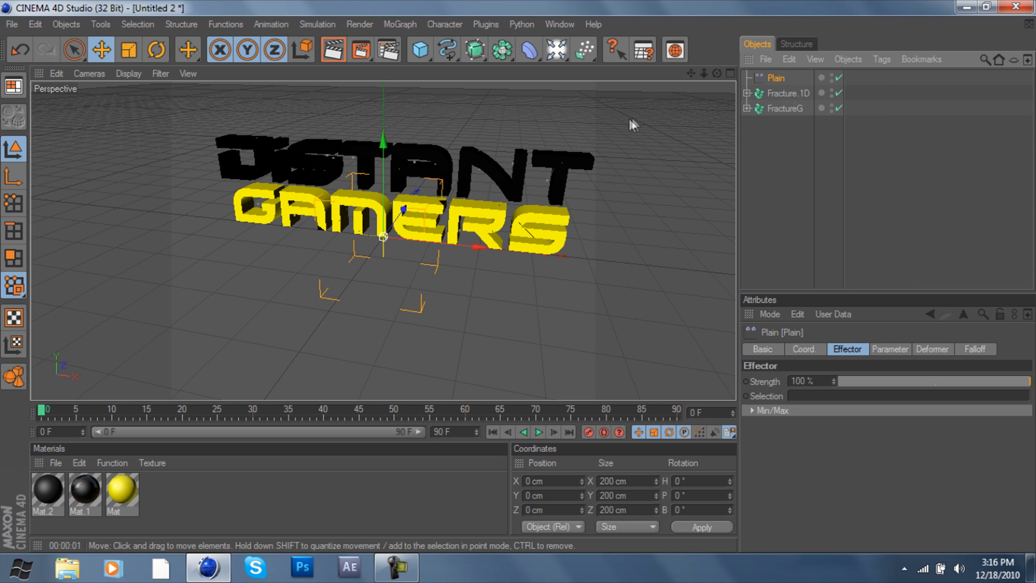
click(783, 108)
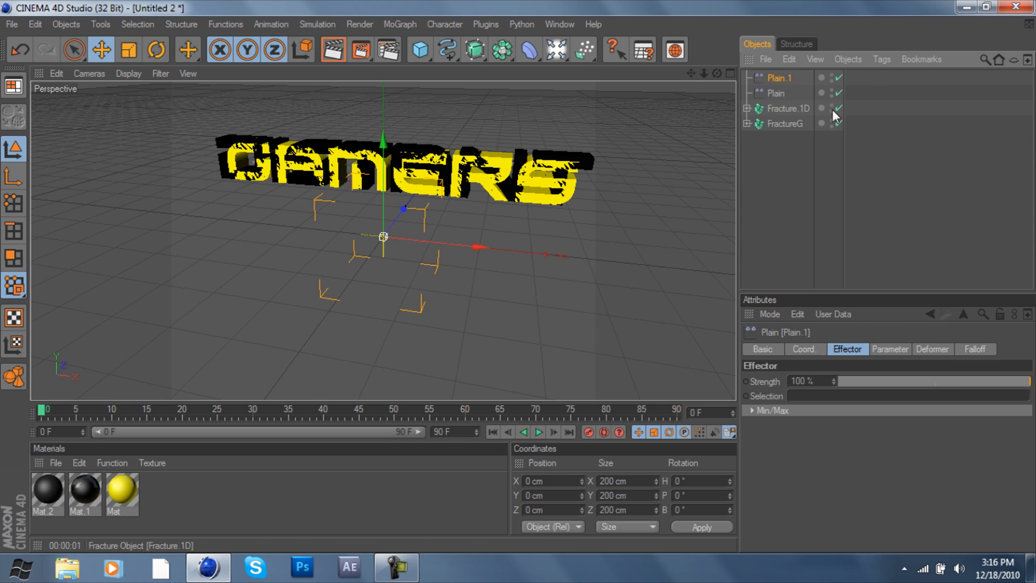
Select both Plain effectors and review their Coord, Parameter and Falloff settings
click(775, 93)
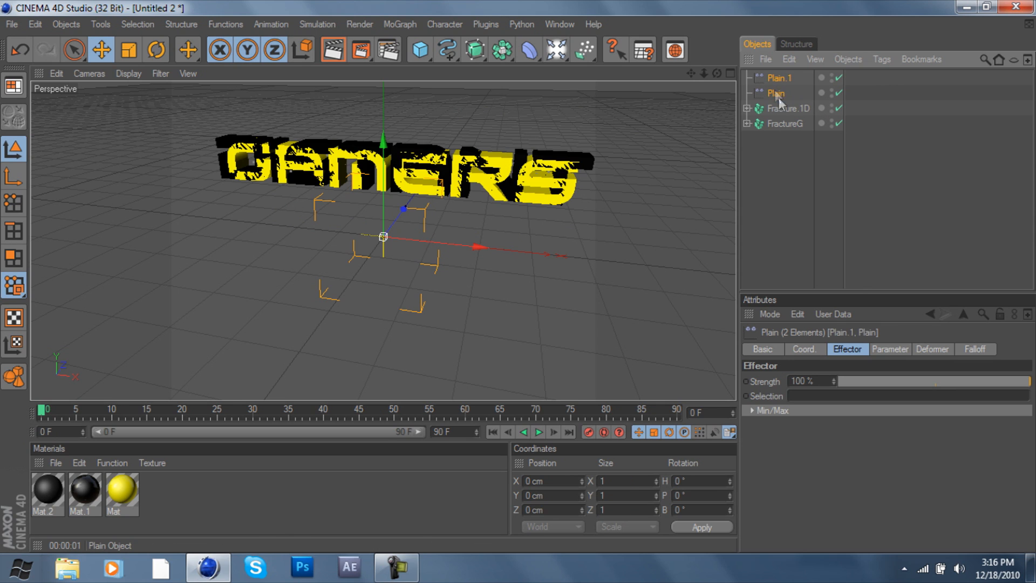
click(804, 349)
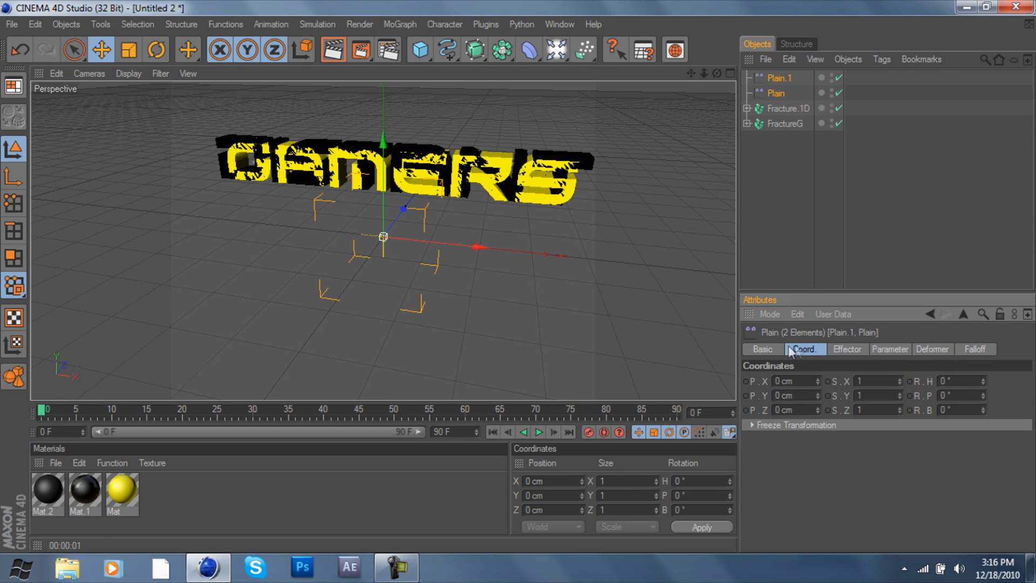
click(890, 348)
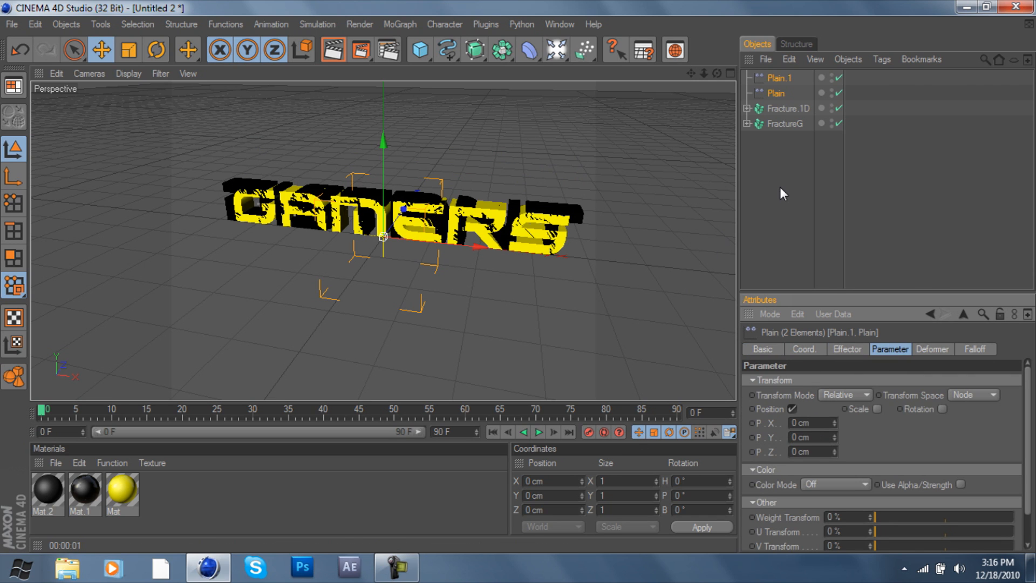
click(779, 78)
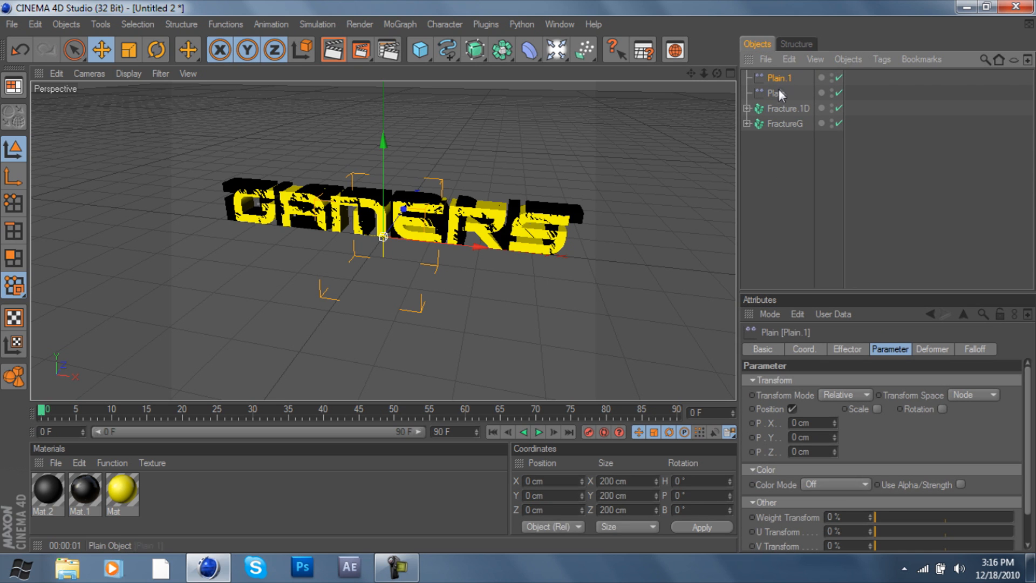
click(774, 93)
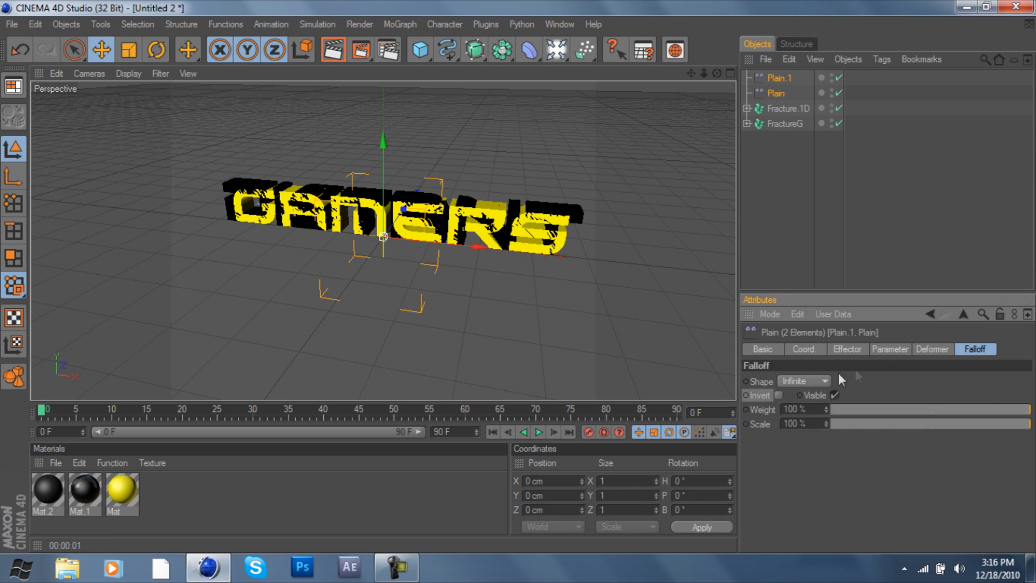
Give both Plain effectors a Linear falloff and enable Scale at -1
click(803, 381)
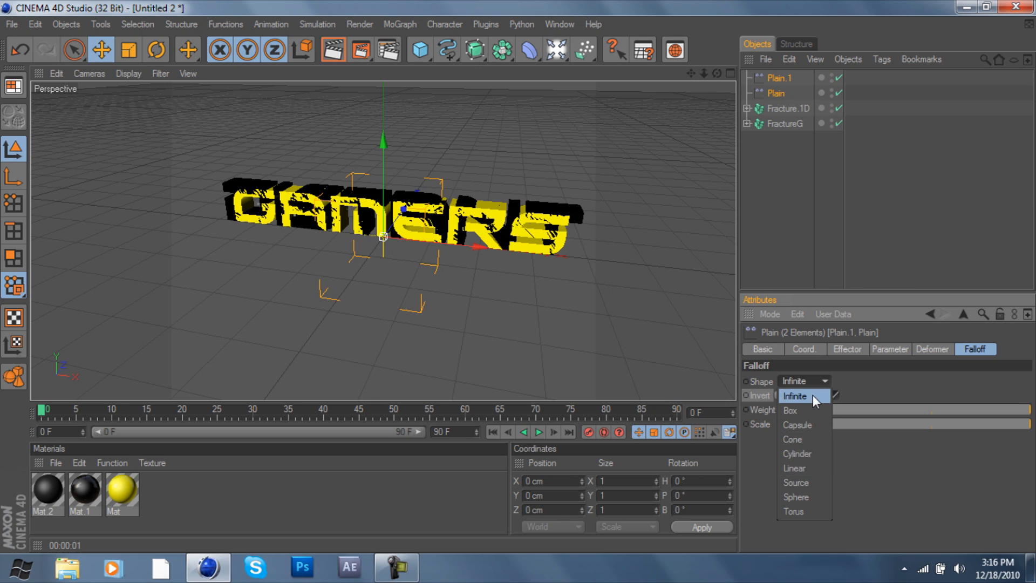
click(794, 467)
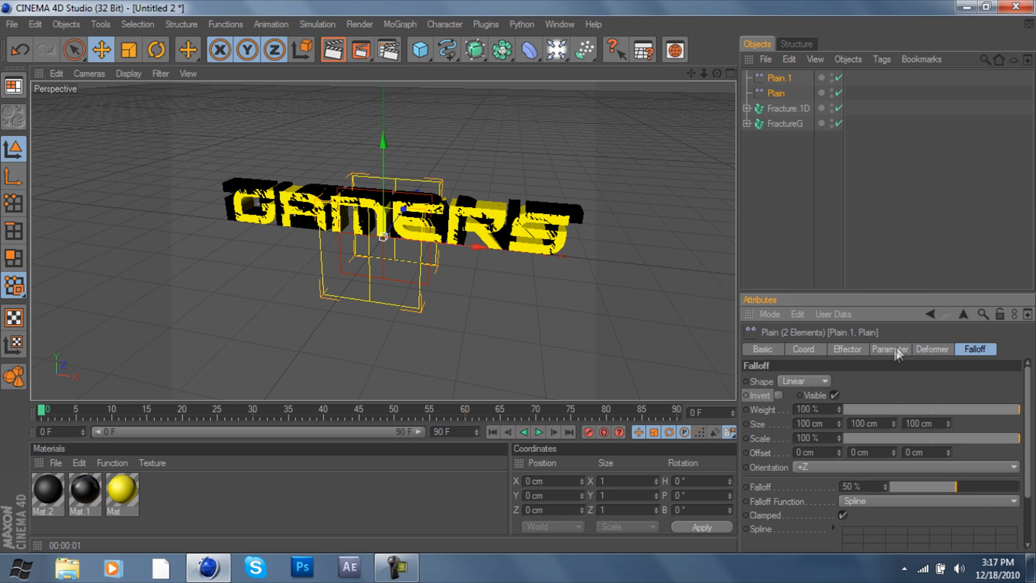
click(890, 349)
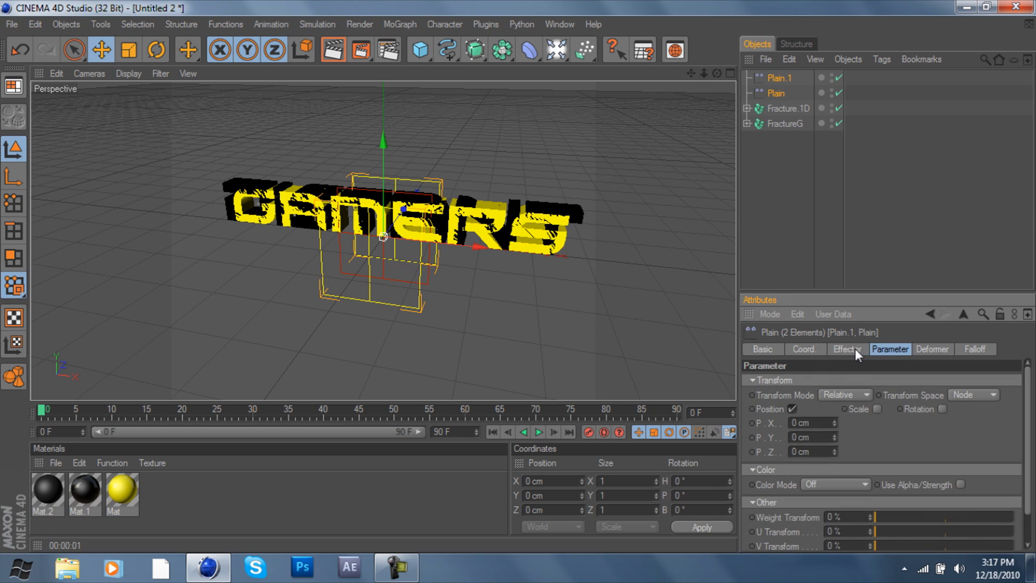
mouse_move(867, 369)
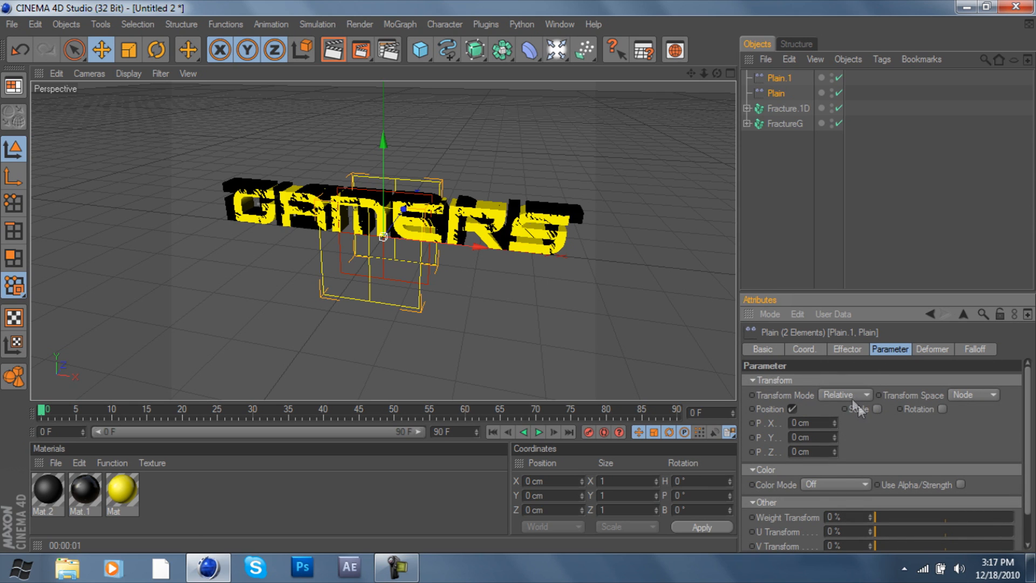
click(879, 408)
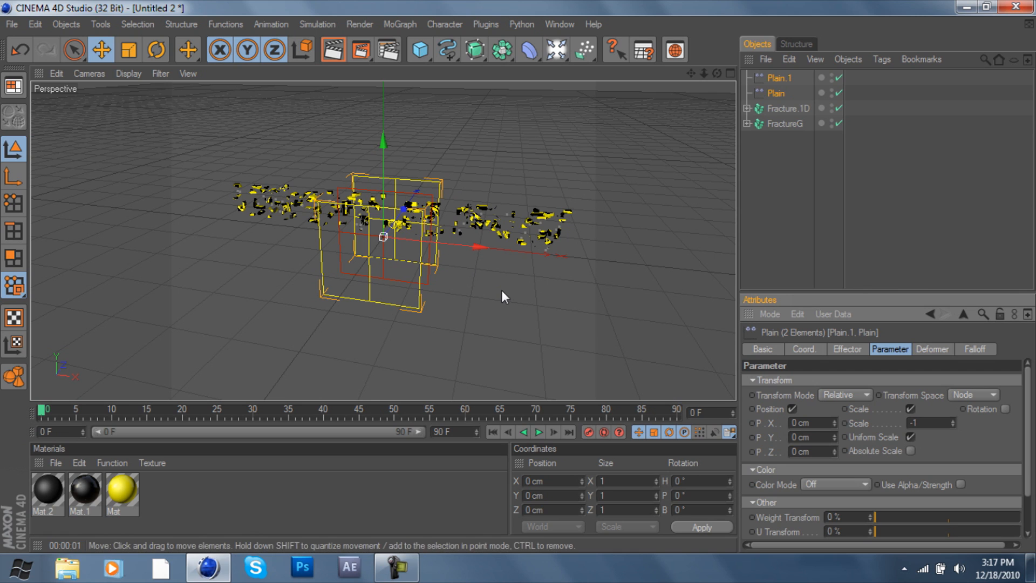
Rotate both Plain effectors in the Coord tab so the falloff sweeps across the text
click(974, 349)
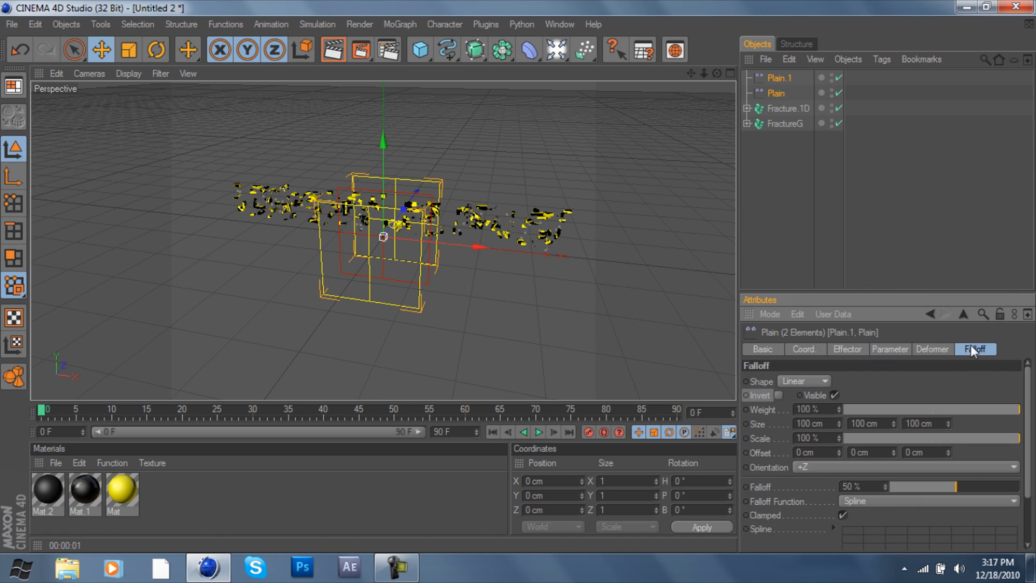
click(803, 348)
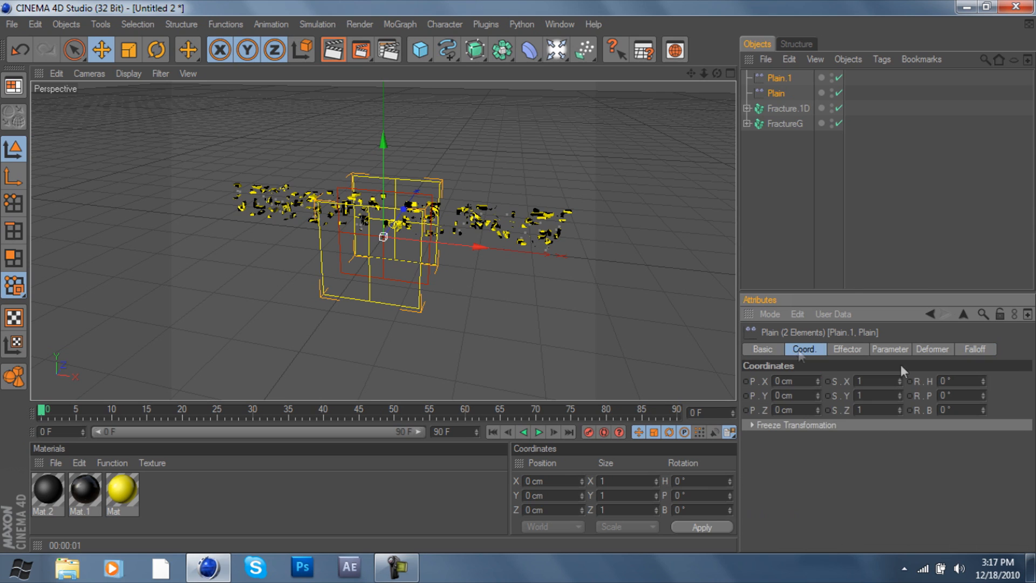
click(961, 381)
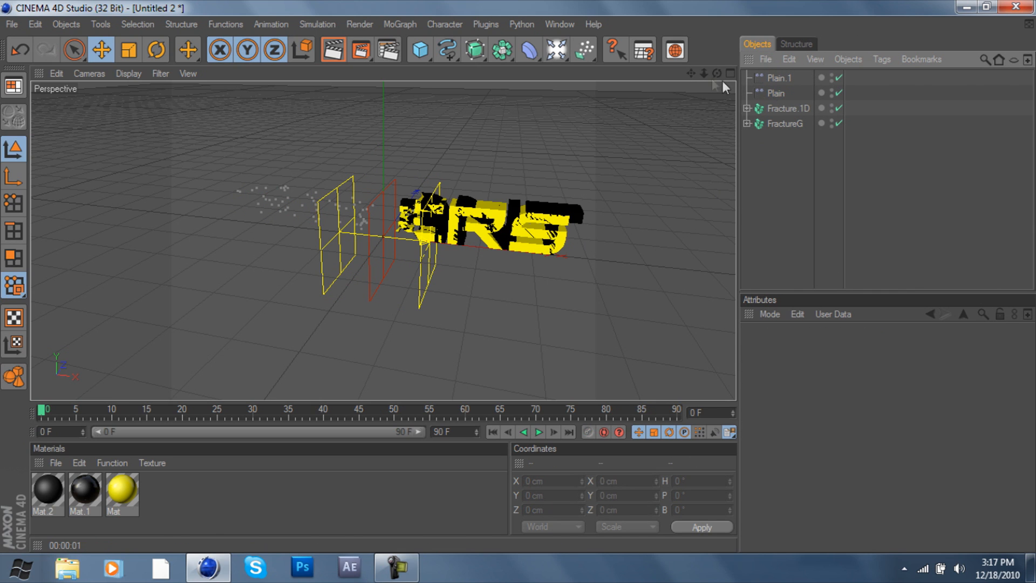
Invert Plain.1's falloff so the text blends from GAMERS into DISTANT
click(782, 77)
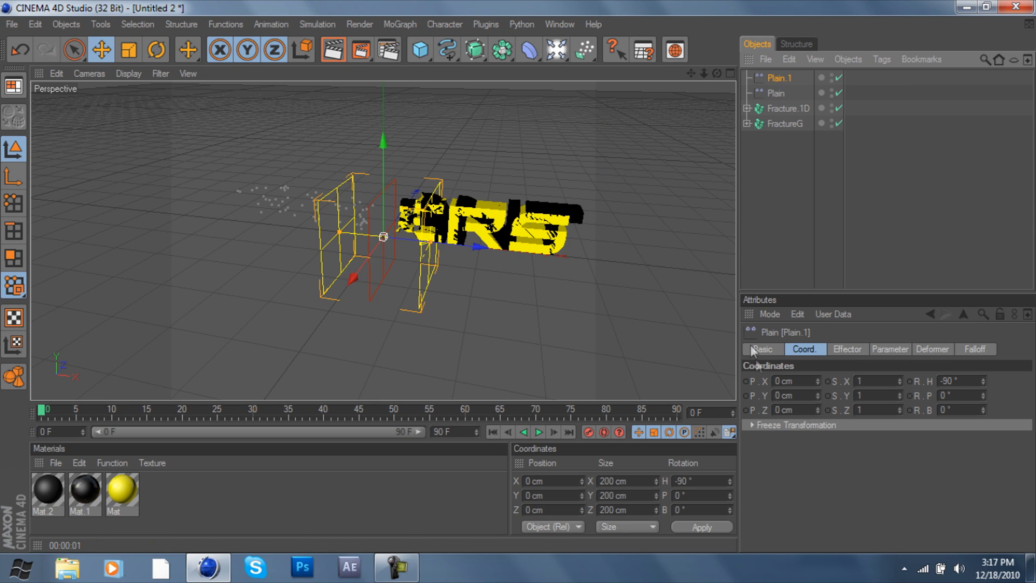
click(888, 348)
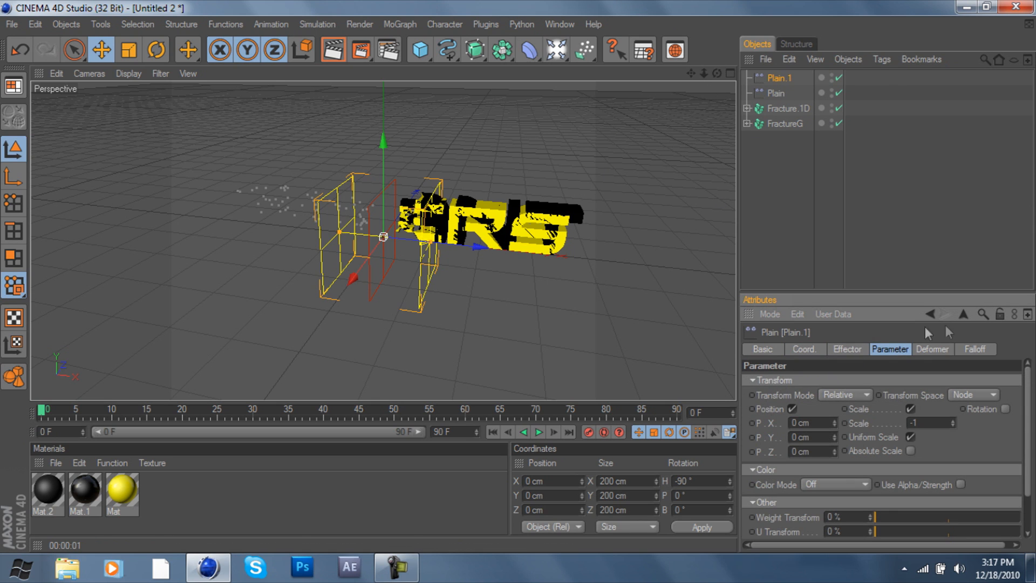
click(973, 349)
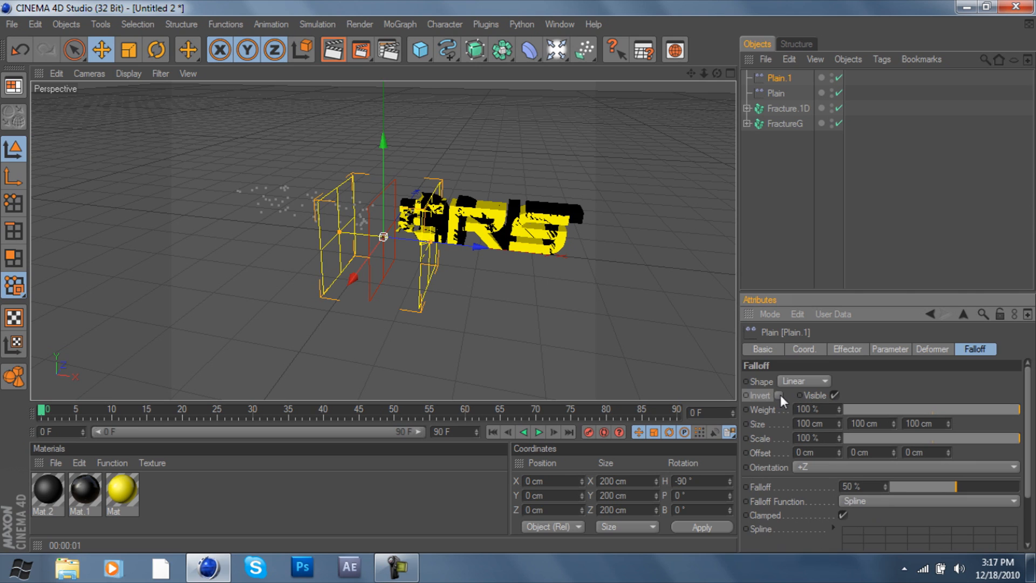
click(779, 395)
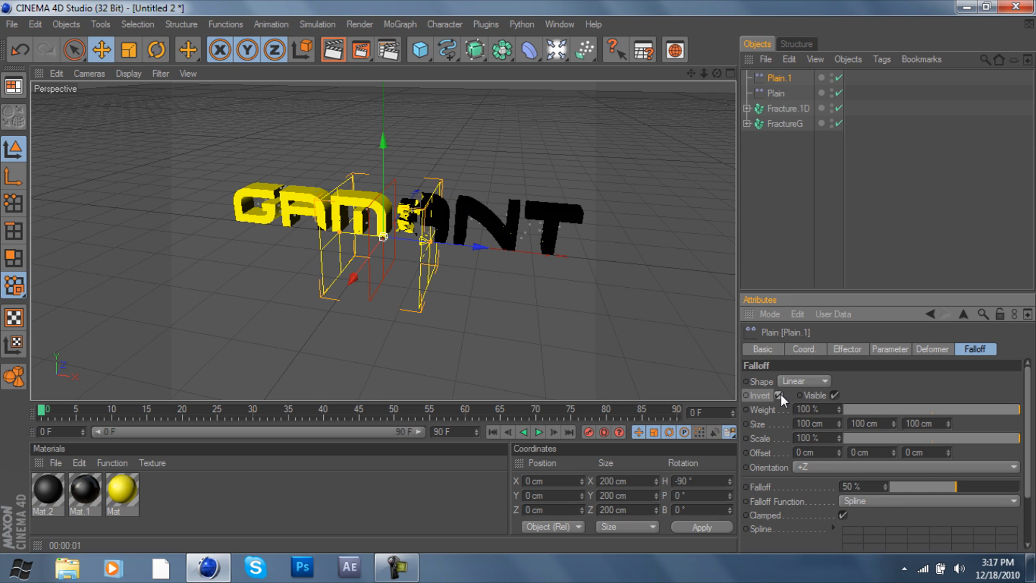
click(774, 93)
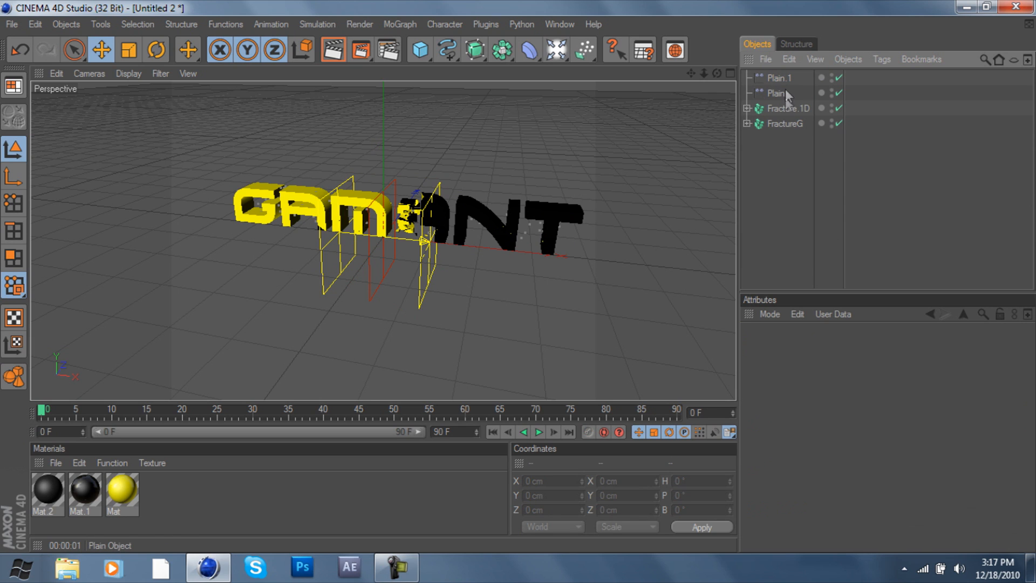
Group Plain and Plain.1 under a null renamed Effectors and expand it
click(778, 78)
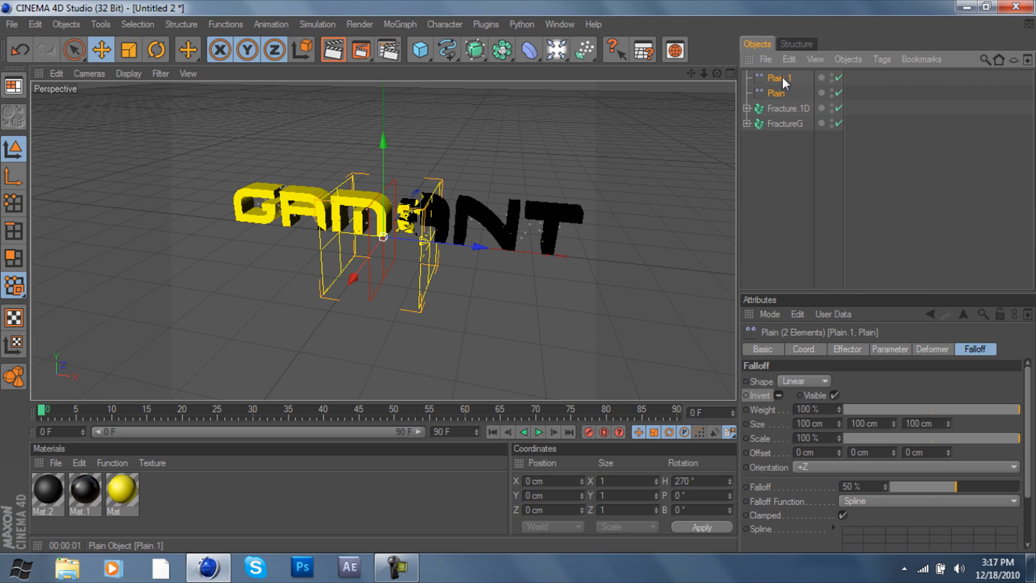
click(773, 77)
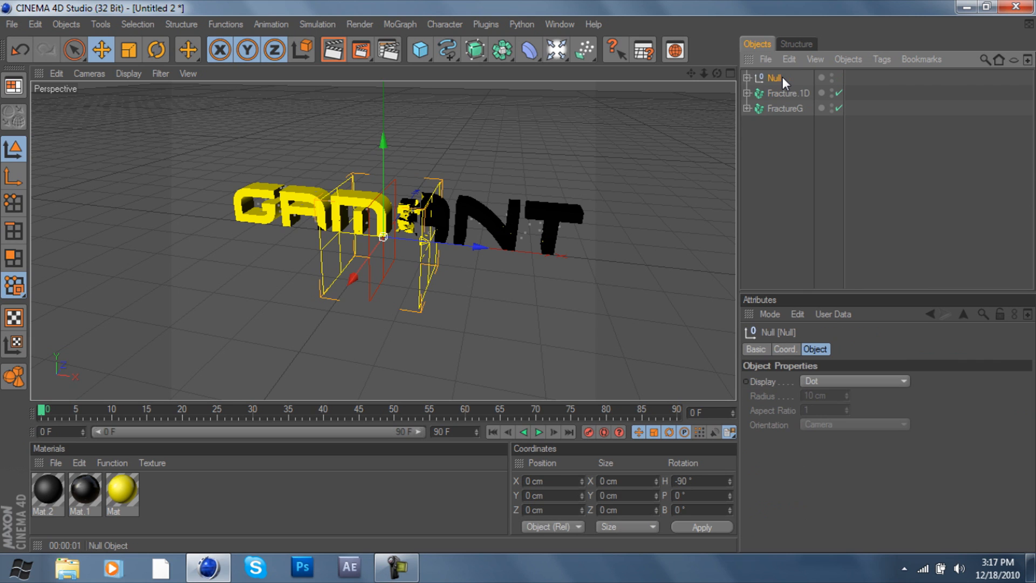
double_click(772, 77)
text(Effectors)
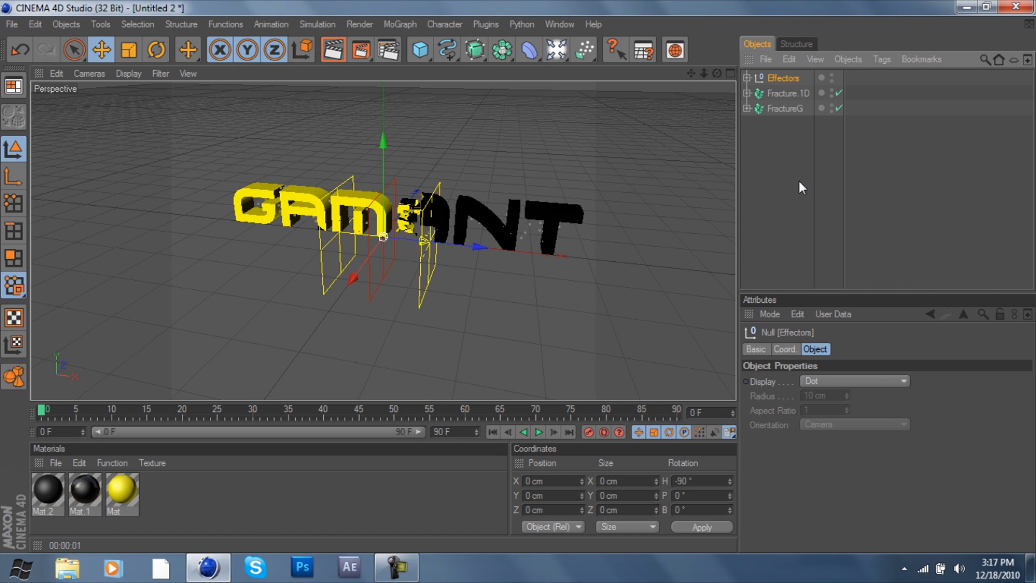
mouse_move(746, 75)
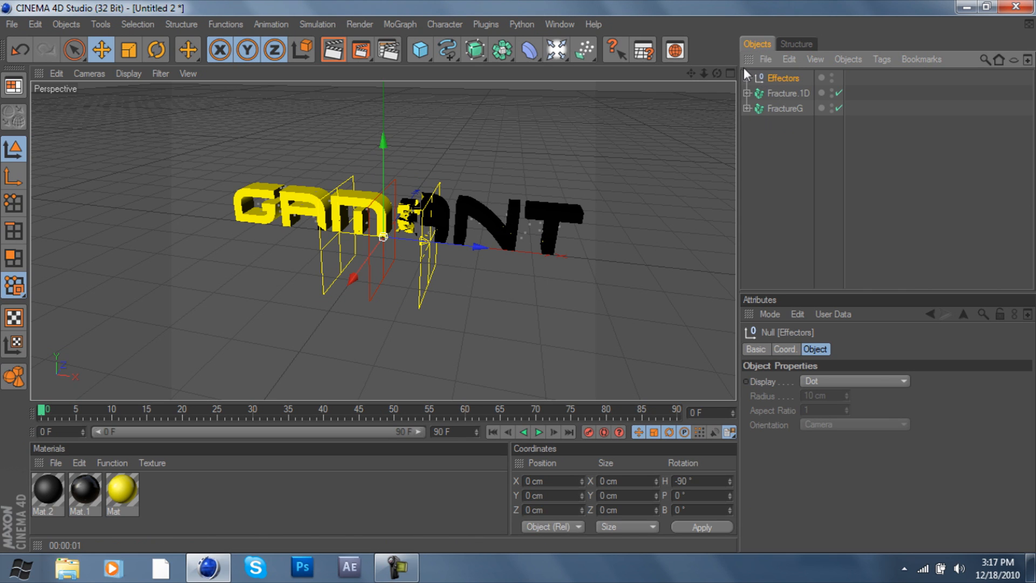
click(746, 78)
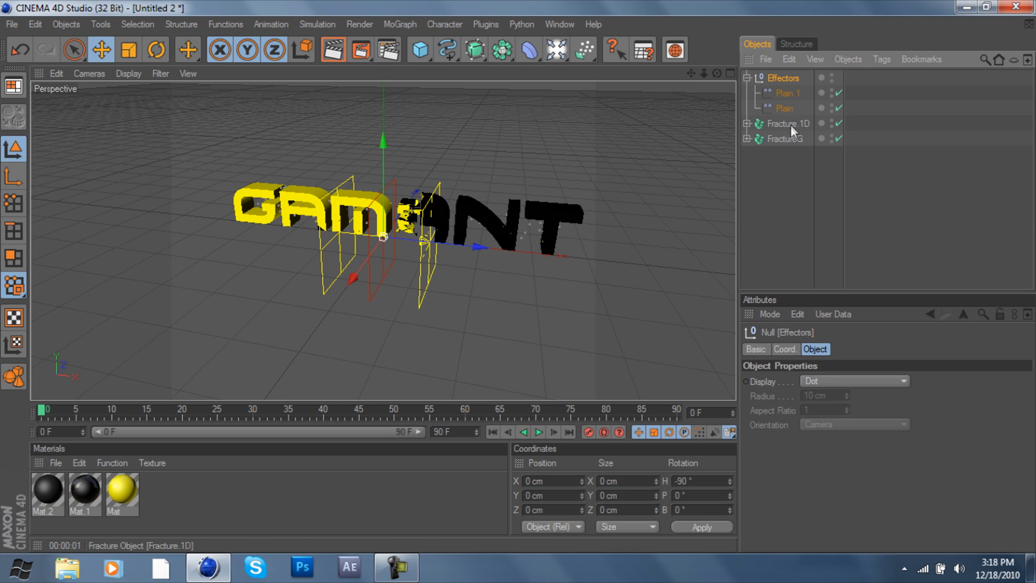
mouse_move(796, 131)
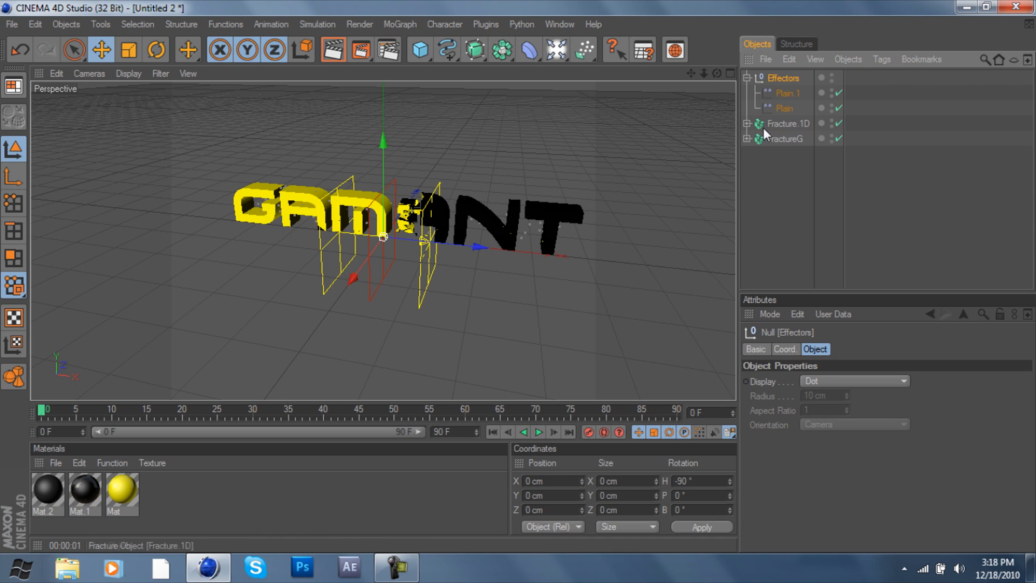
Add a Random effector acting on both FractureG and Fracture.1D
click(786, 139)
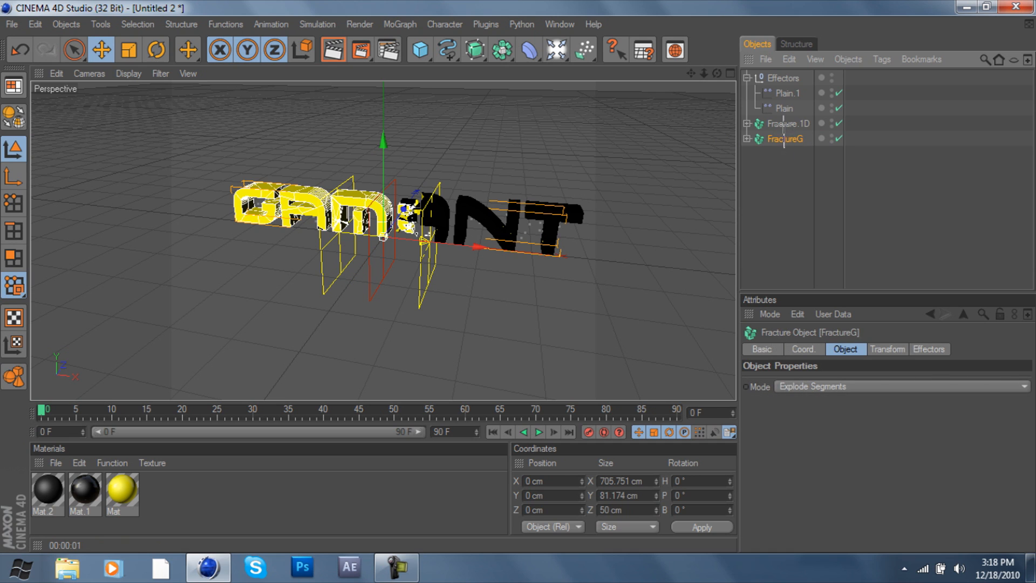
click(399, 24)
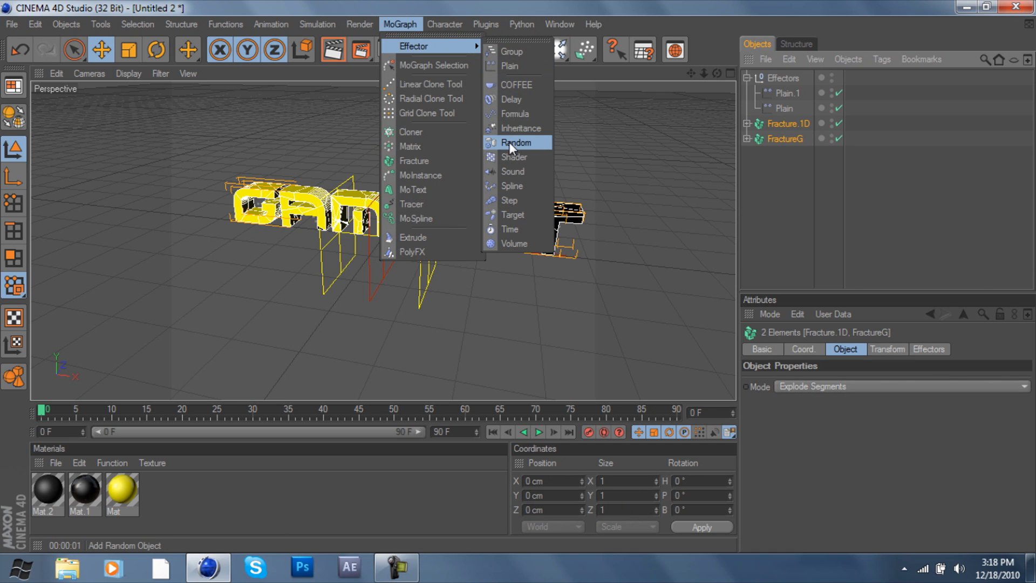
click(517, 142)
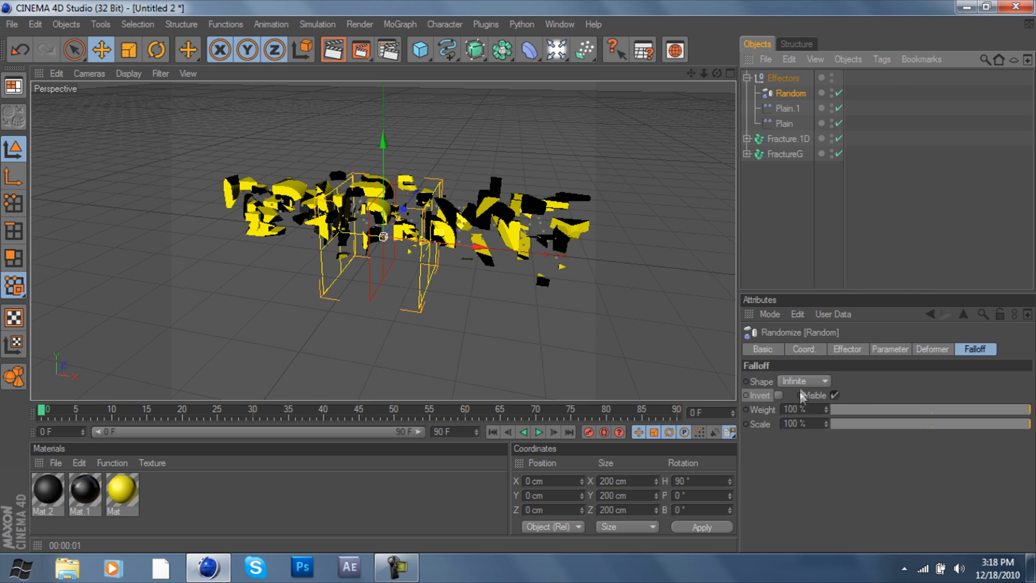
Give the Random effector a Sphere falloff shape with Falloff at 100%
click(823, 381)
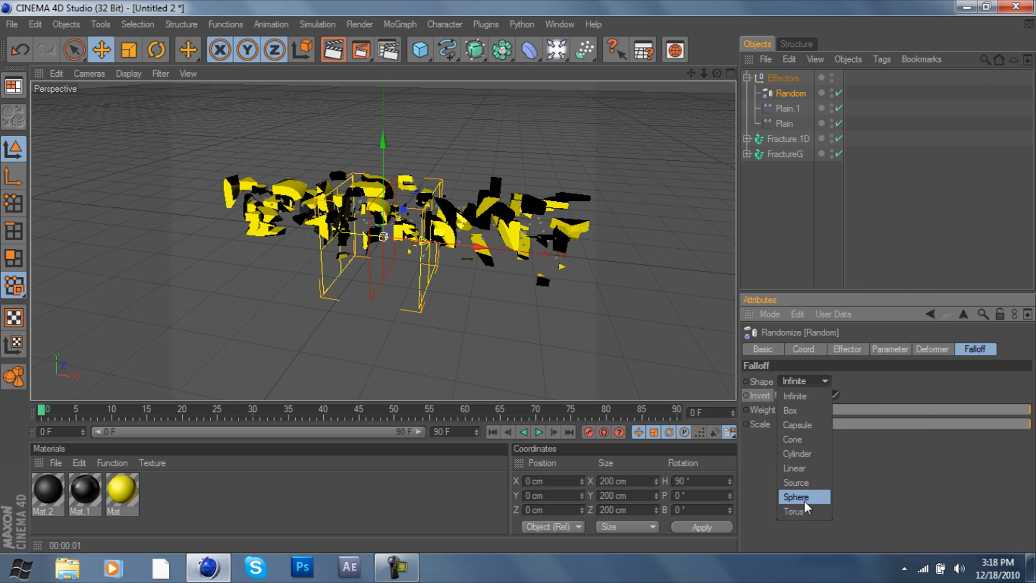
click(796, 496)
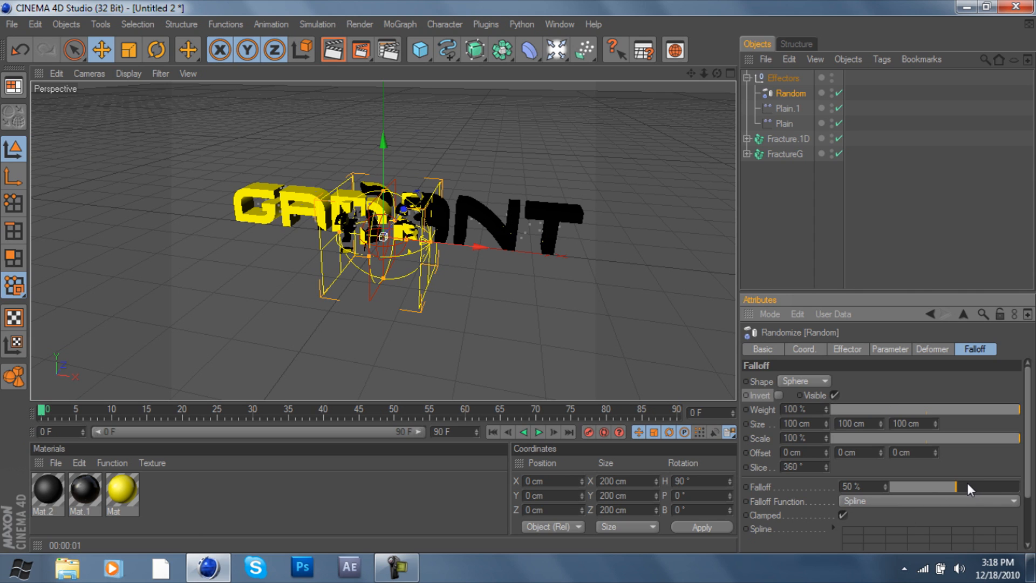
drag(945, 487, 1018, 486)
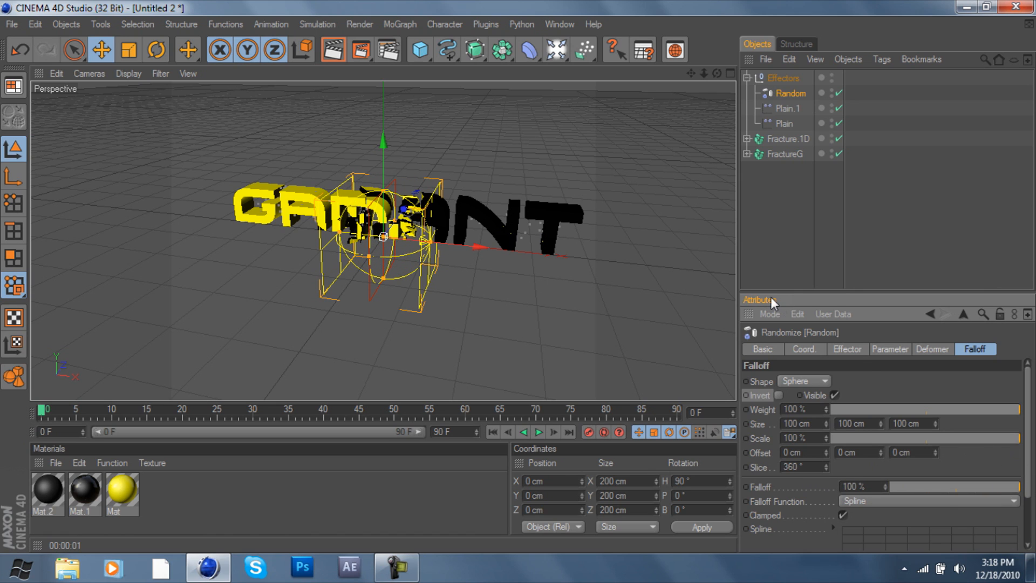
Move Random, Plain.1 and Plain together along X to about -5.688 cm
click(846, 349)
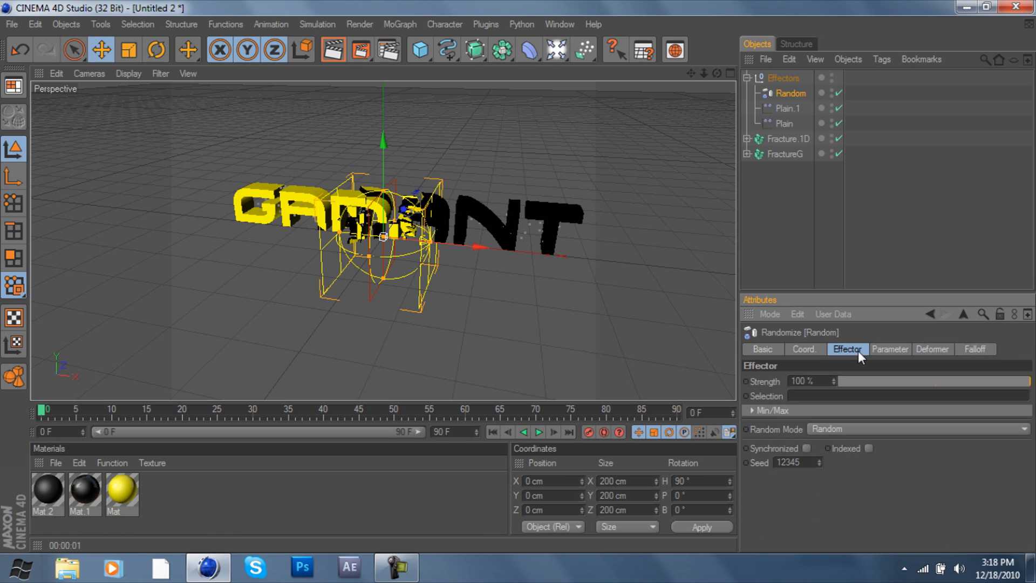
click(889, 348)
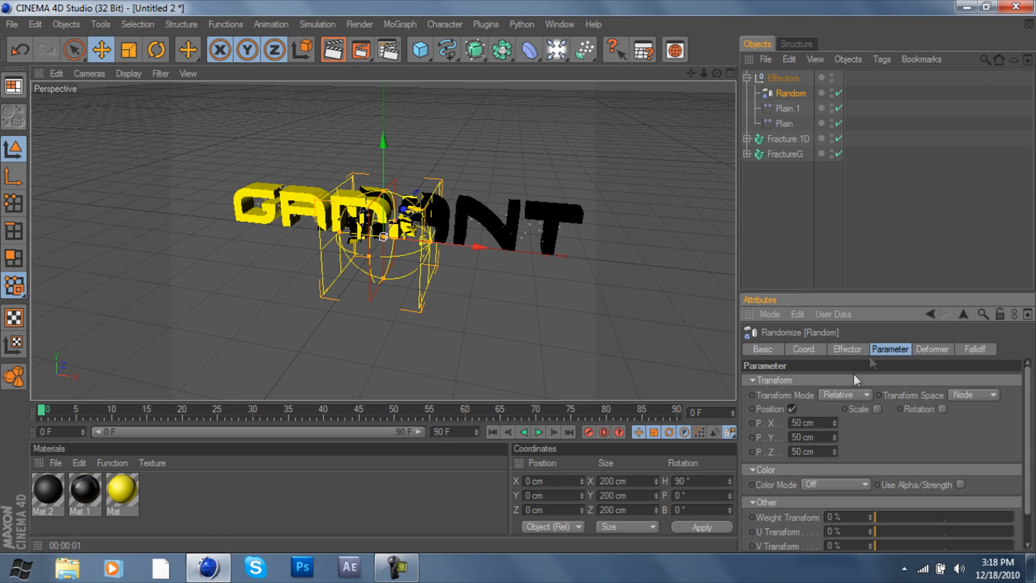
mouse_move(831, 415)
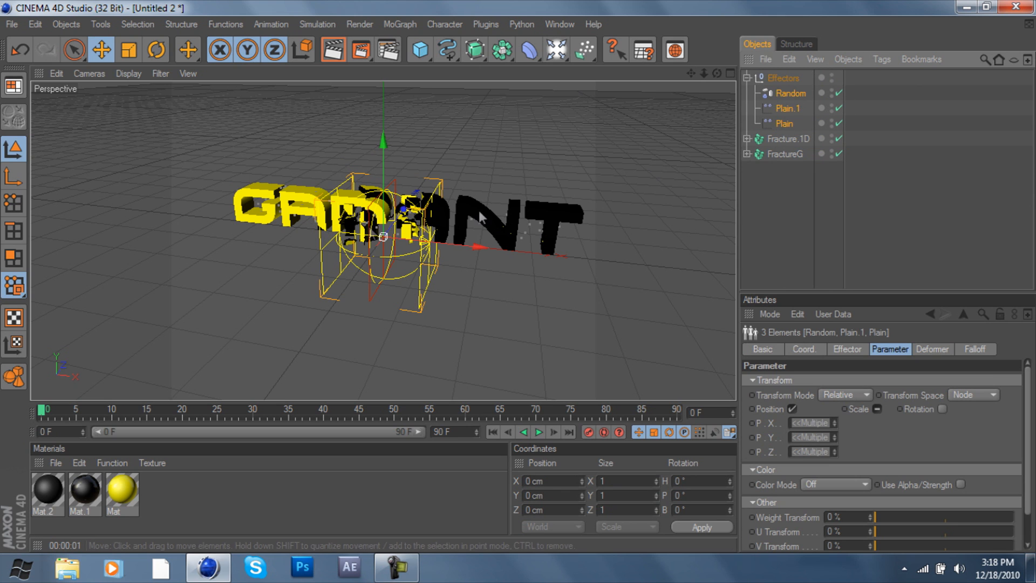
drag(463, 246, 483, 246)
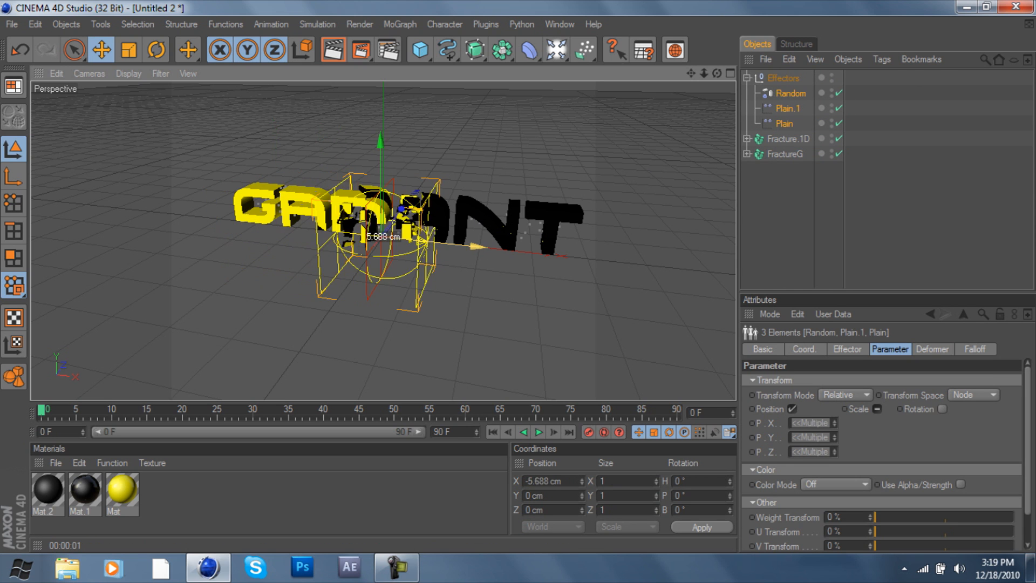